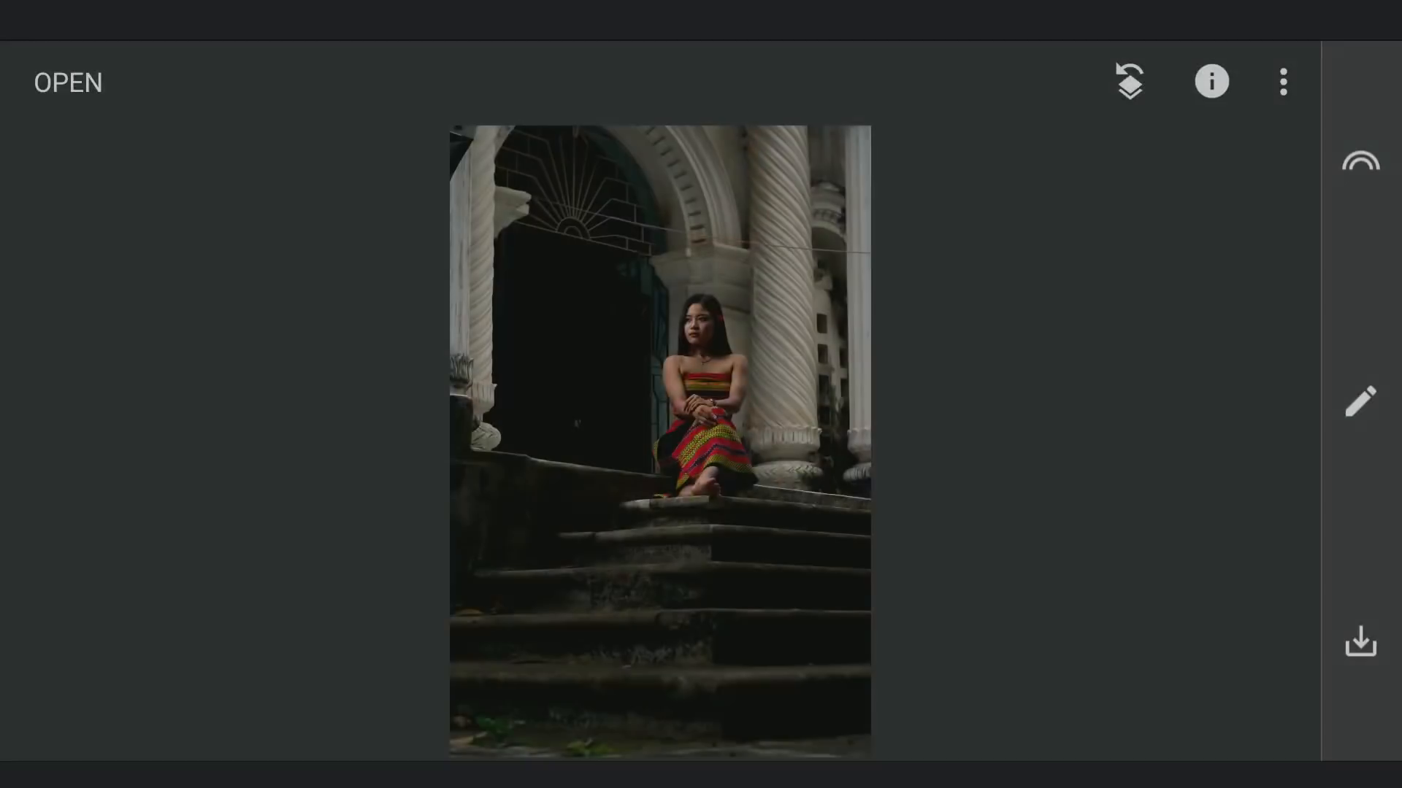
Step: In Tune Image, raise exposure to about +1.07 EV and lift shadows to +59
left_click(1359, 401)
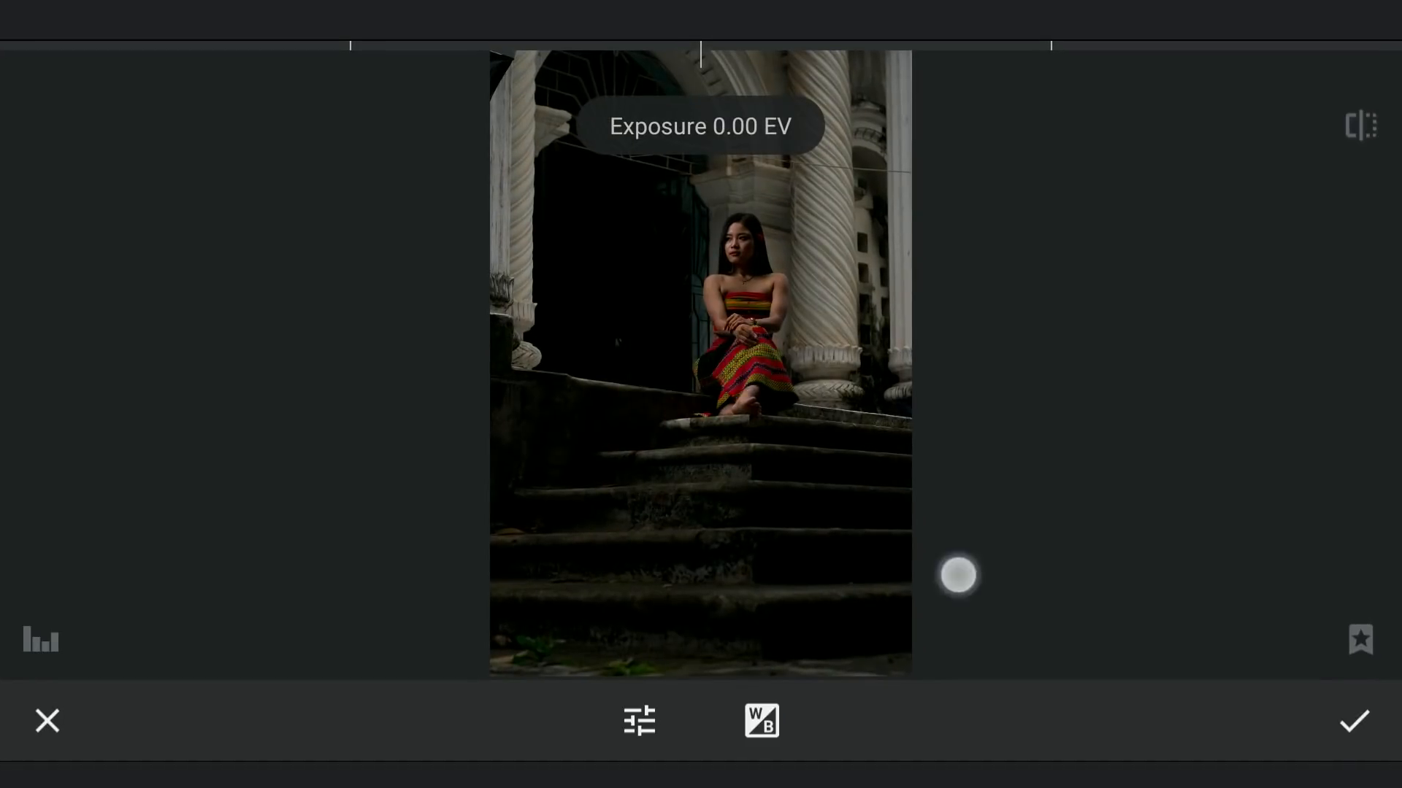
left_click(638, 721)
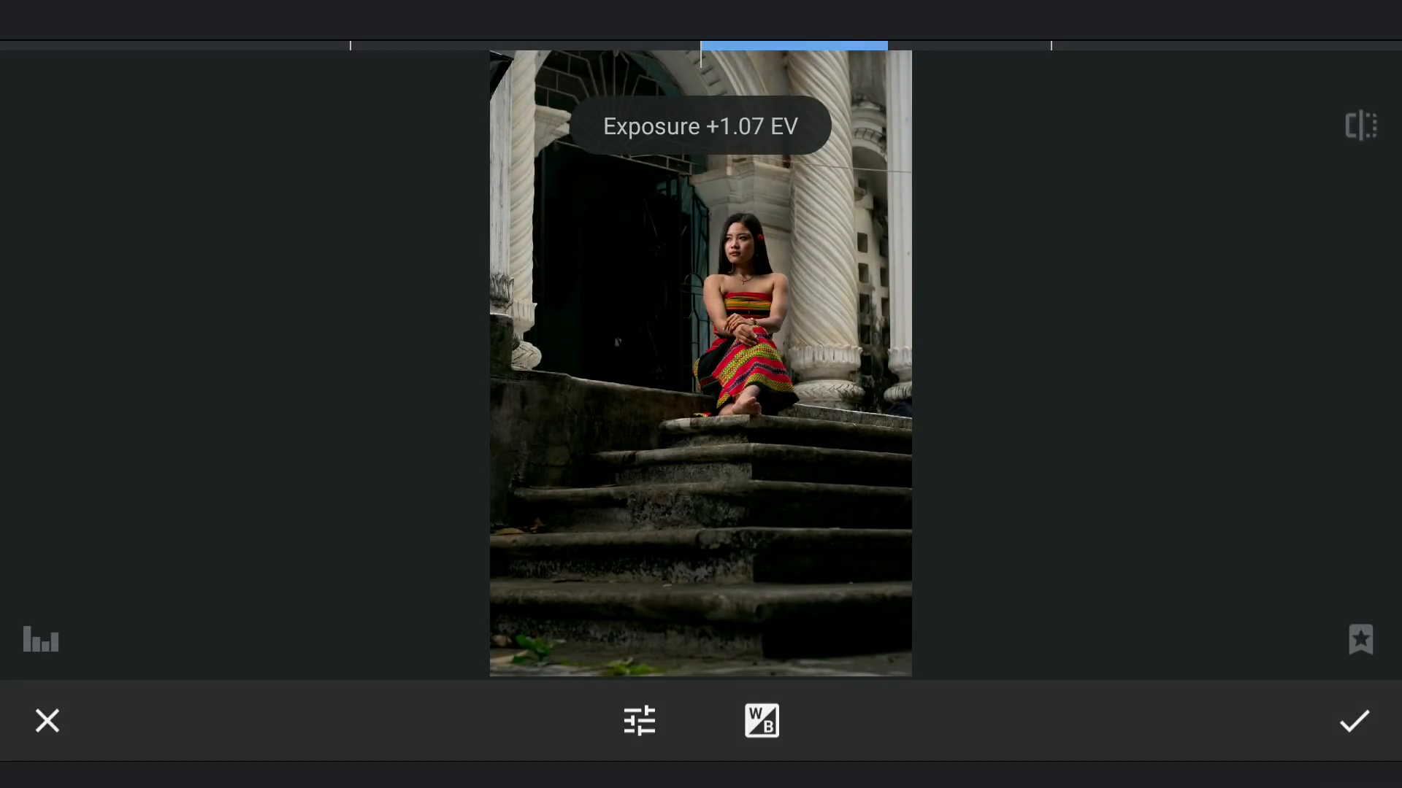
left_click(640, 720)
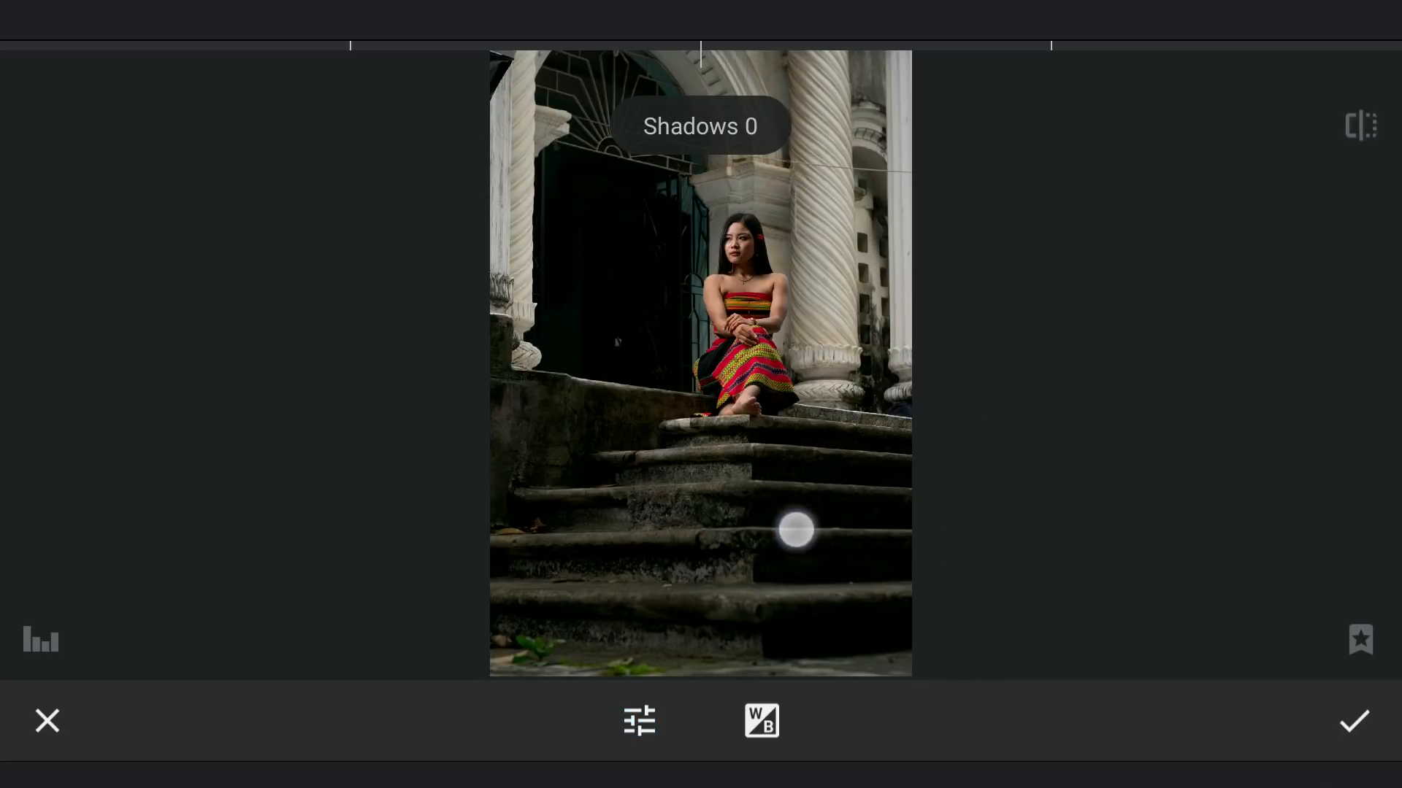
left_click_drag(795, 529, 1035, 519)
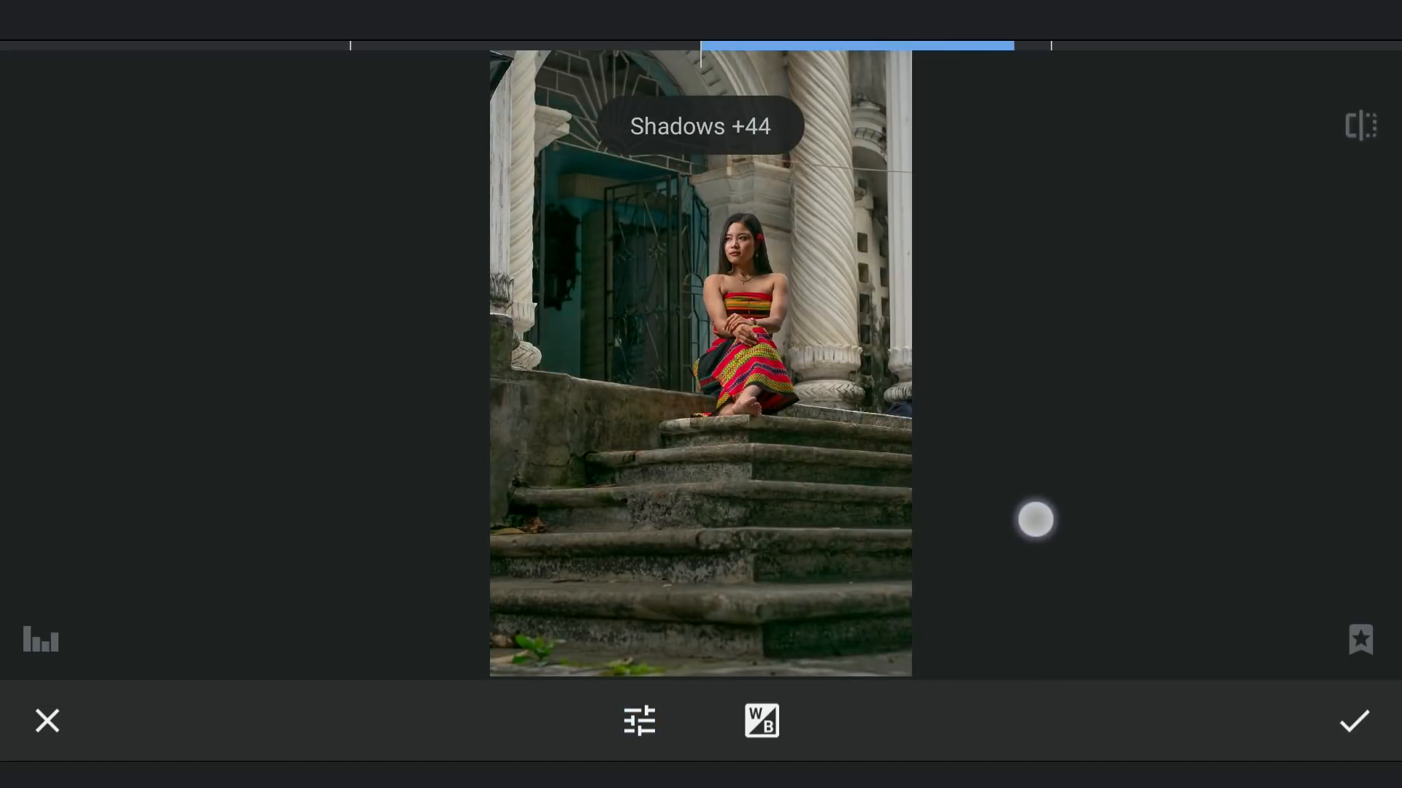
left_click_drag(1035, 520, 1106, 514)
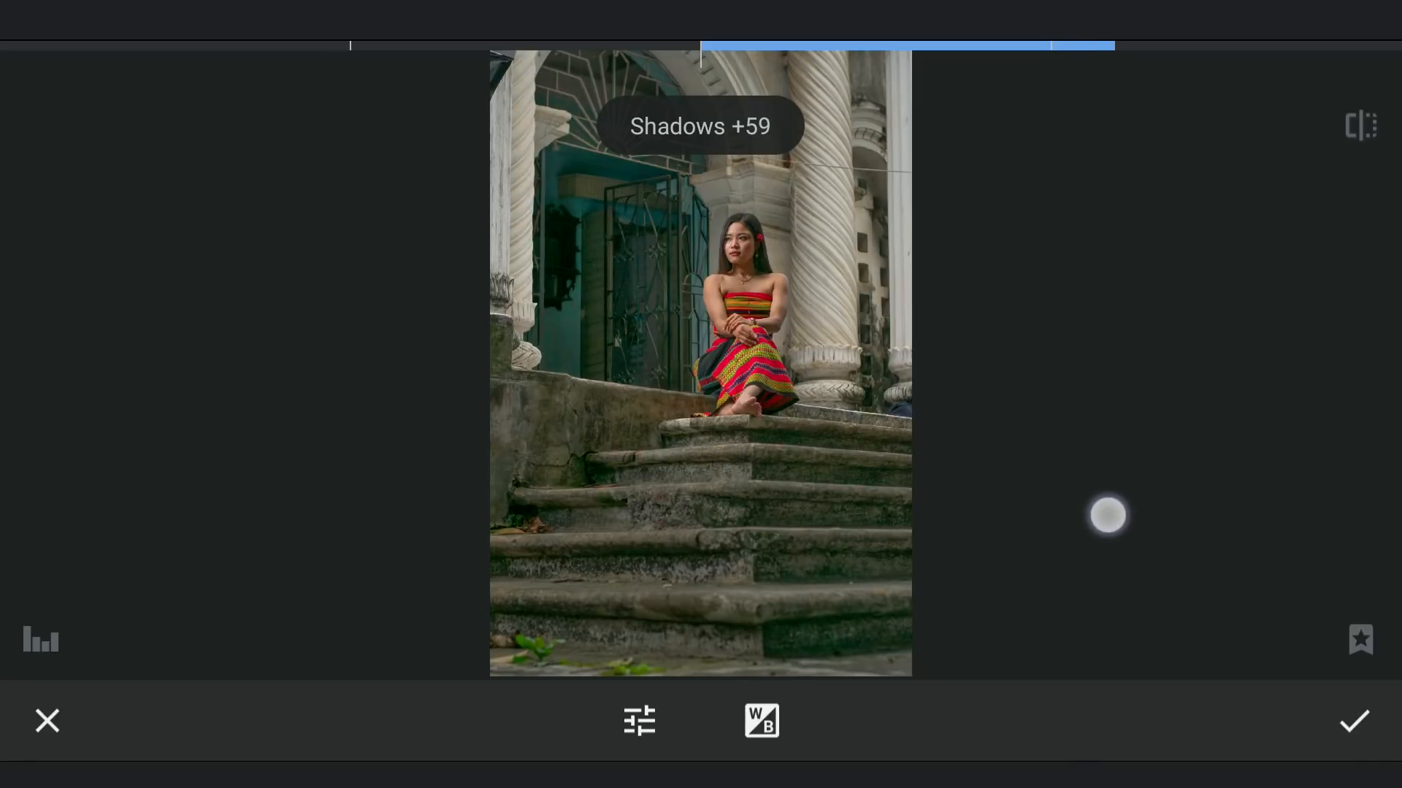
Step: Raise contrast to +18 and saturation to +10, then apply the tone adjustments
left_click(638, 722)
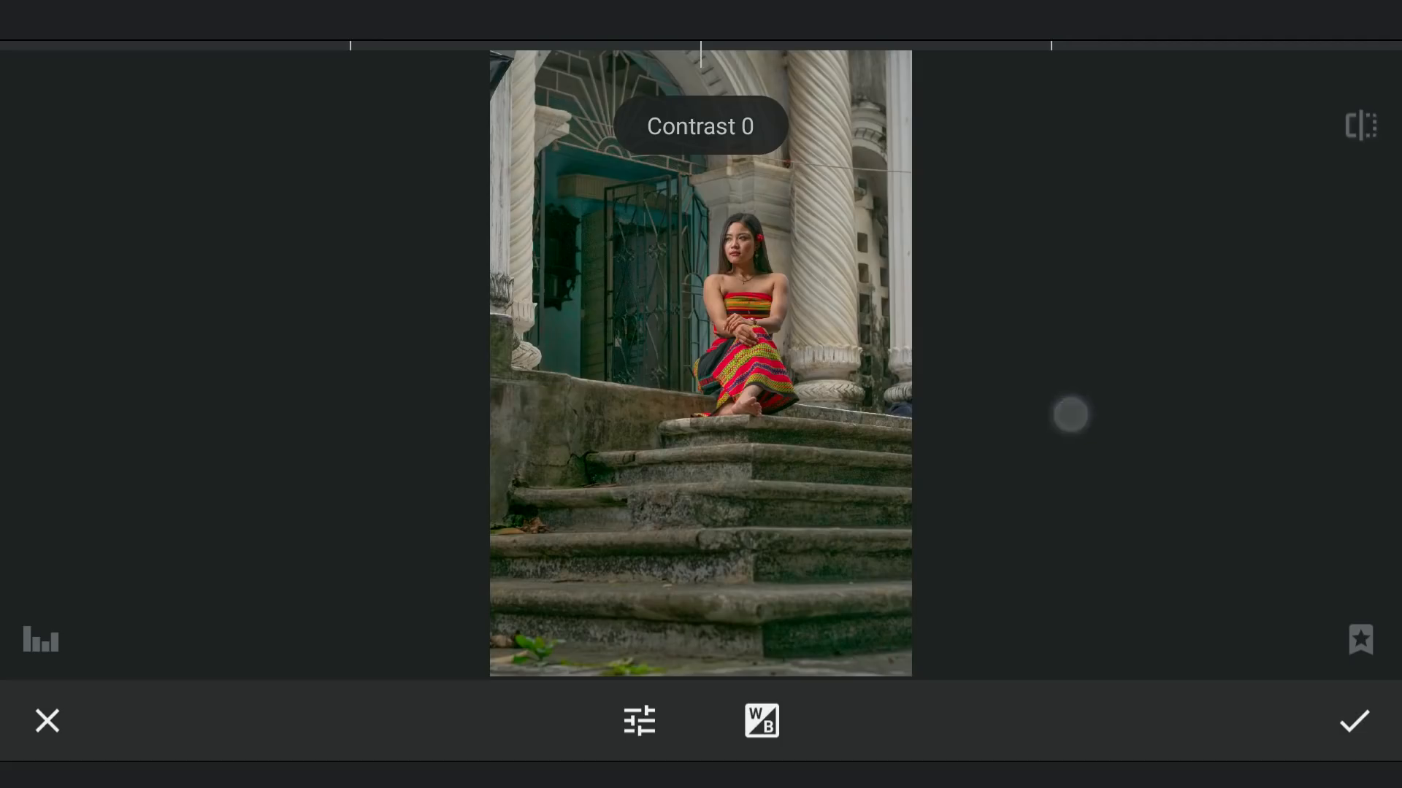
left_click_drag(1070, 414, 1120, 519)
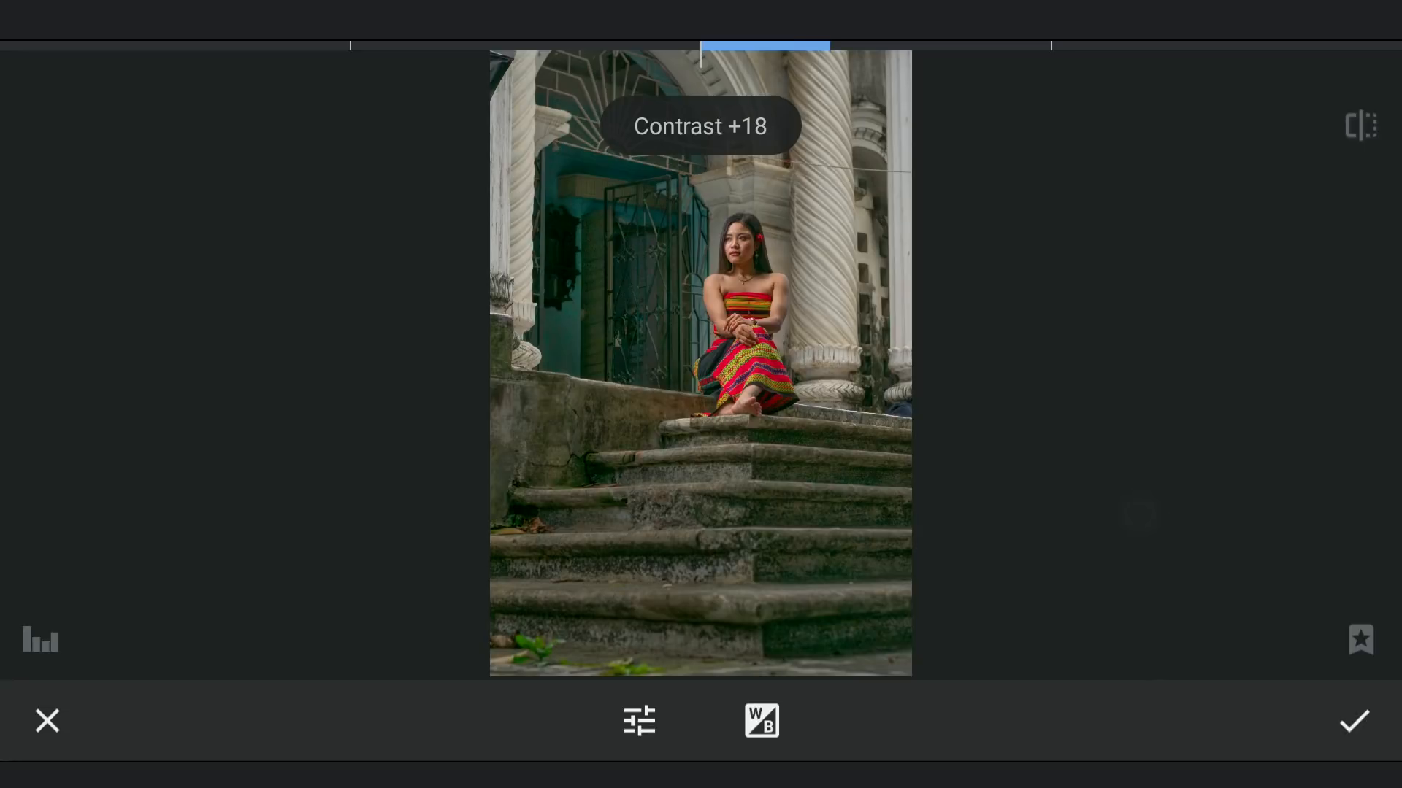
left_click(639, 721)
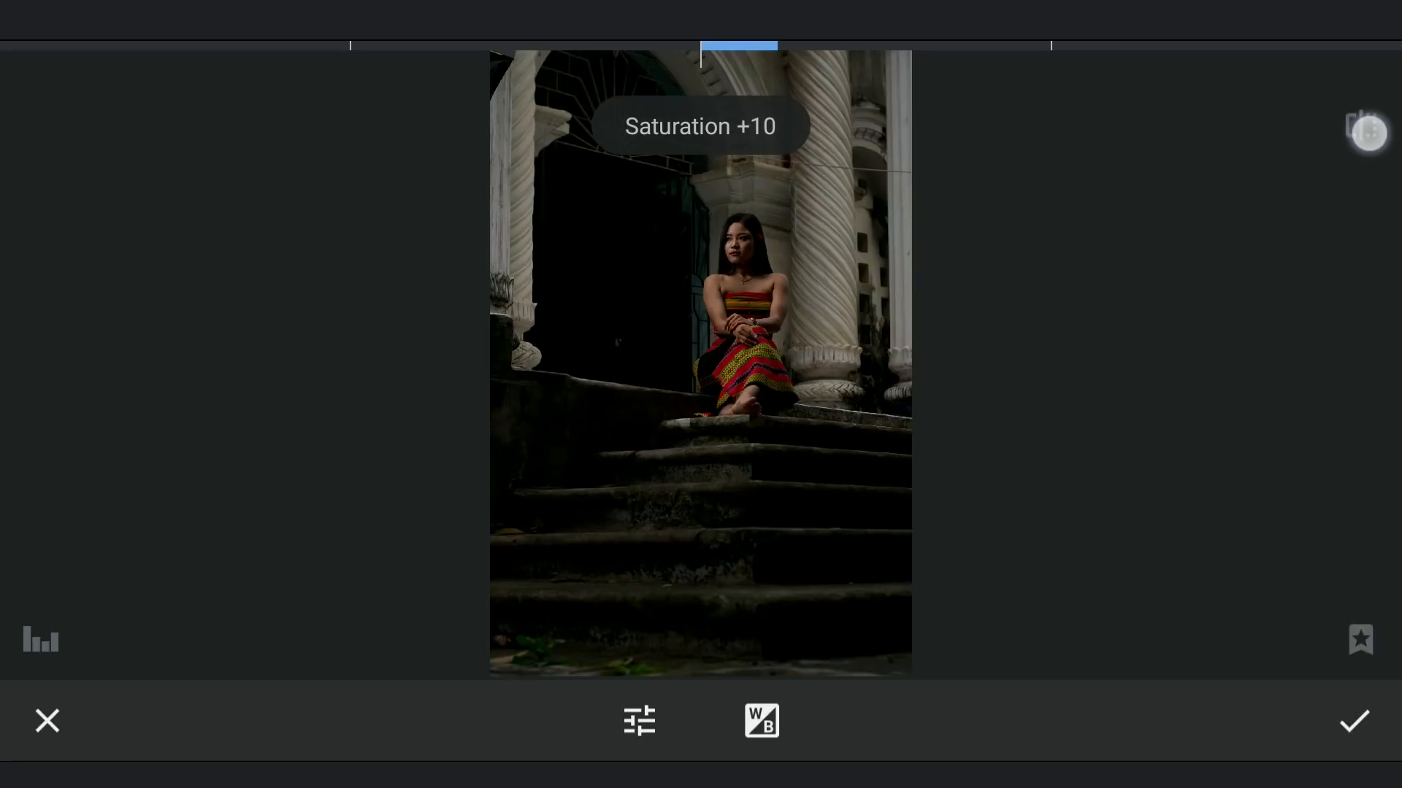
left_click(638, 721)
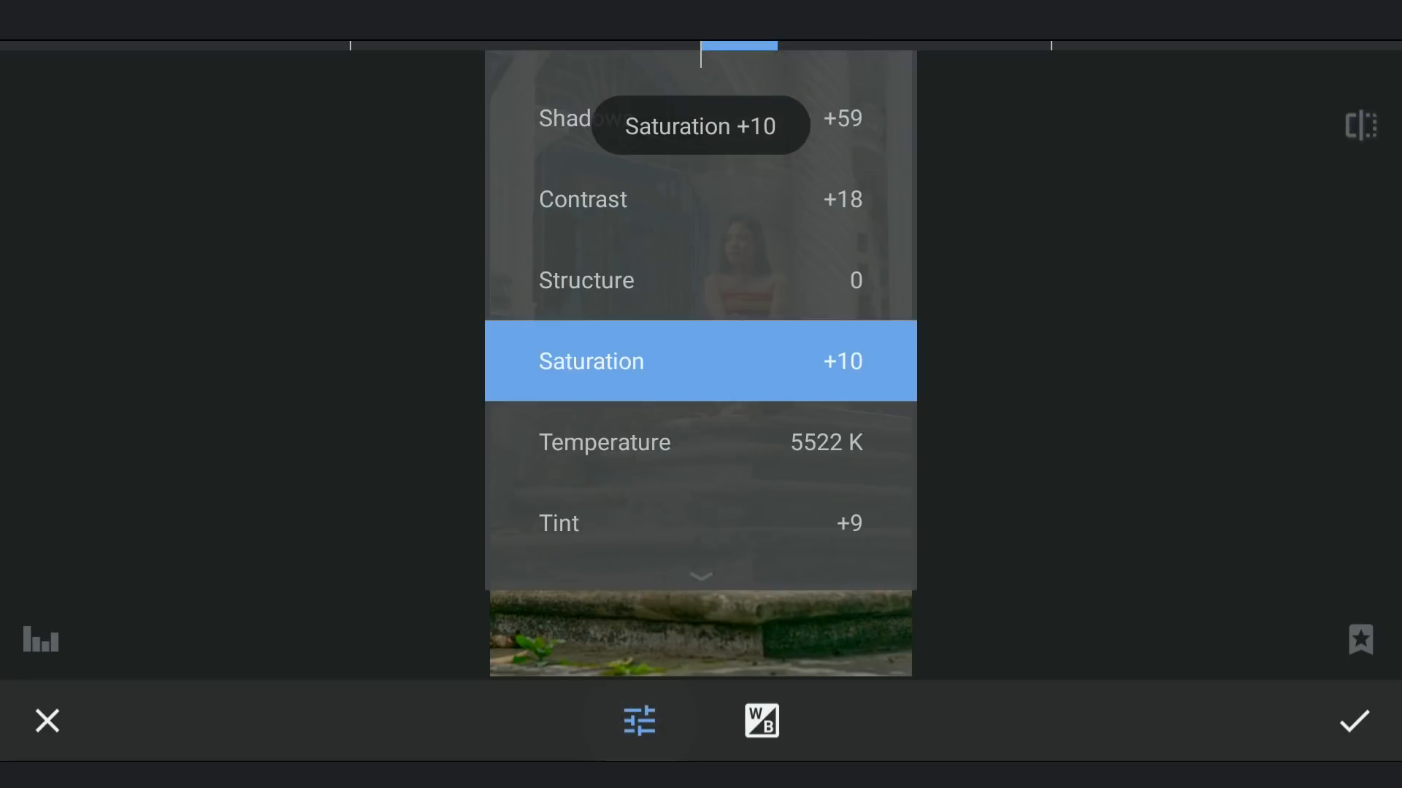
left_click(641, 722)
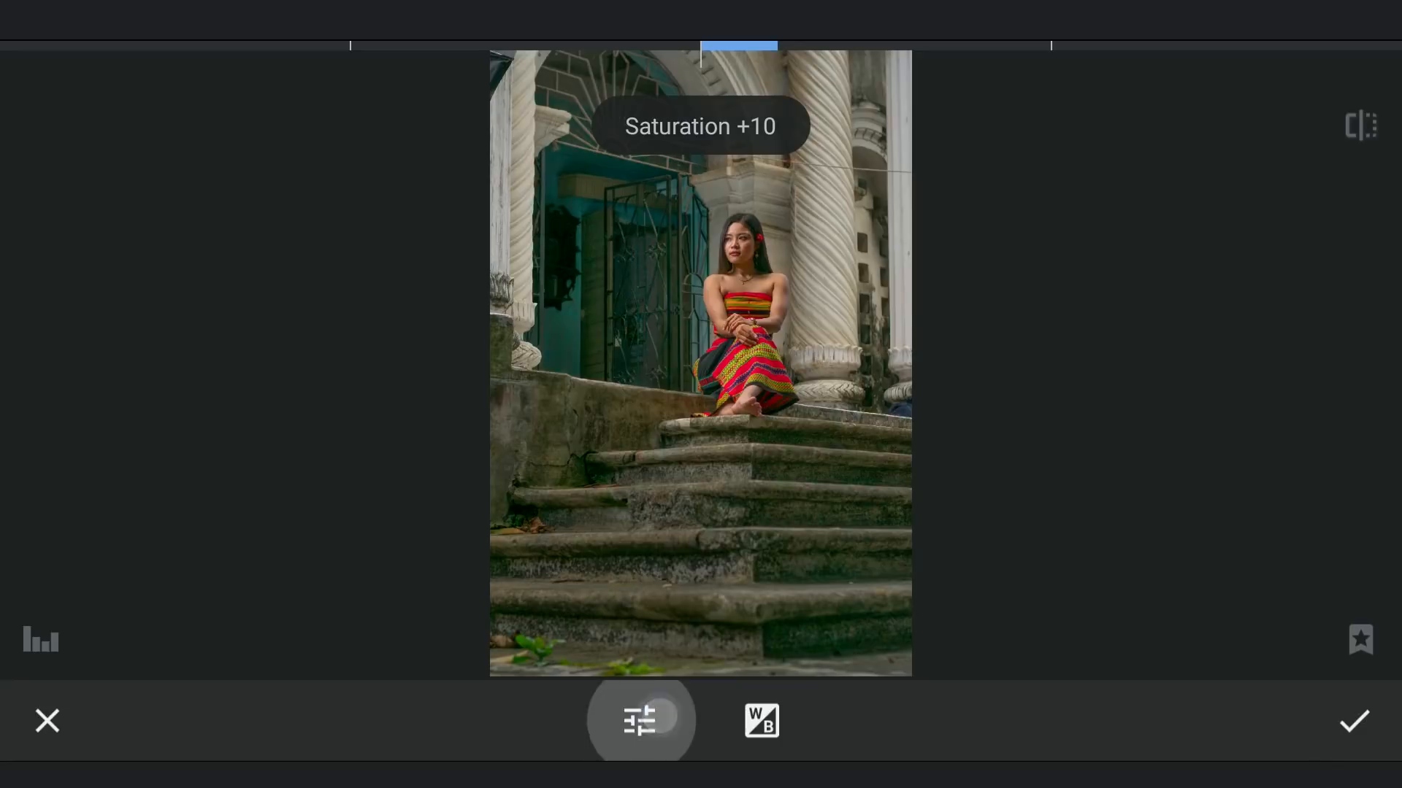
left_click(1354, 721)
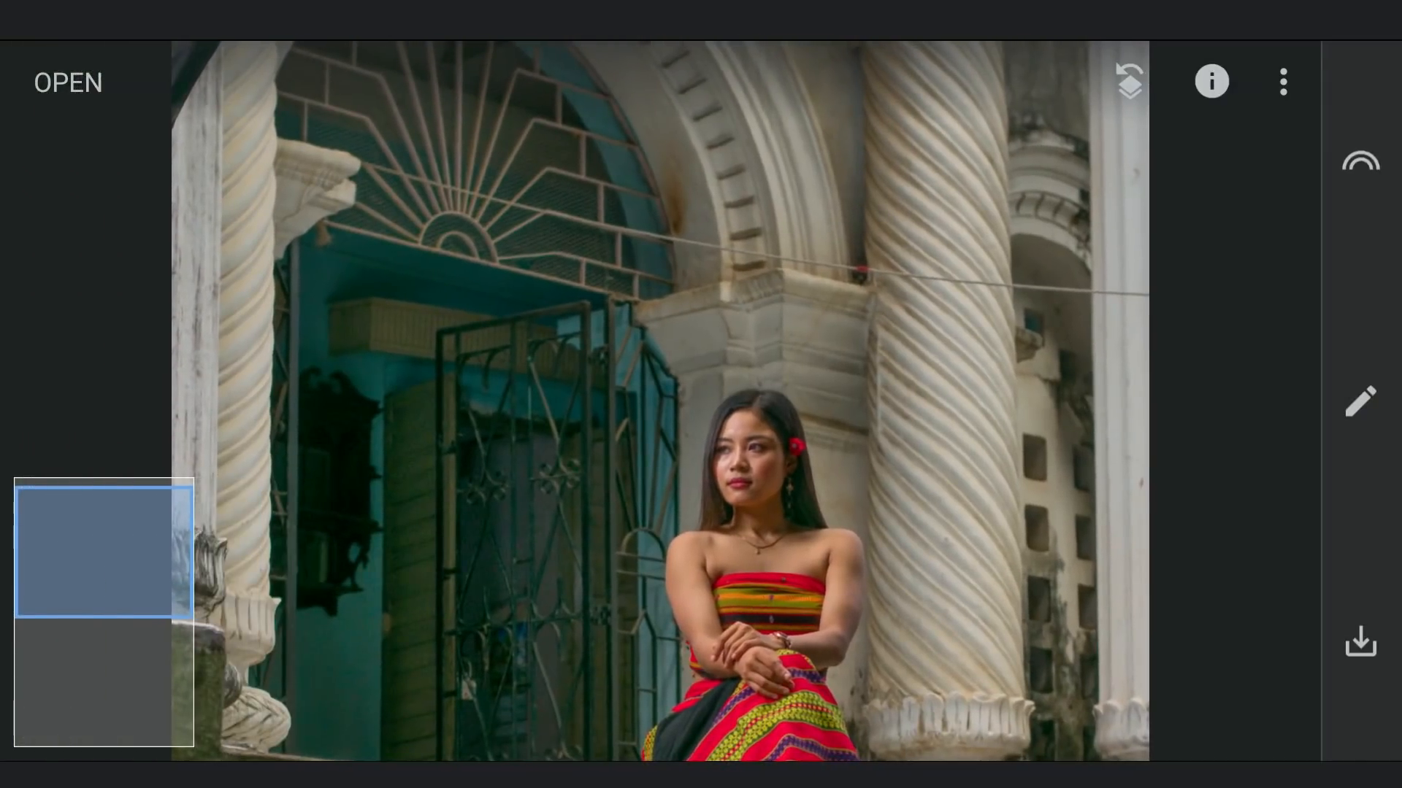
Step: Paint out the wire across the columns with Healing, compare before/after, and apply
left_click(1359, 401)
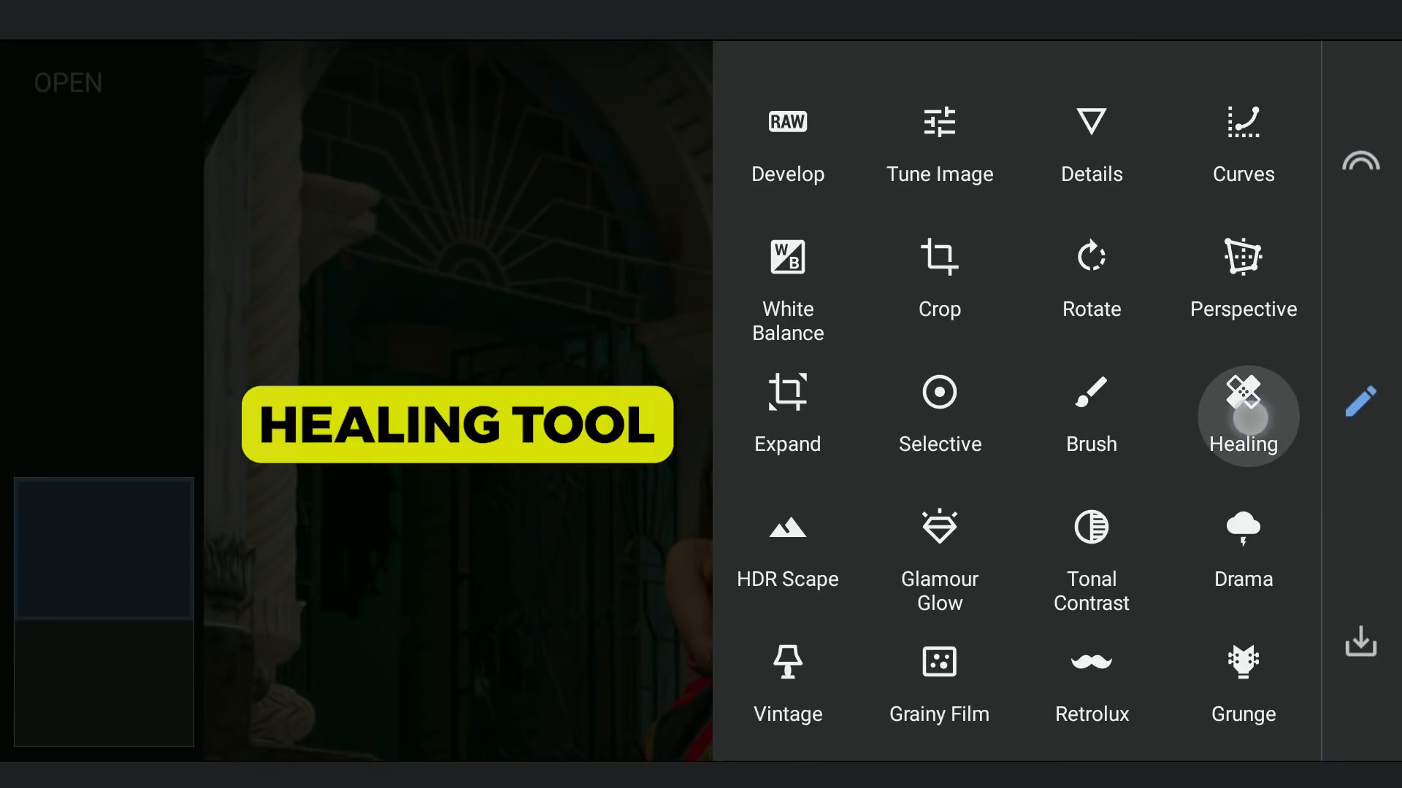
left_click(1242, 414)
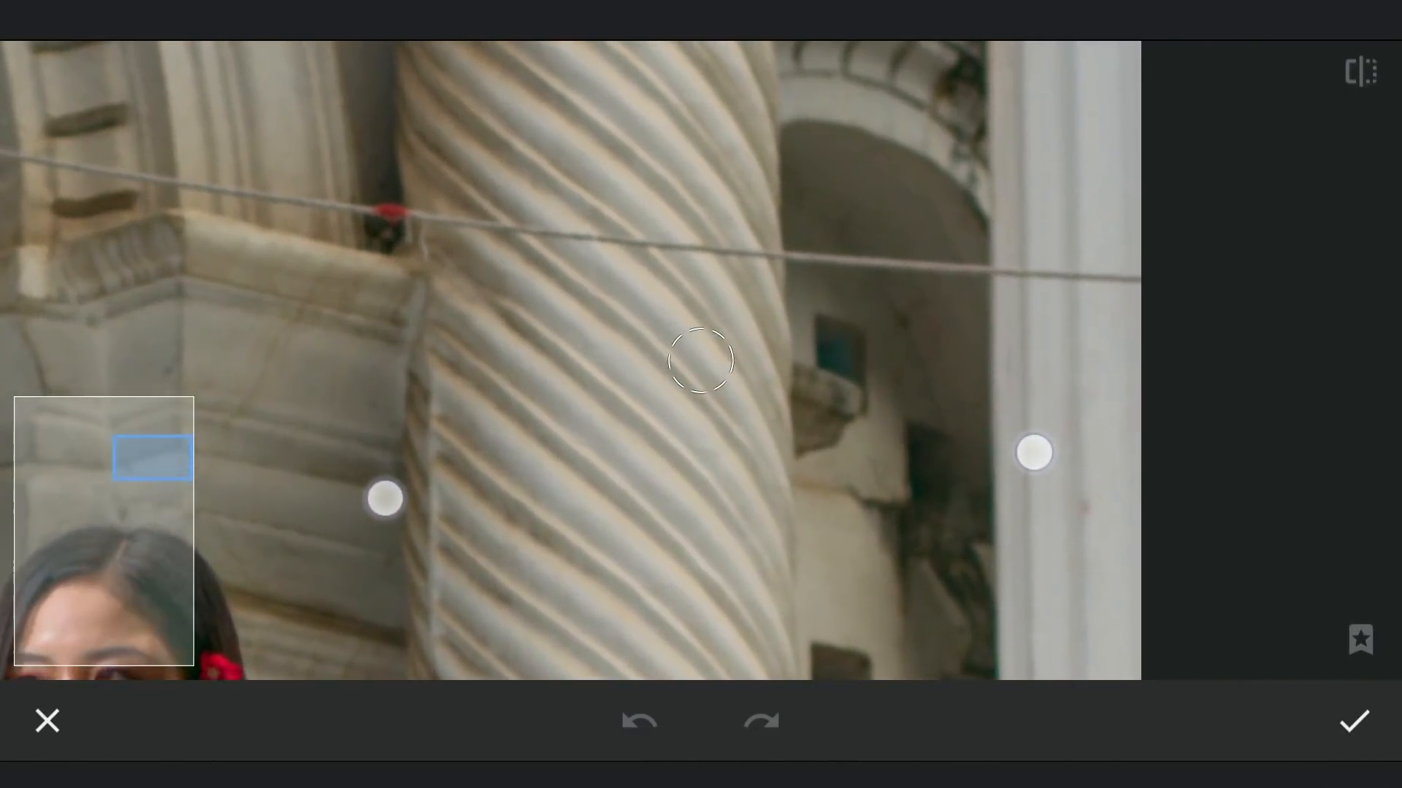
left_click_drag(742, 242, 956, 255)
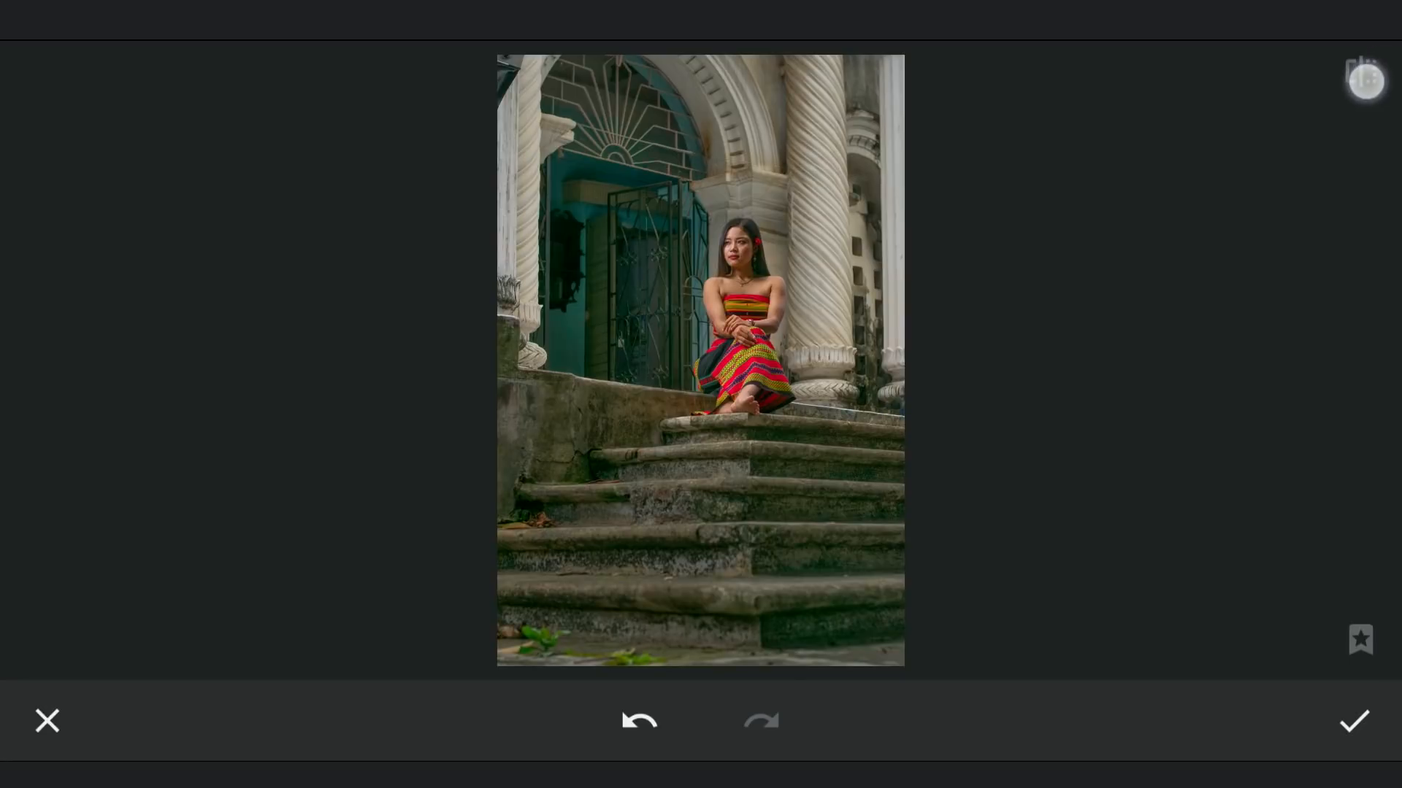
left_click(1365, 79)
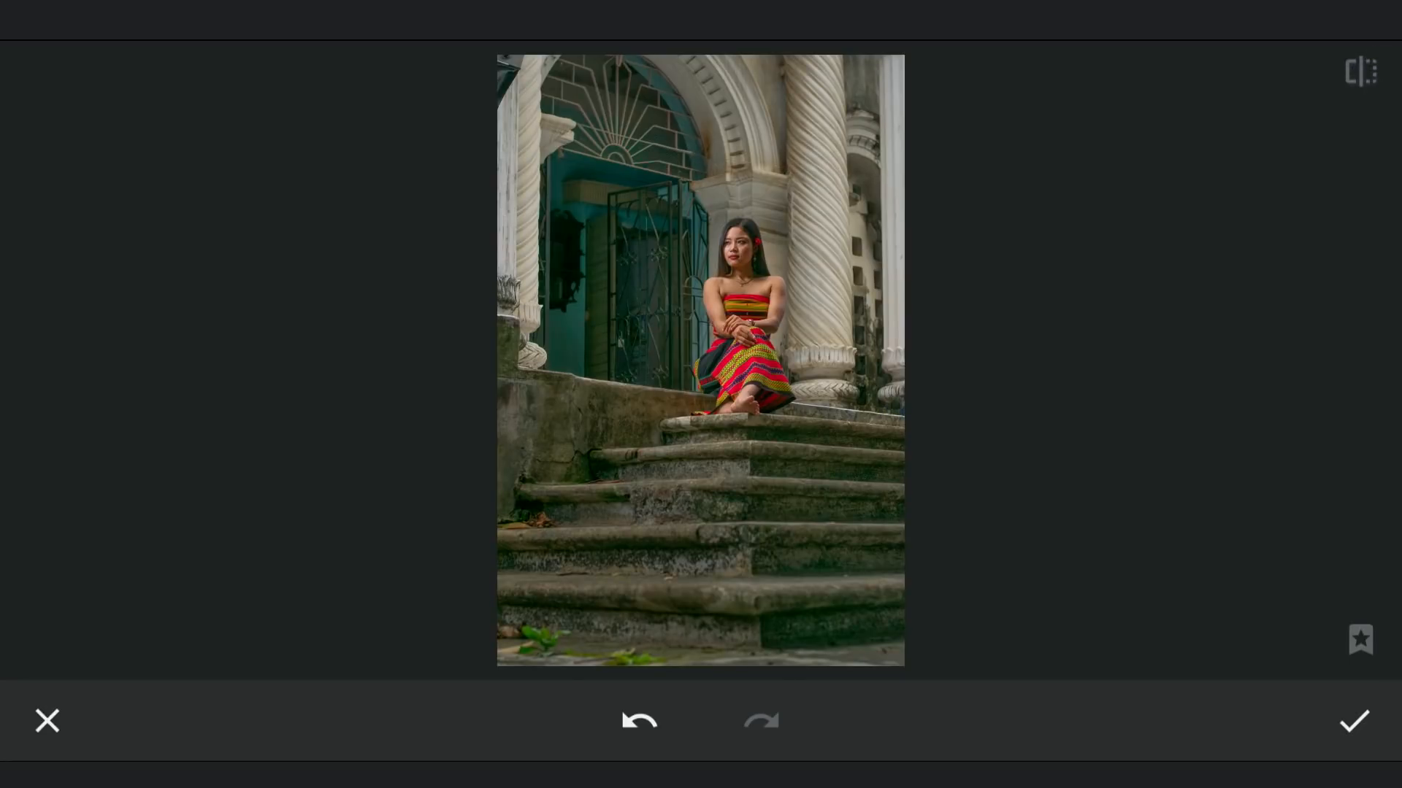
left_click(1353, 720)
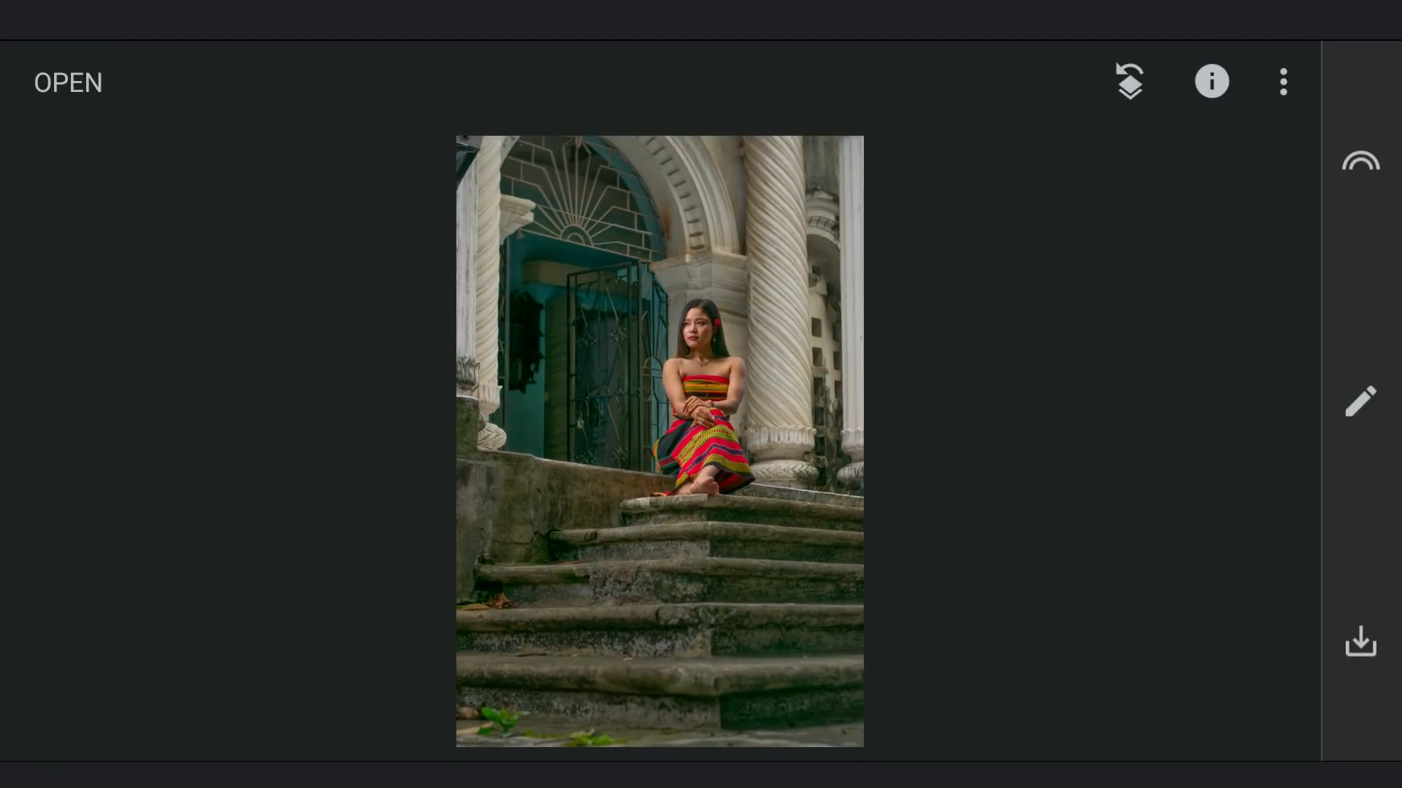
Step: Place a Selective point on the teal door, setting structure +43 and brightness -20
left_click(1358, 401)
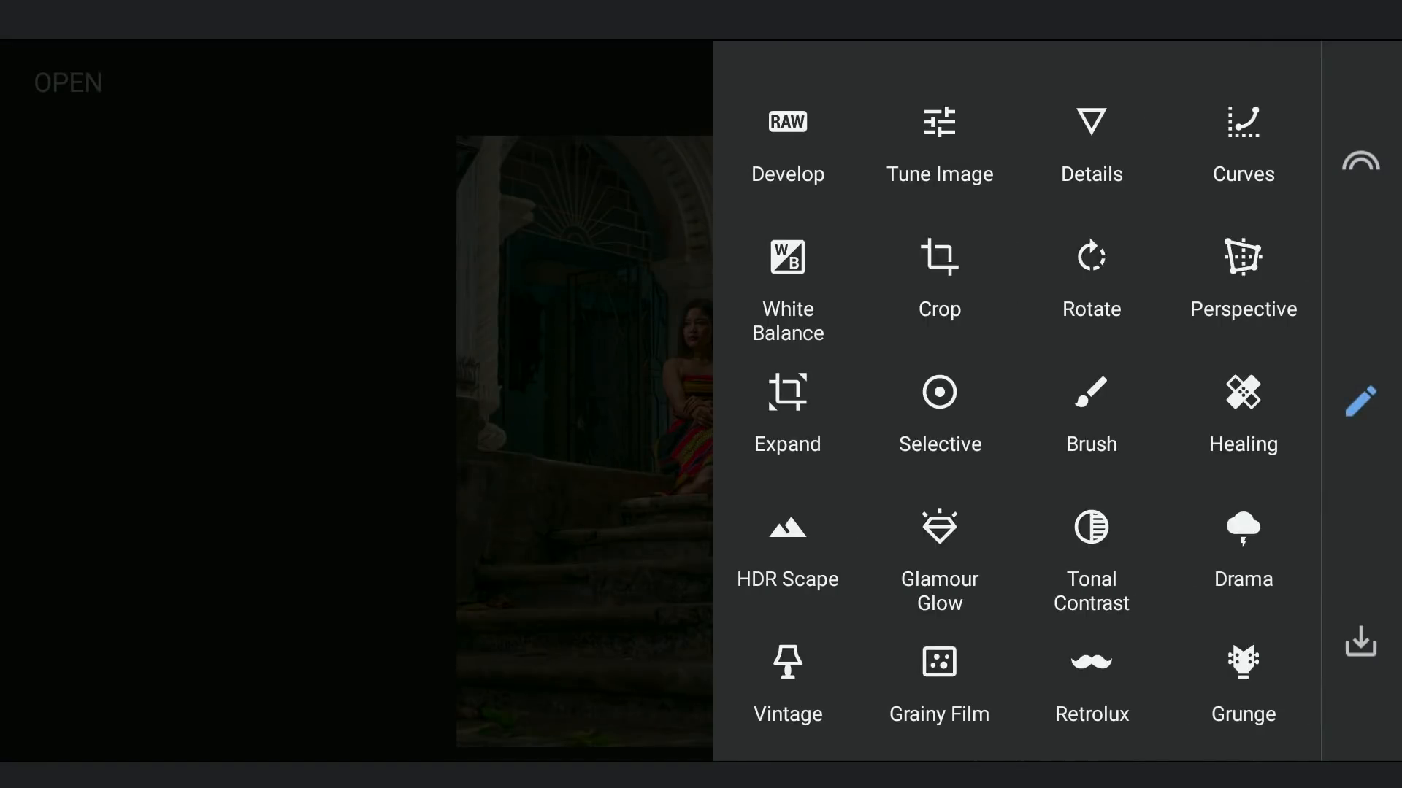
left_click(940, 393)
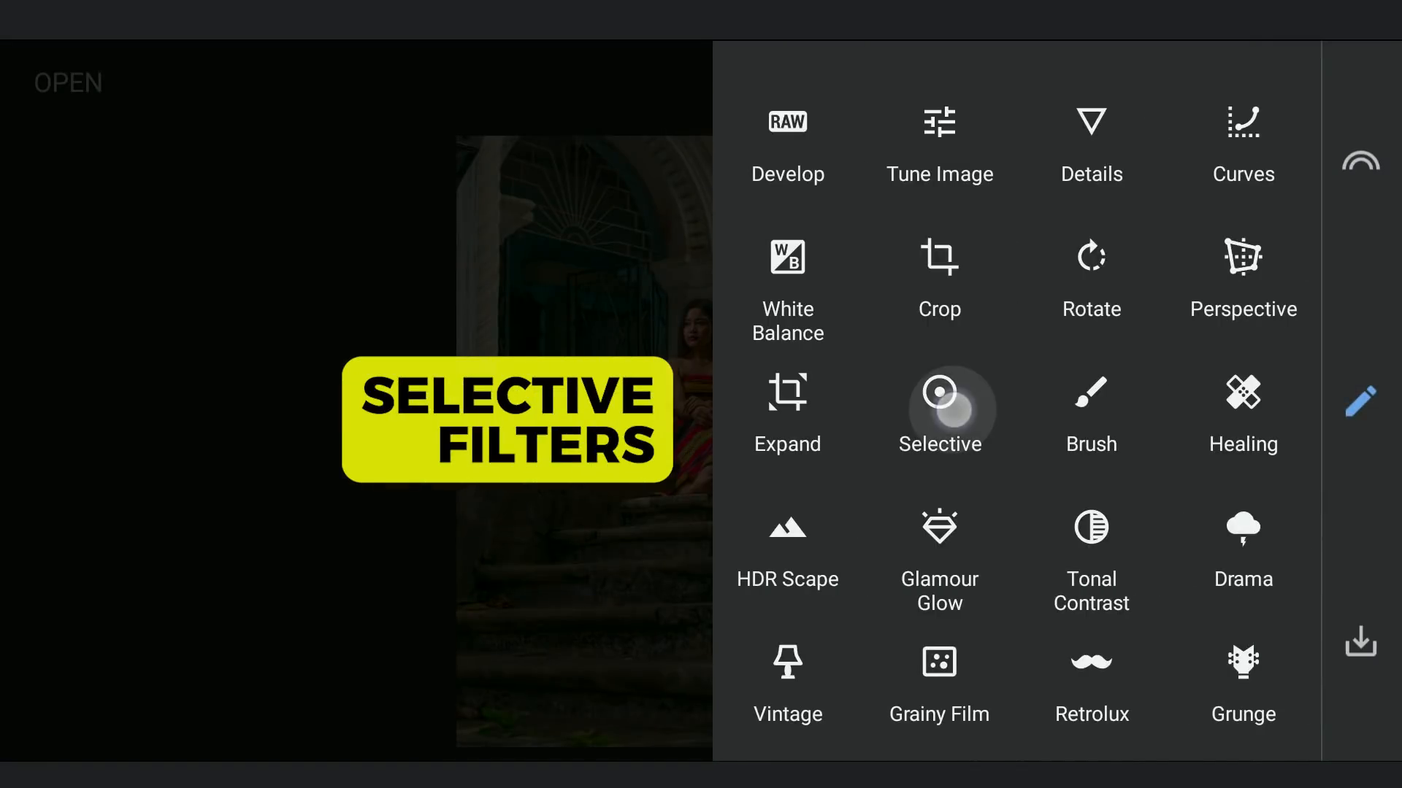
left_click(940, 412)
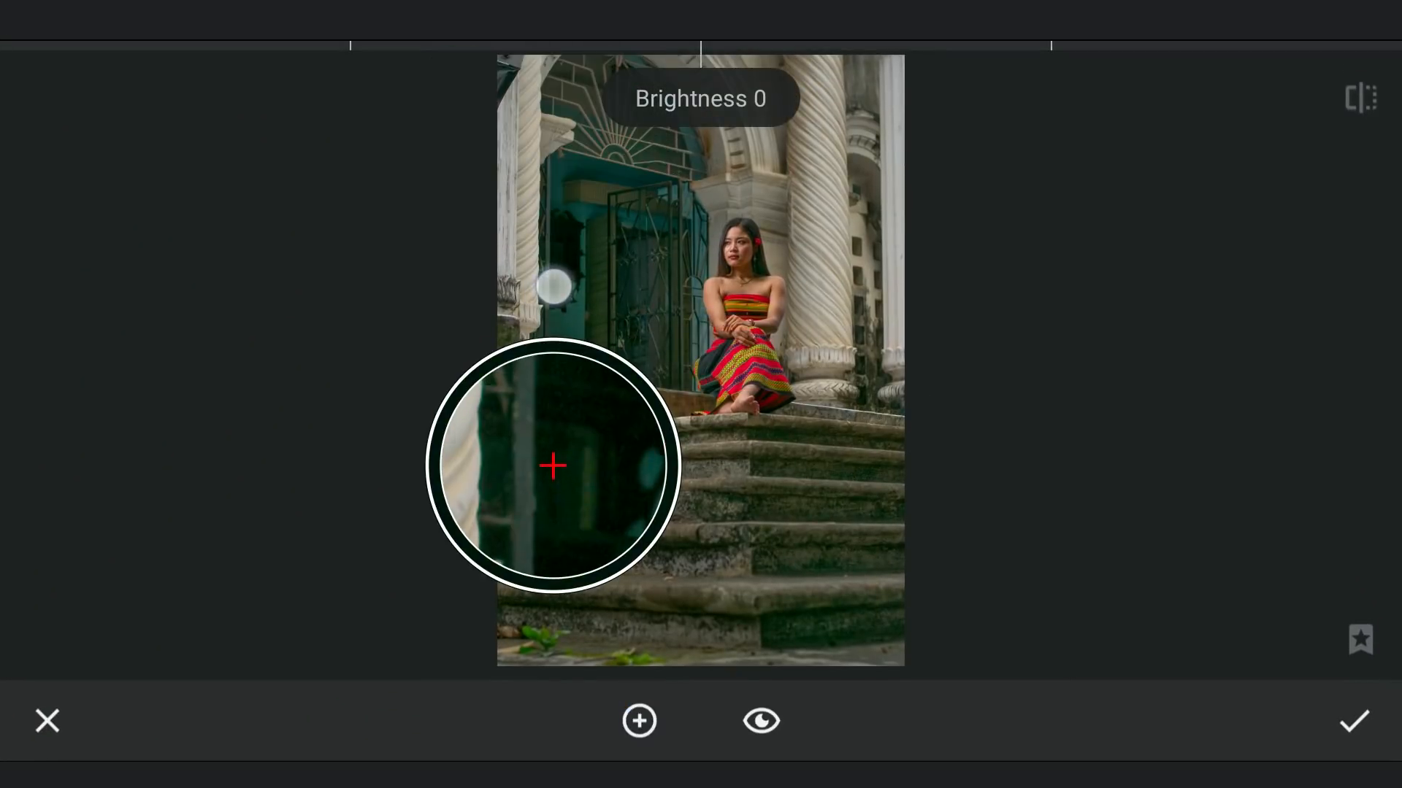
left_click_drag(553, 466, 596, 387)
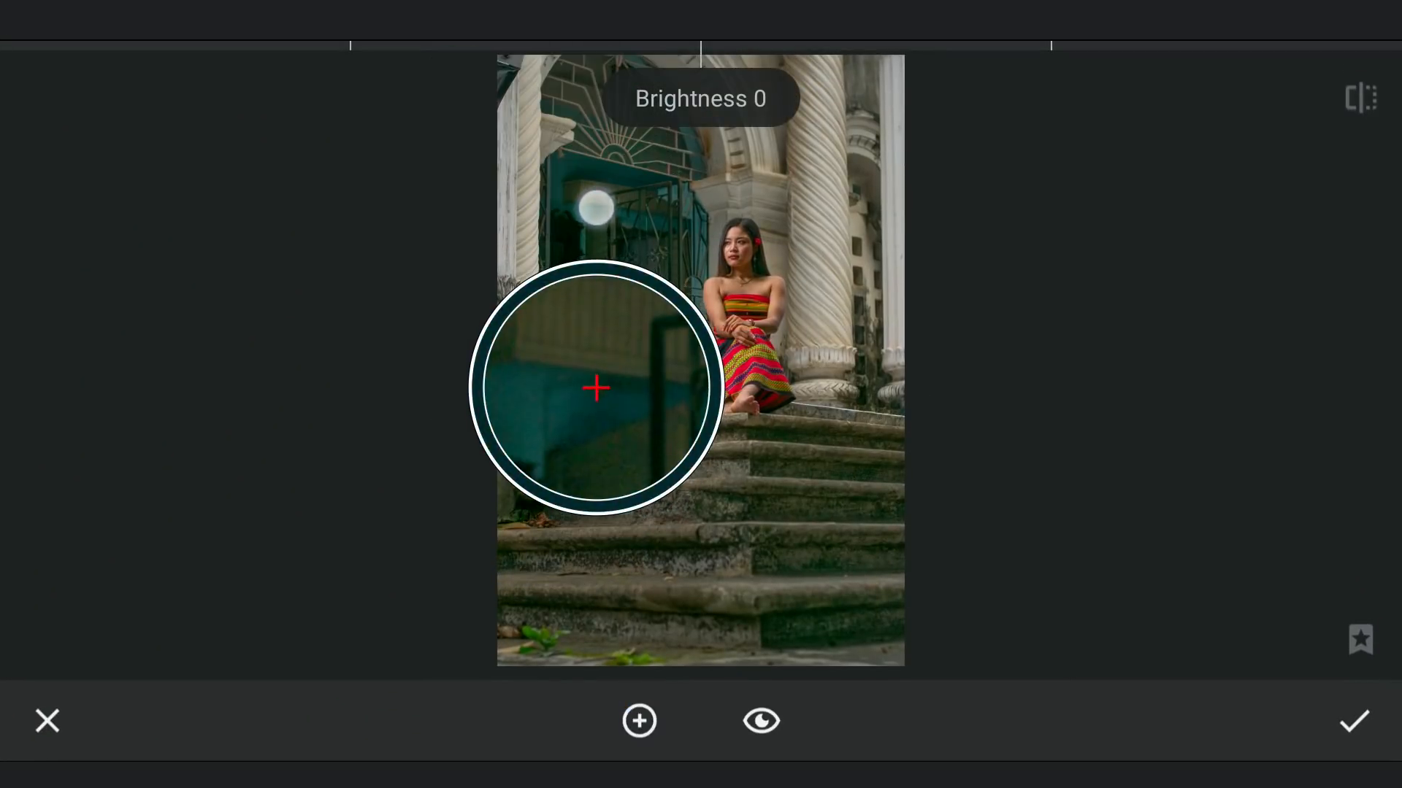
left_click_drag(597, 388, 583, 215)
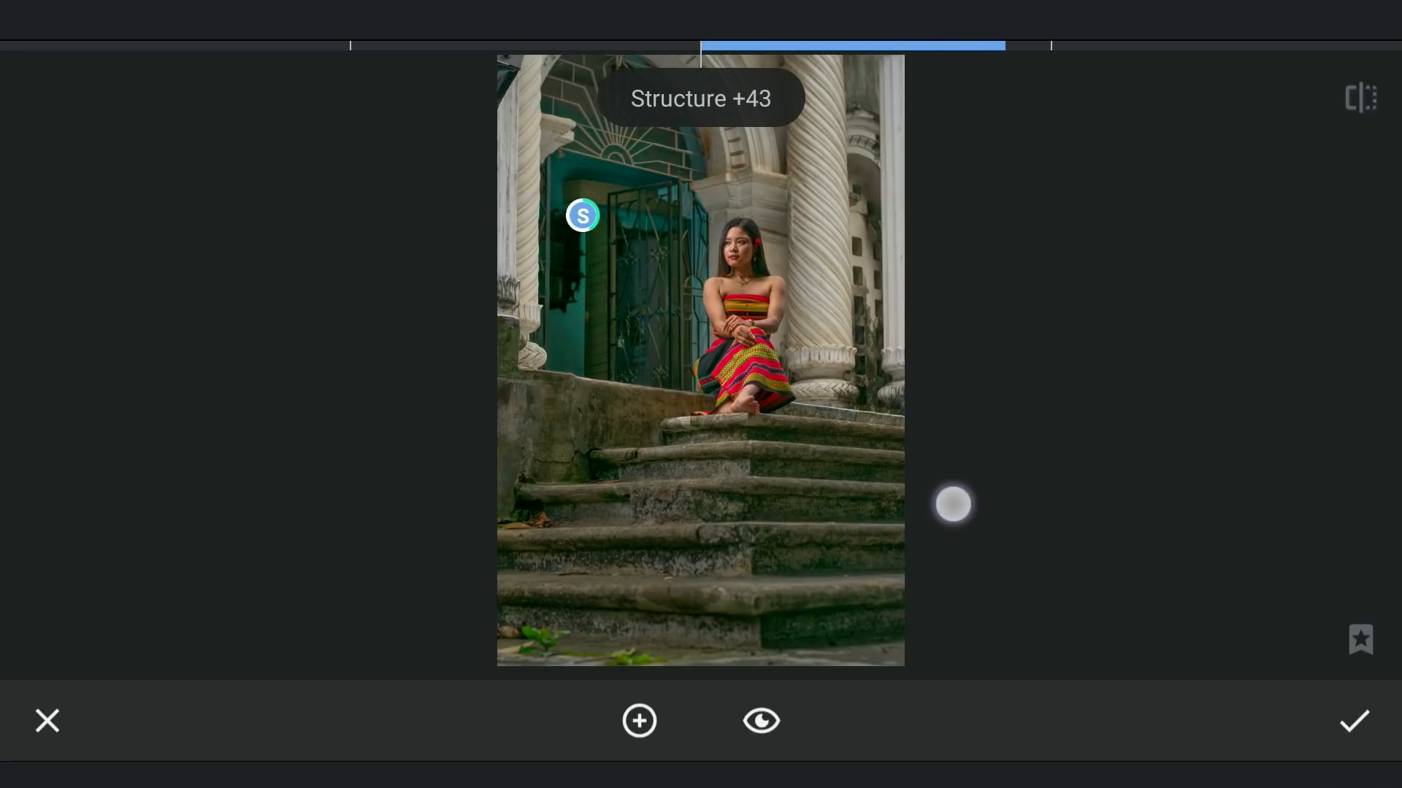
left_click_drag(953, 505, 981, 501)
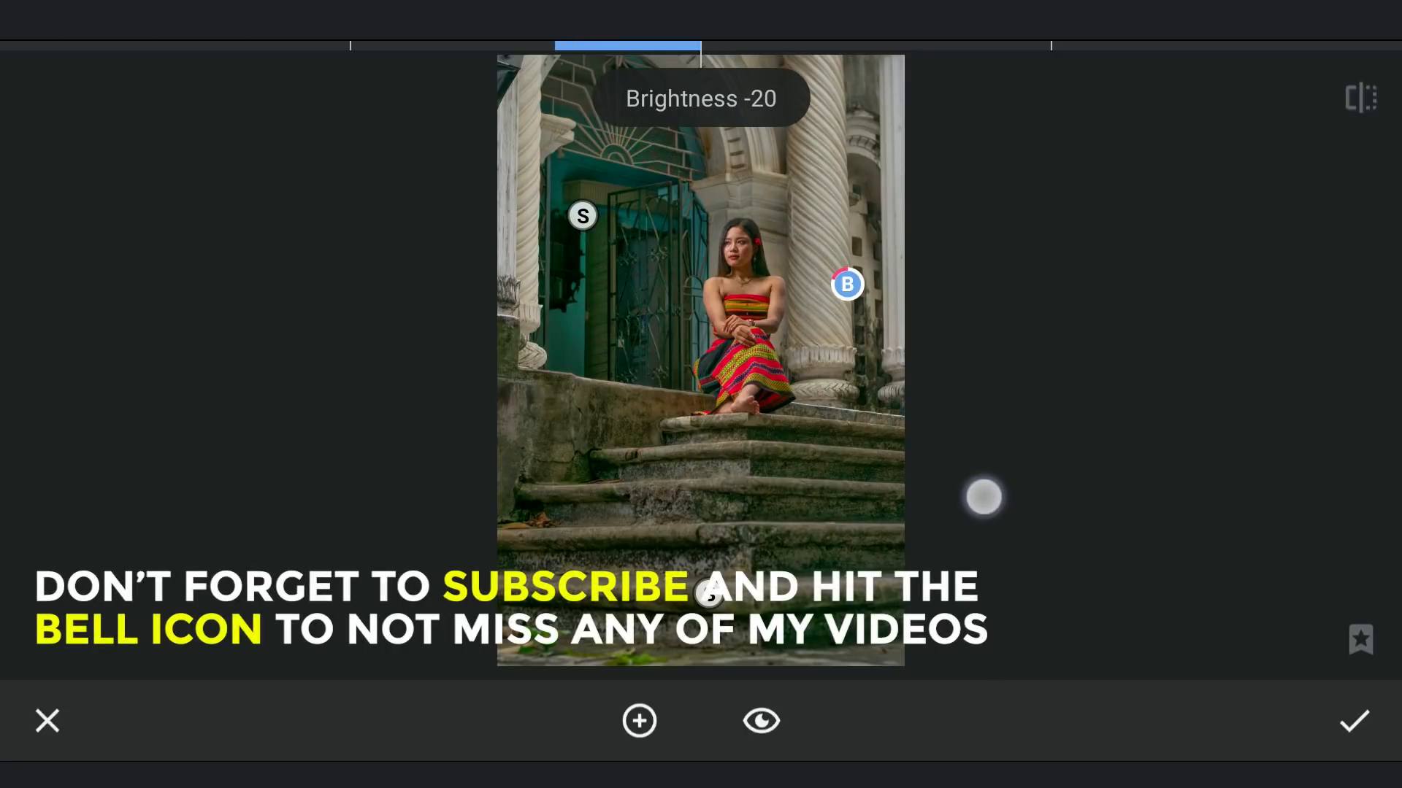
left_click_drag(983, 497, 976, 491)
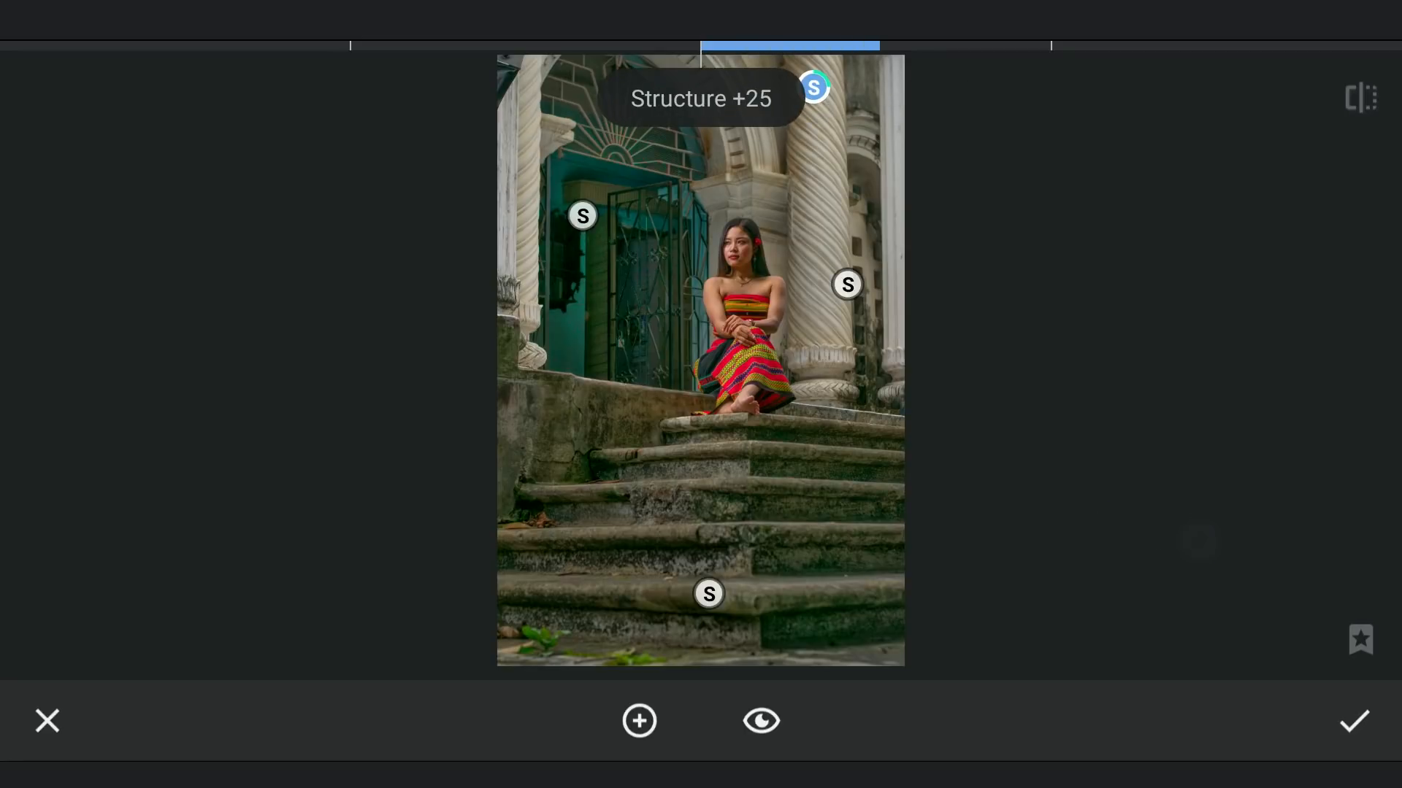
Step: Add Selective brightness points near her arm and on her lips, and keep them
left_click(1282, 81)
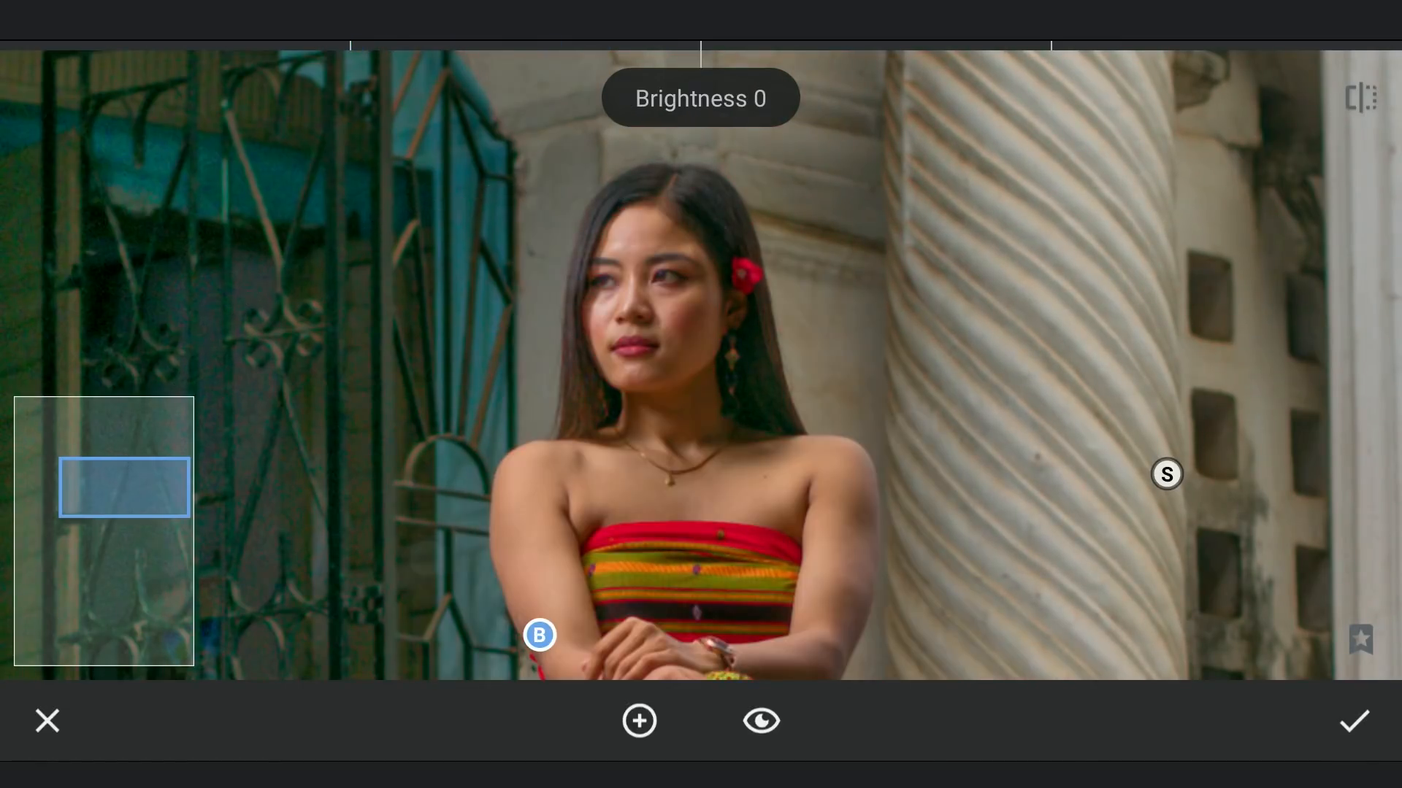
left_click(937, 406)
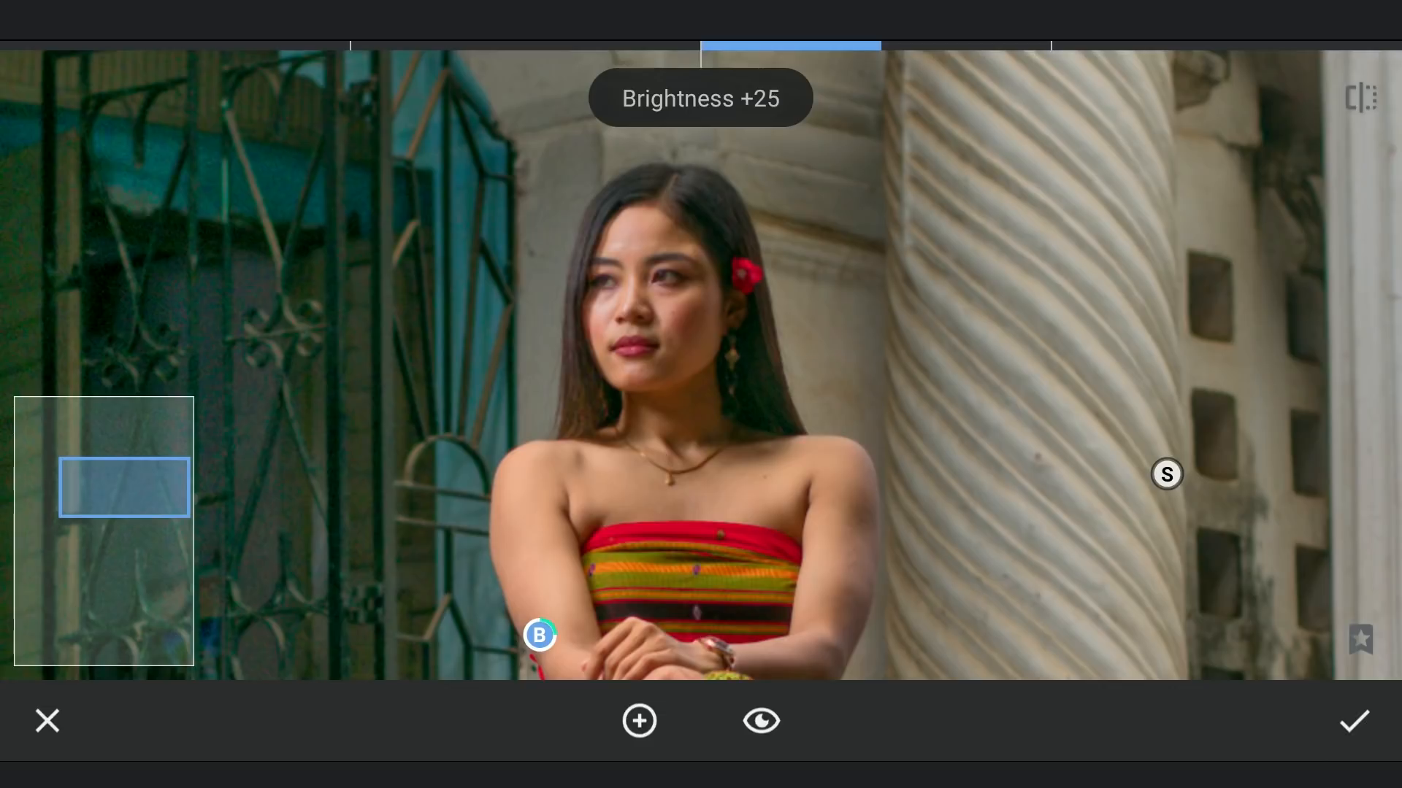
left_click_drag(539, 634, 704, 329)
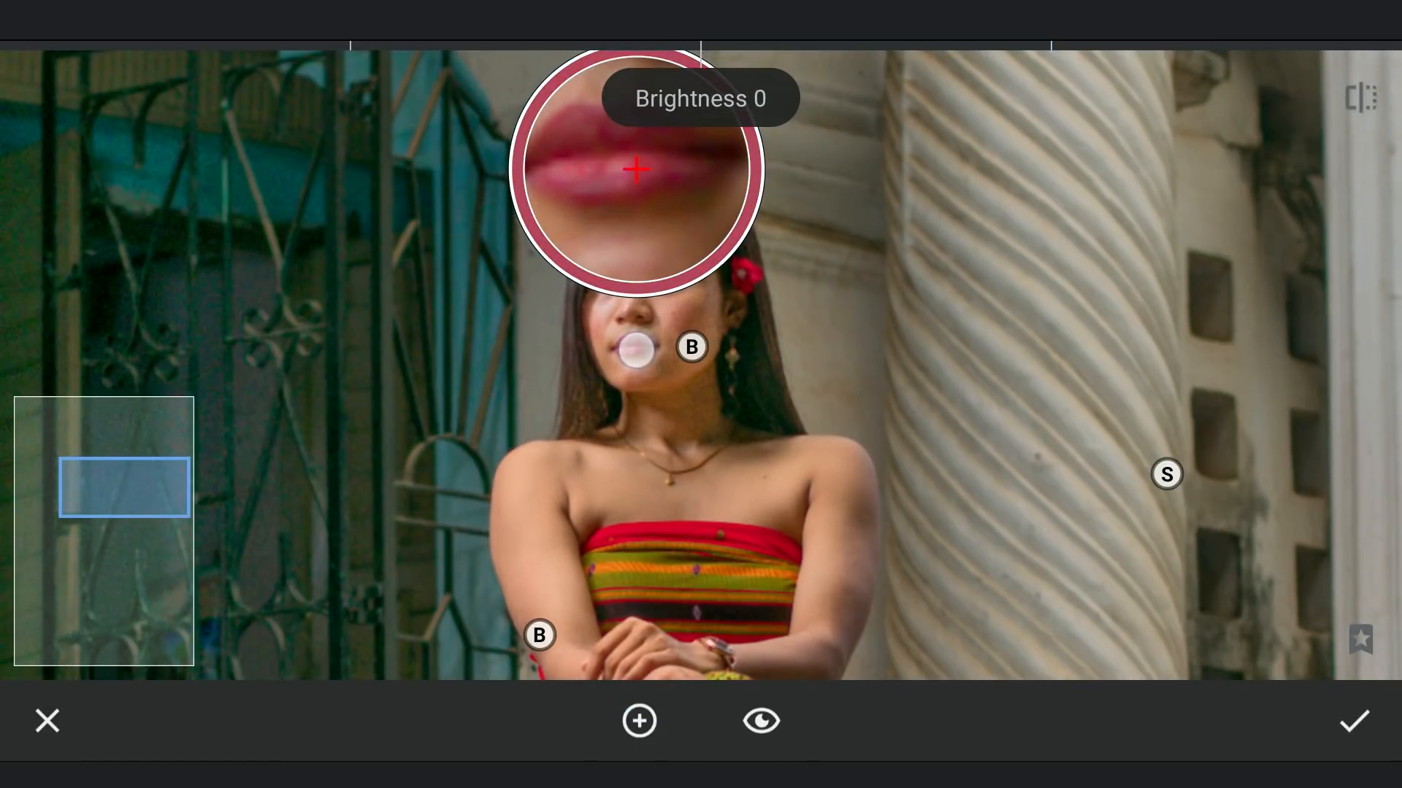
left_click(633, 352)
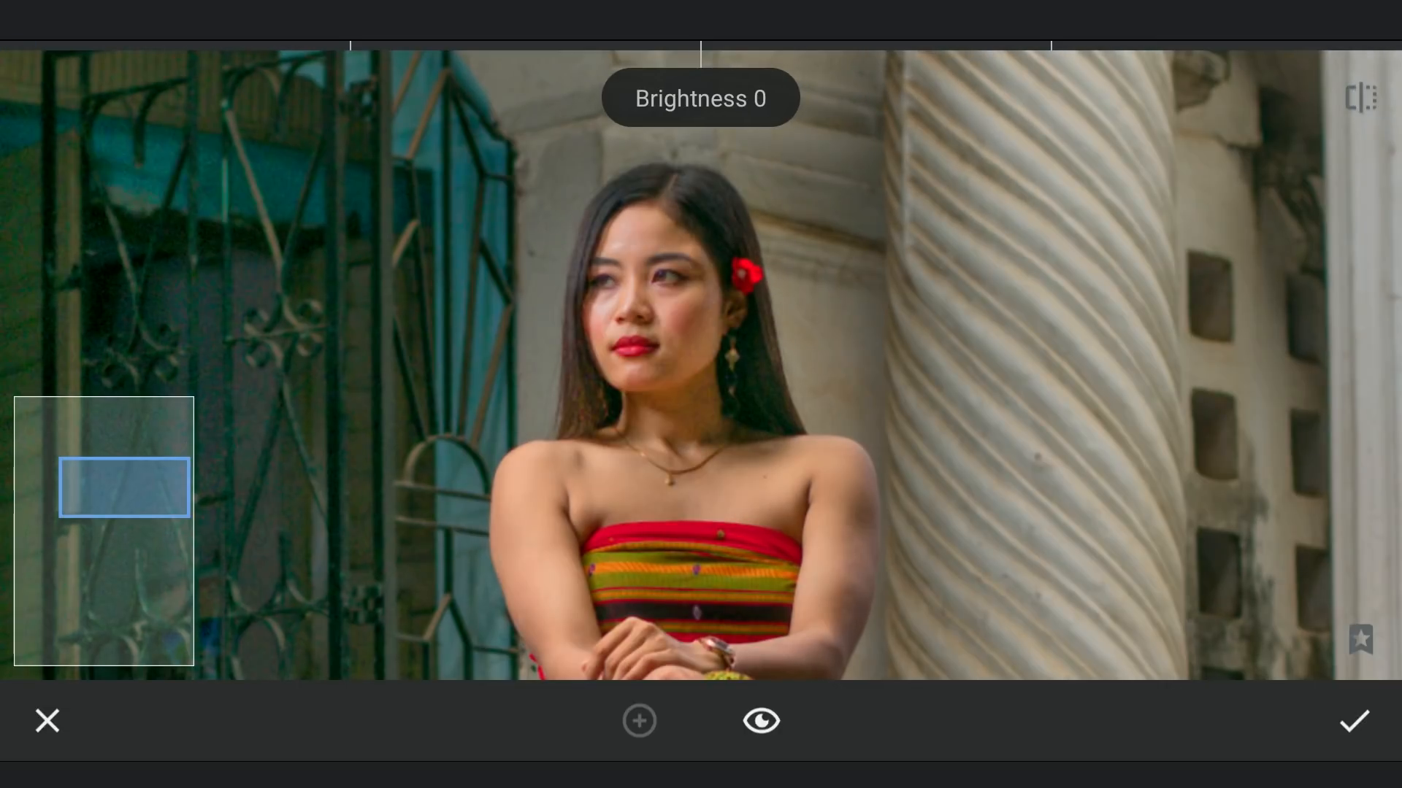
left_click(46, 720)
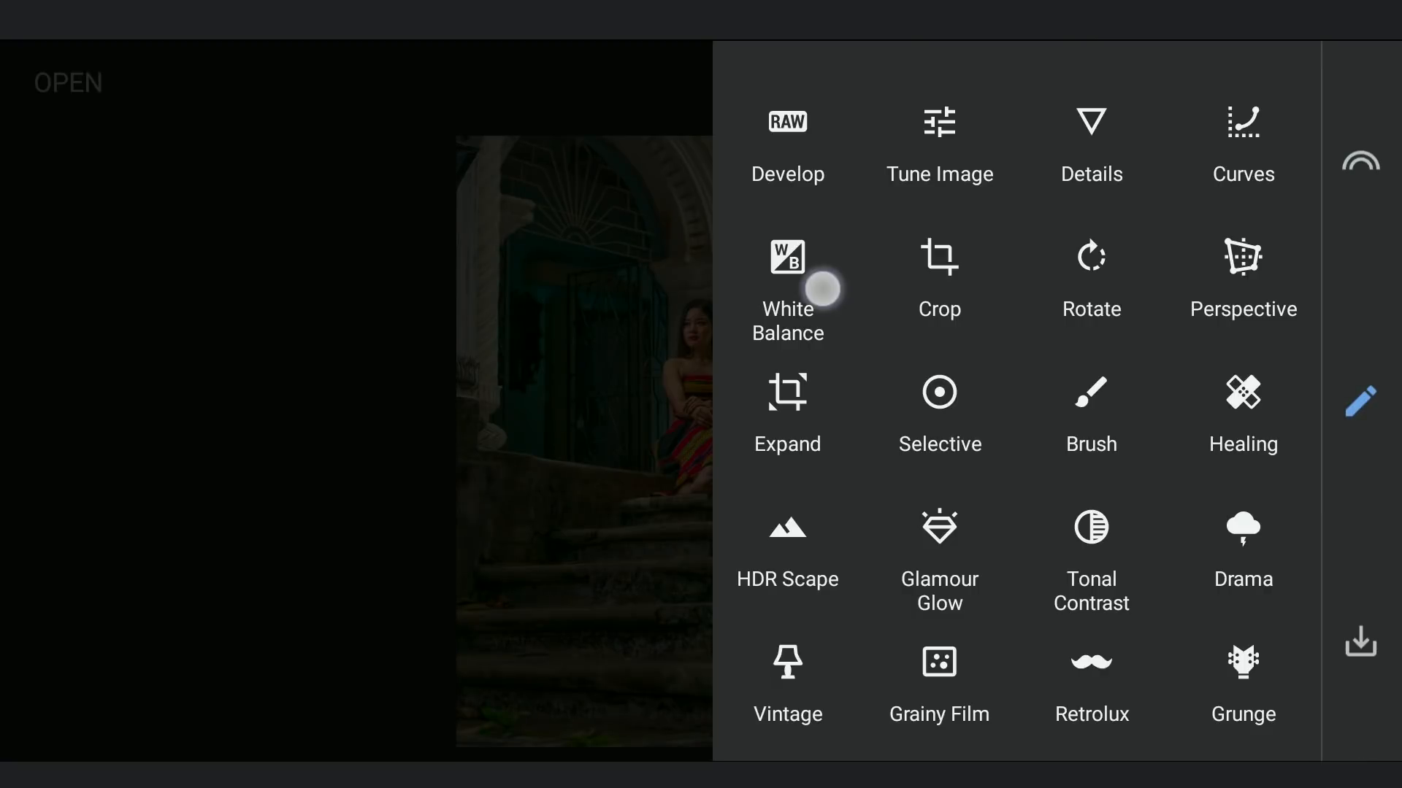
Step: Cool the White Balance temperature to about -9 and keep it
left_click(788, 277)
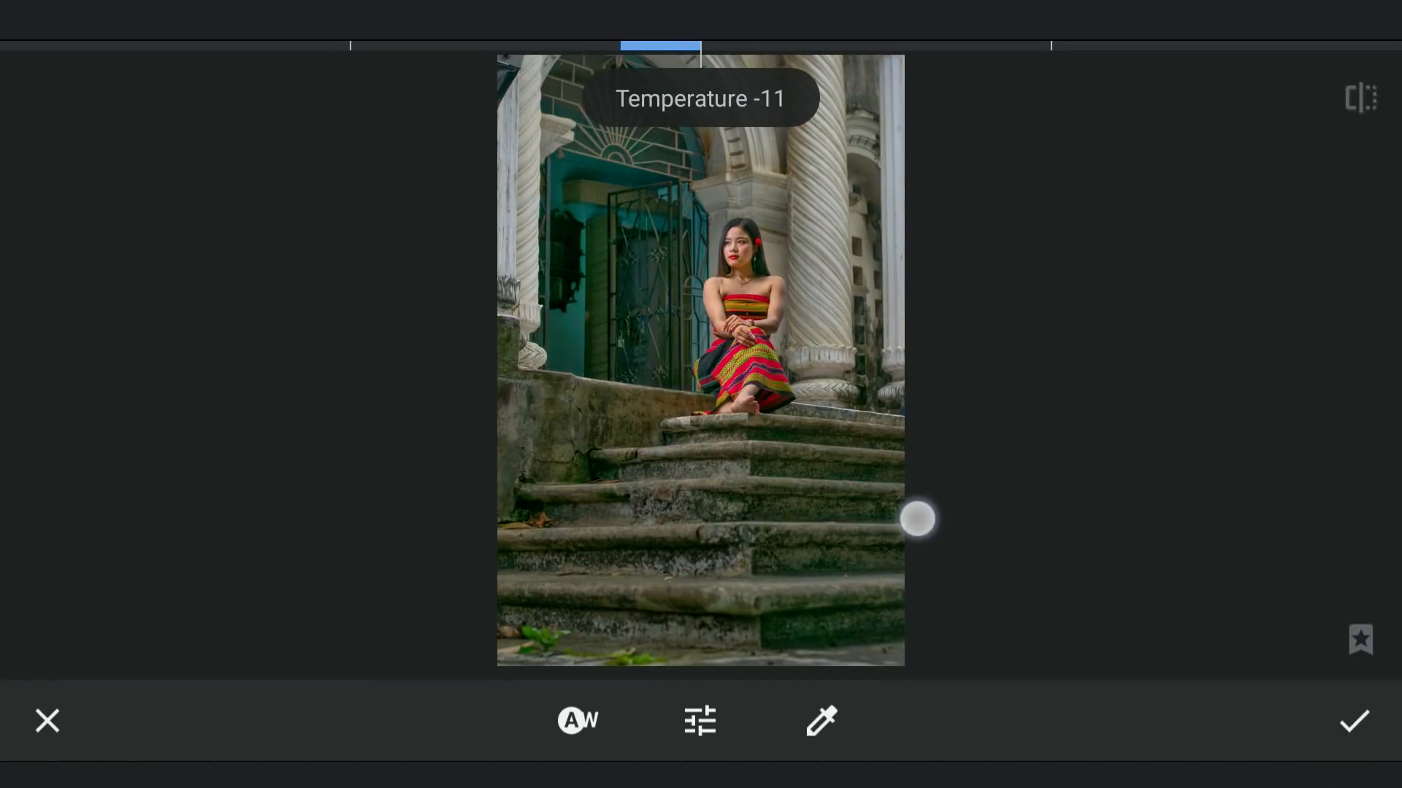
left_click_drag(915, 519, 921, 516)
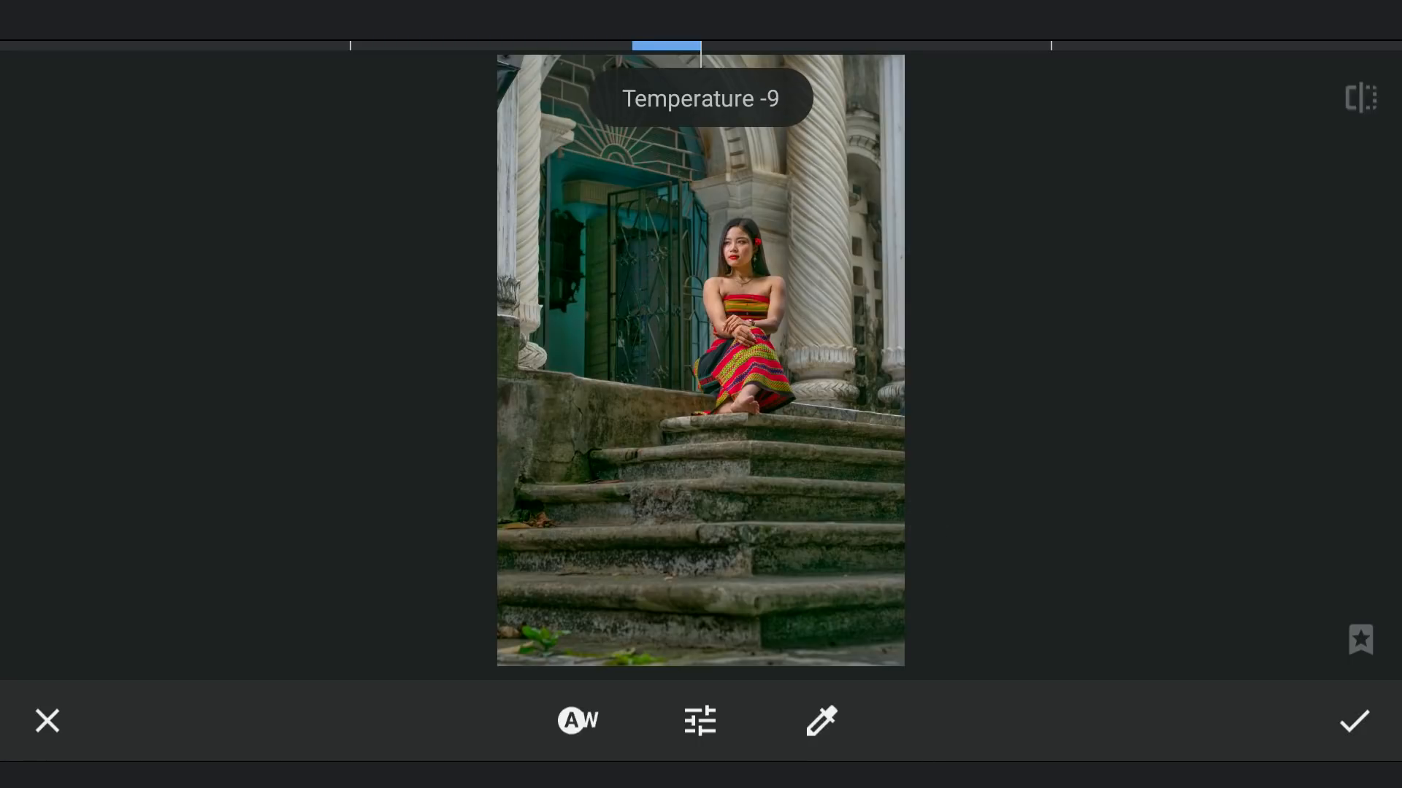
left_click(1353, 722)
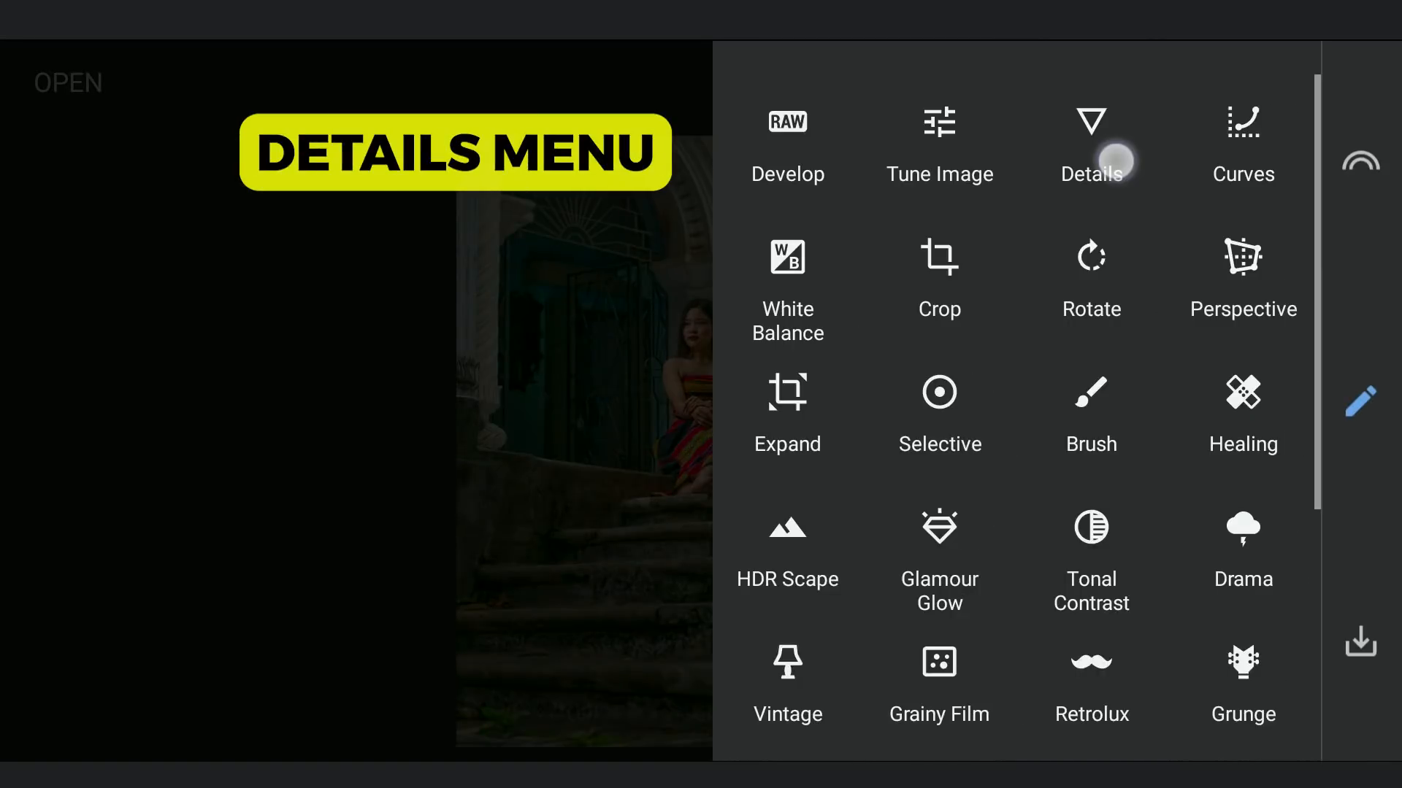
Step: Raise Details structure to about +28 and apply it
left_click(1090, 143)
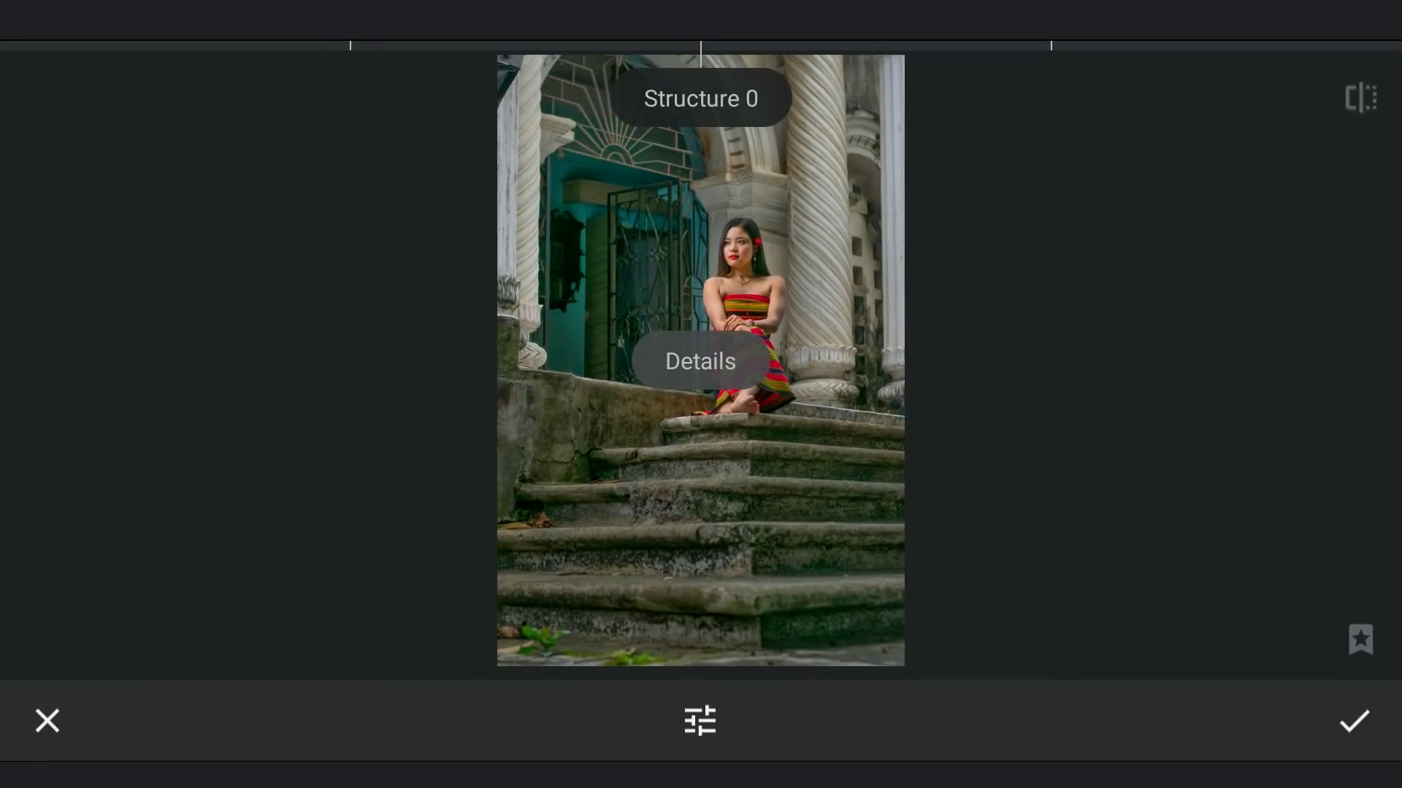
left_click_drag(700, 362, 915, 521)
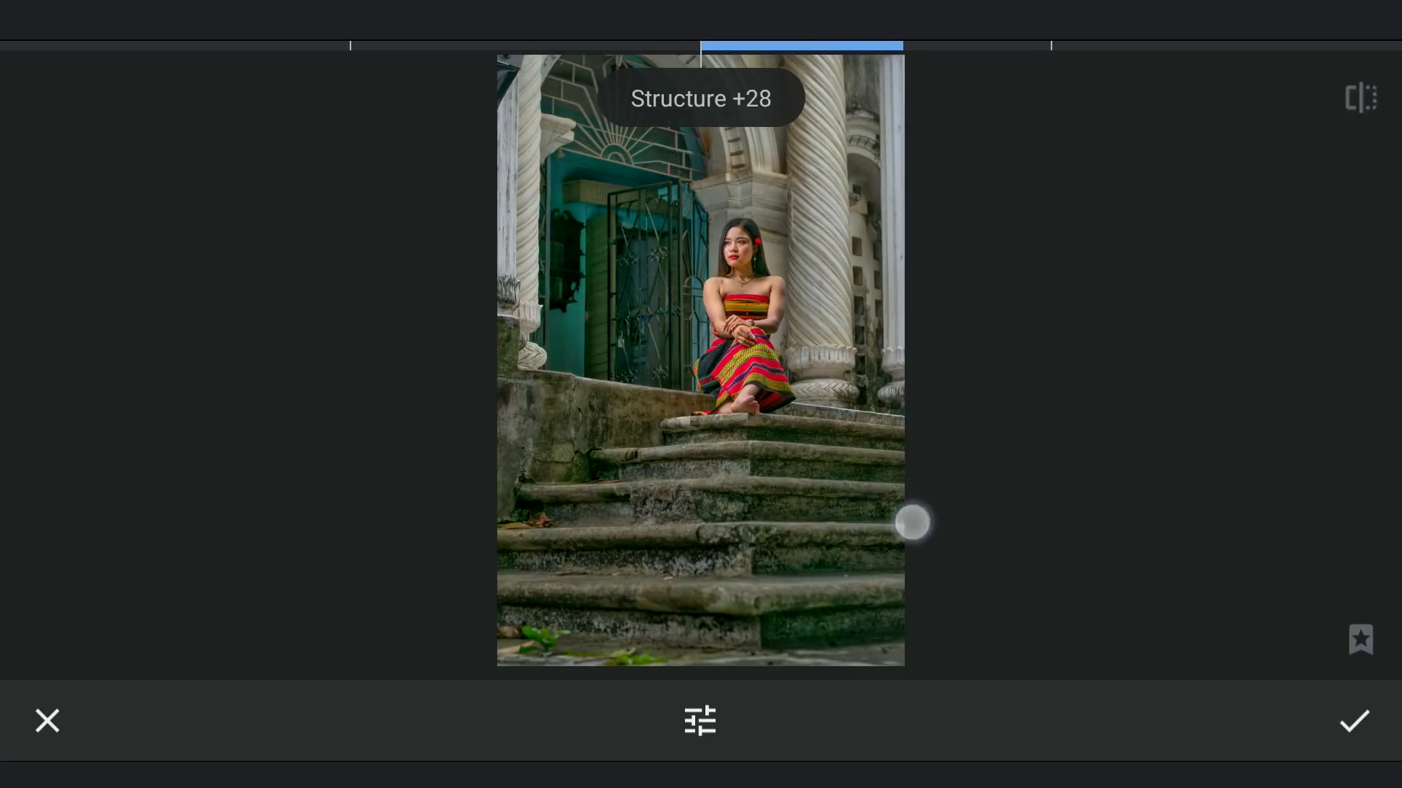
left_click(1353, 721)
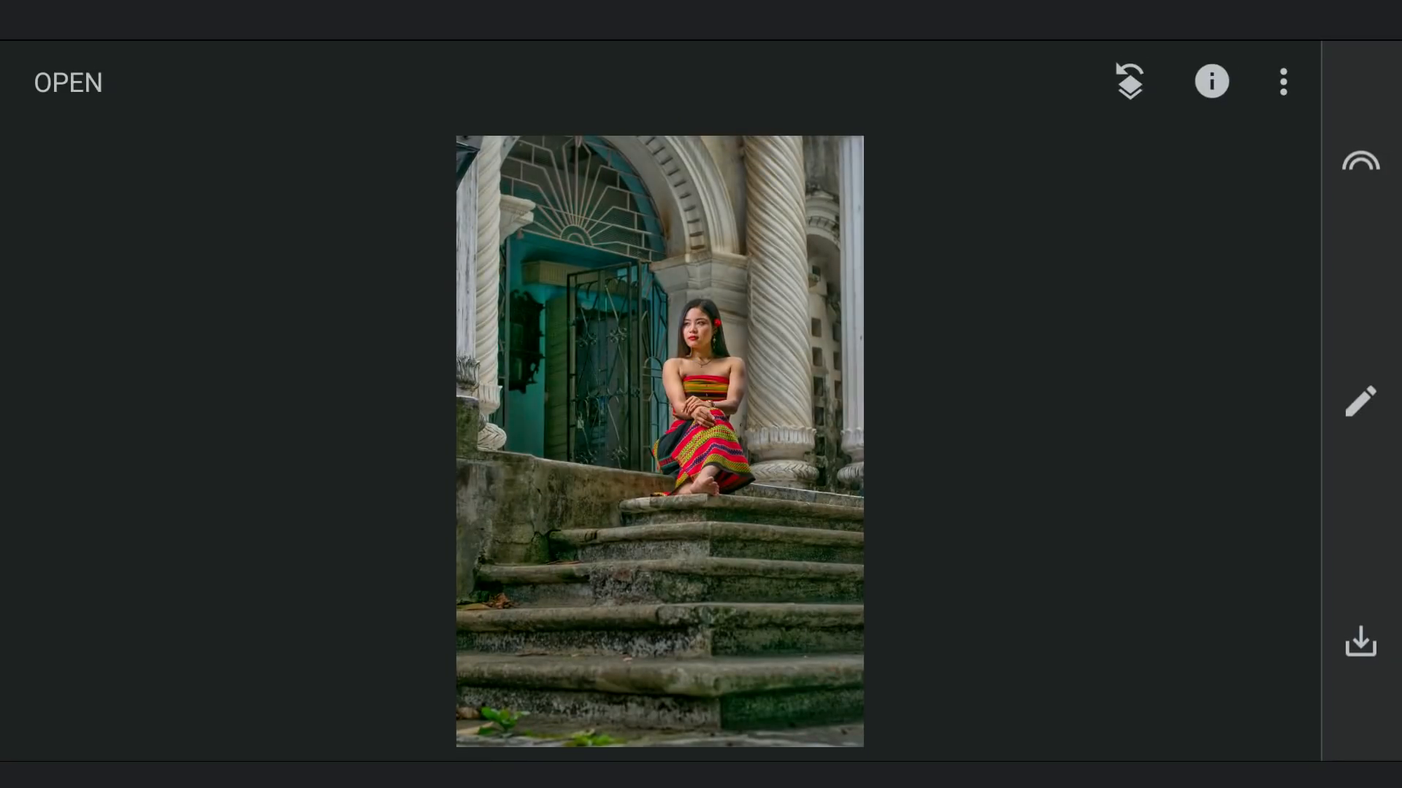
Step: Brush the Details edit's mask onto only the building and woman, then confirm
left_click(1357, 400)
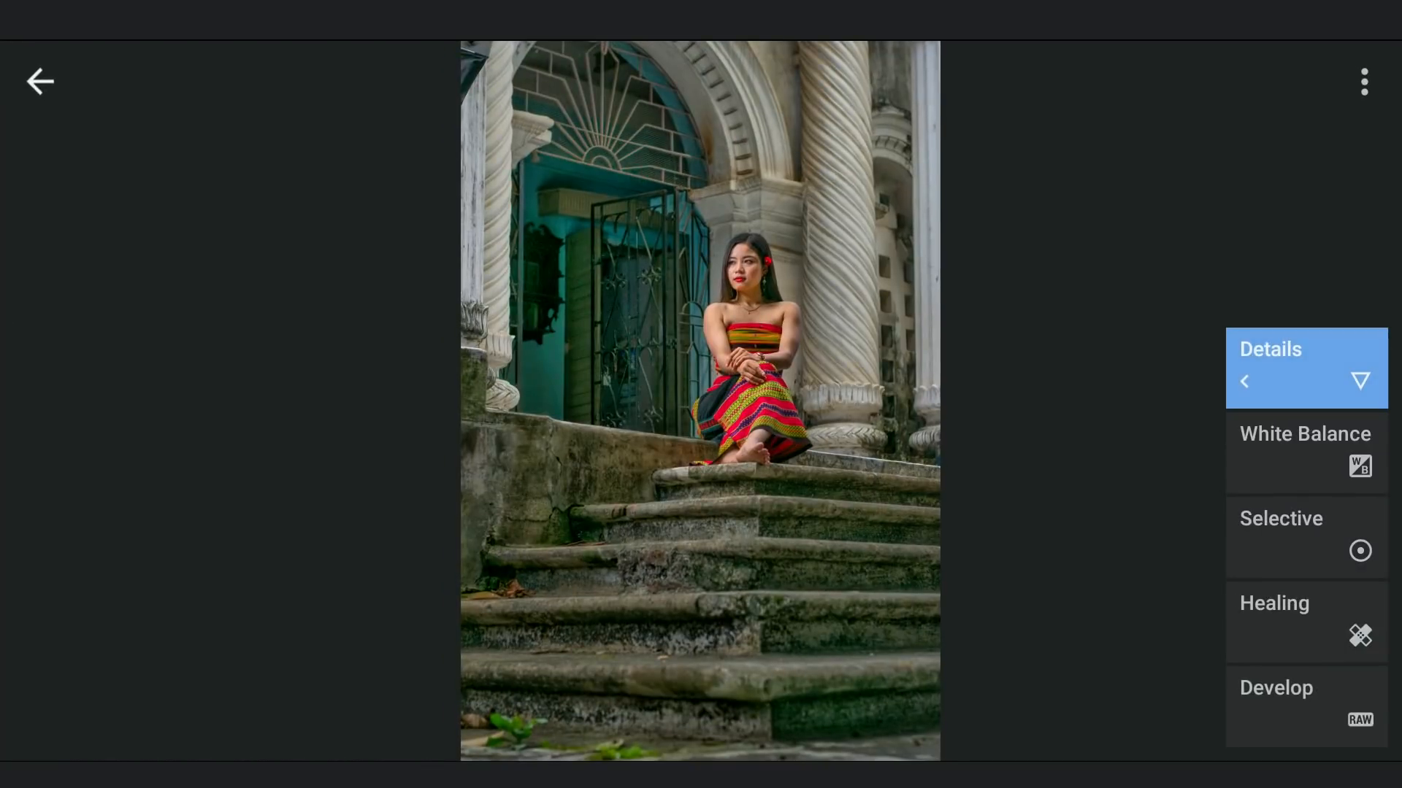
left_click(1269, 367)
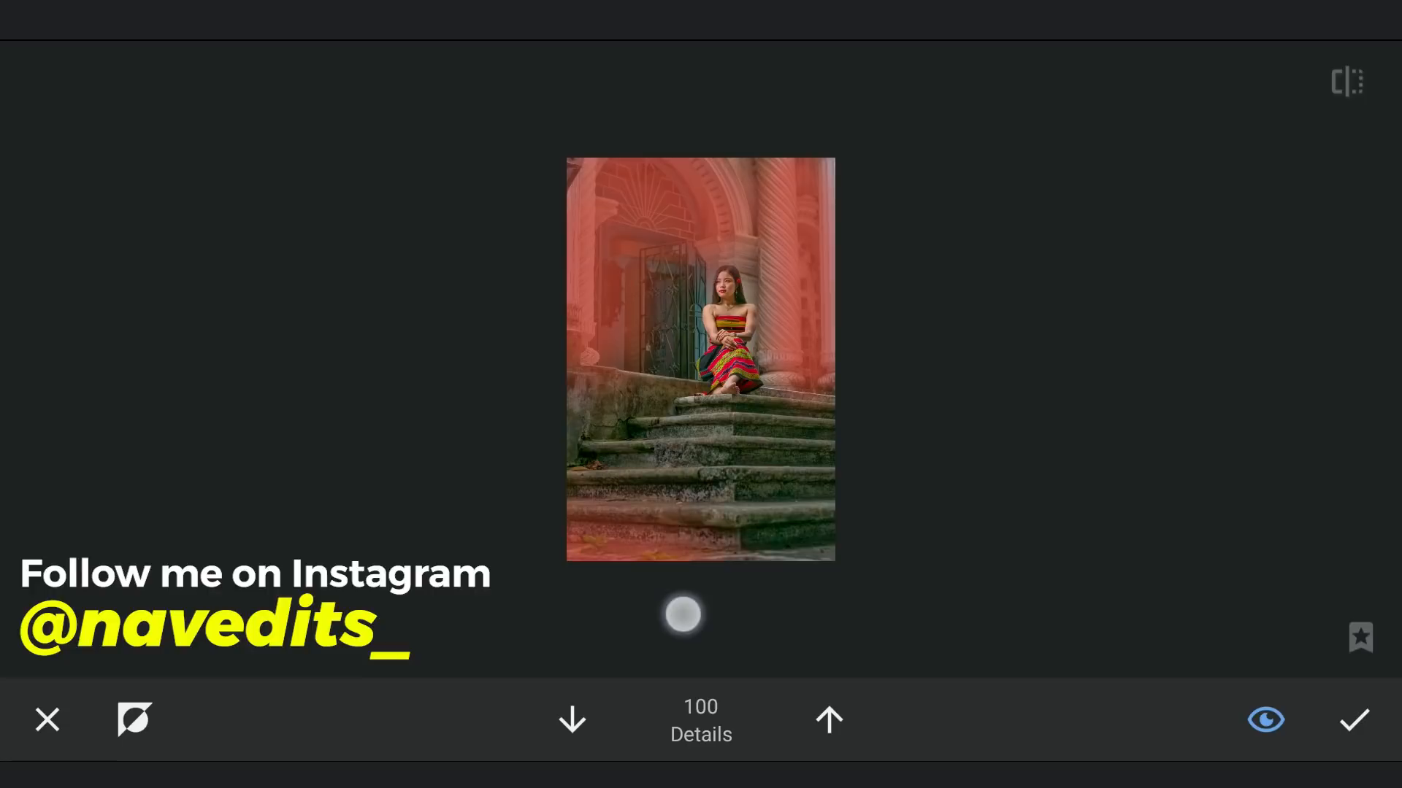
left_click(1265, 720)
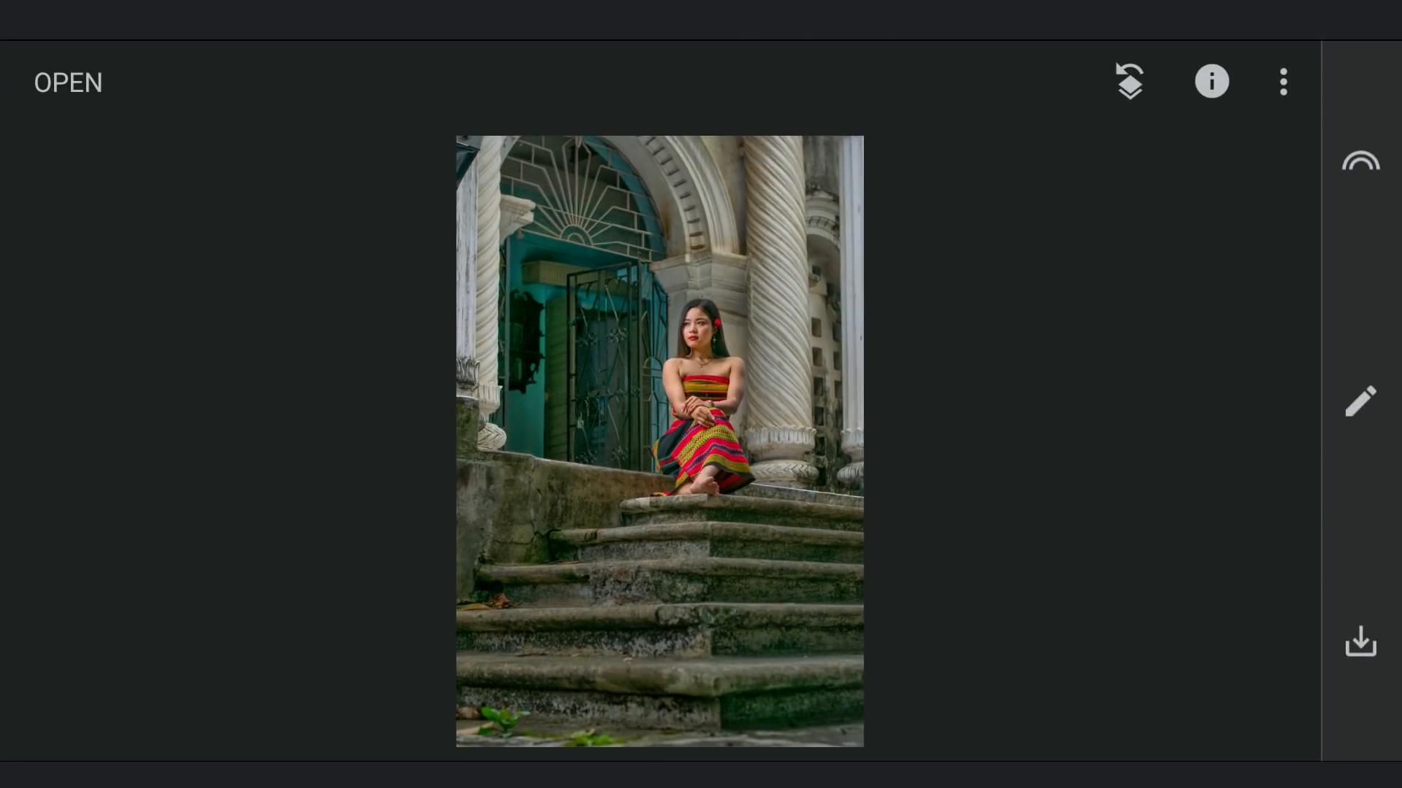
Step: Dodge parts of her face with the Dodge & Burn brush
left_click(1358, 400)
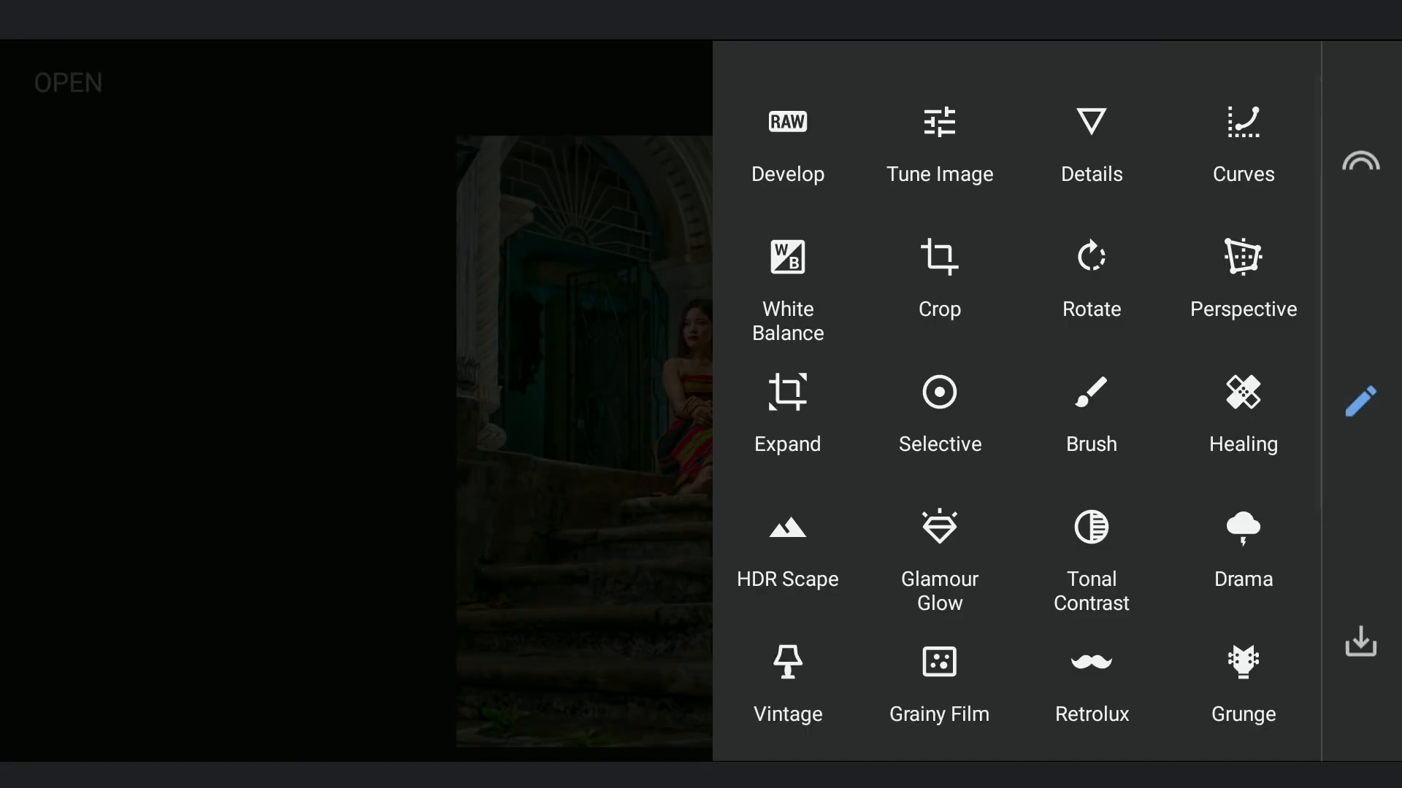
left_click(1091, 392)
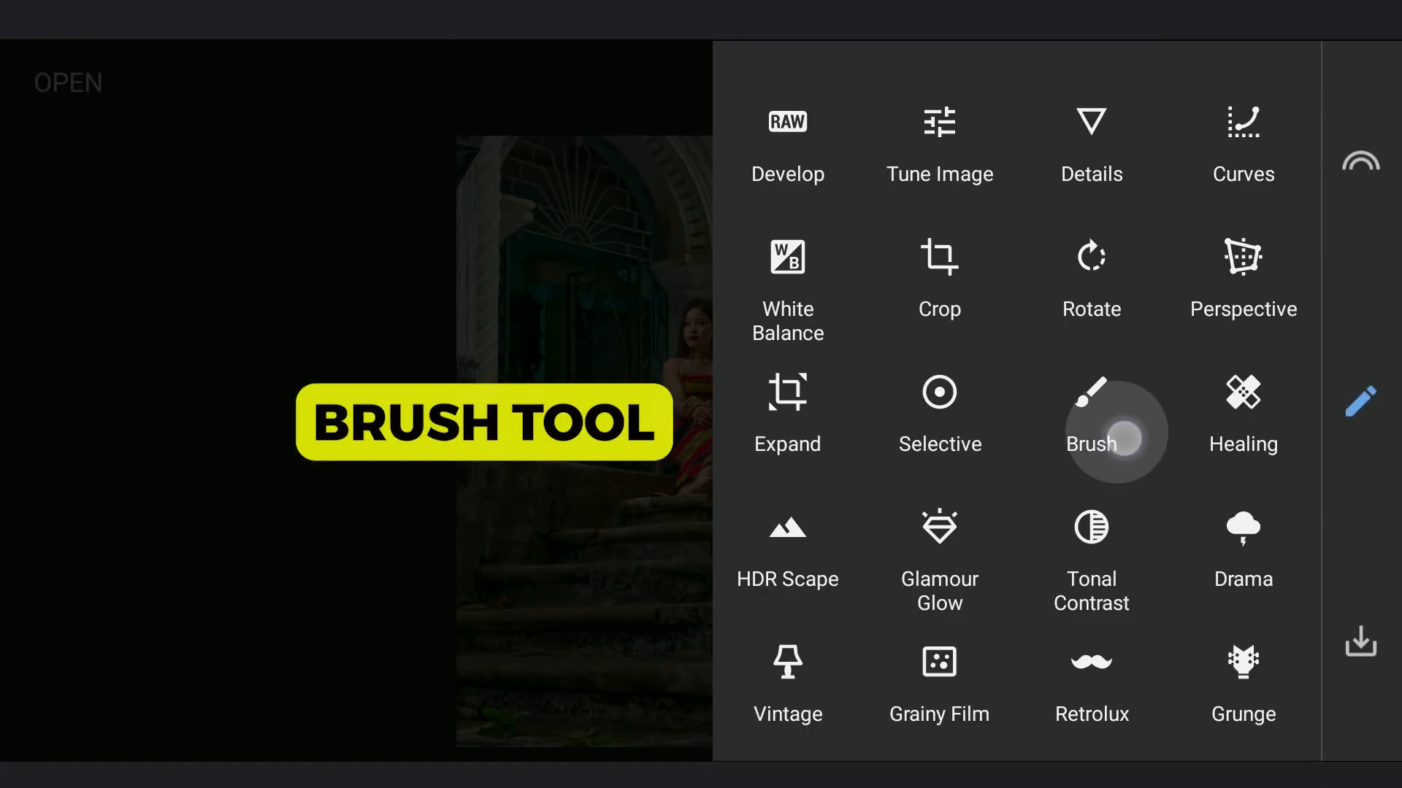
left_click(1090, 411)
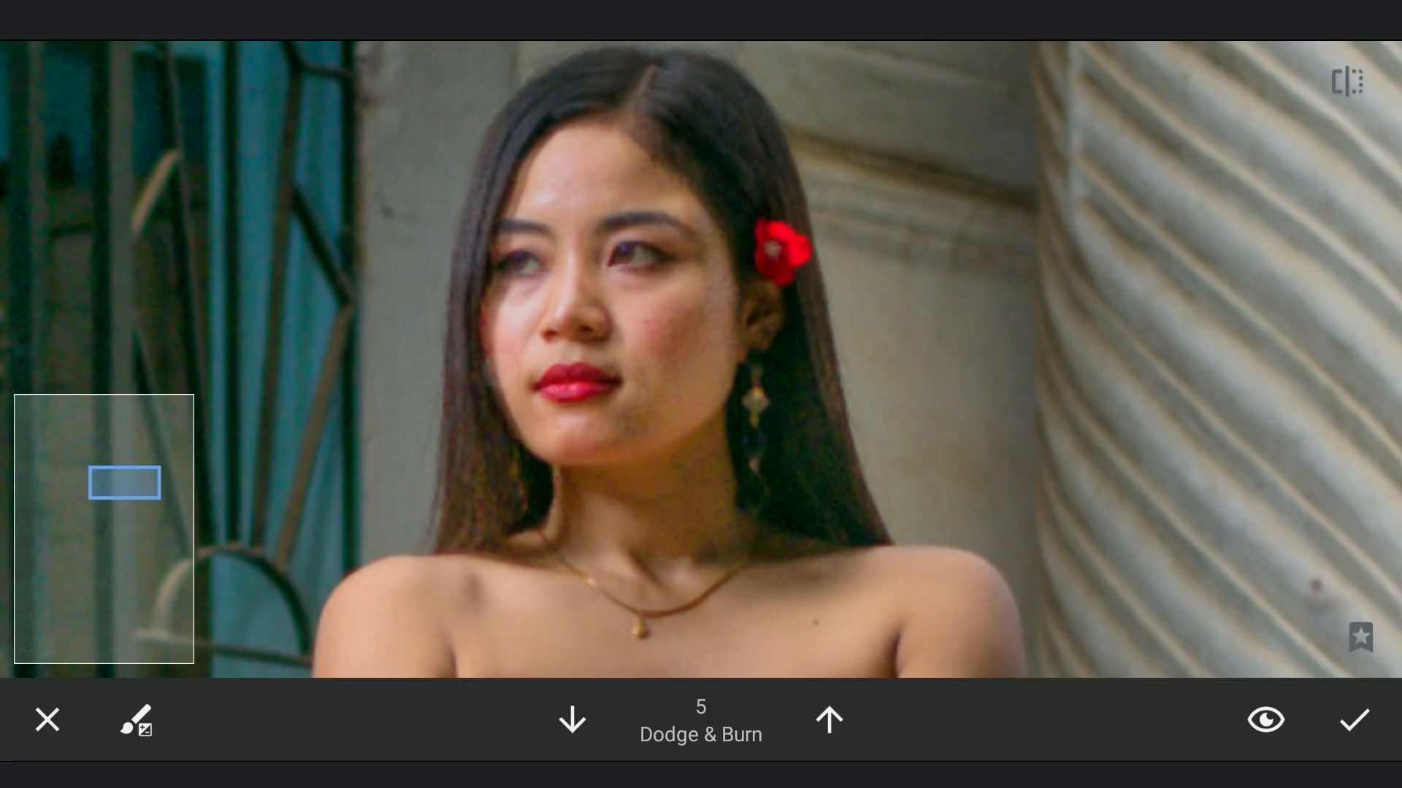
left_click(636, 424)
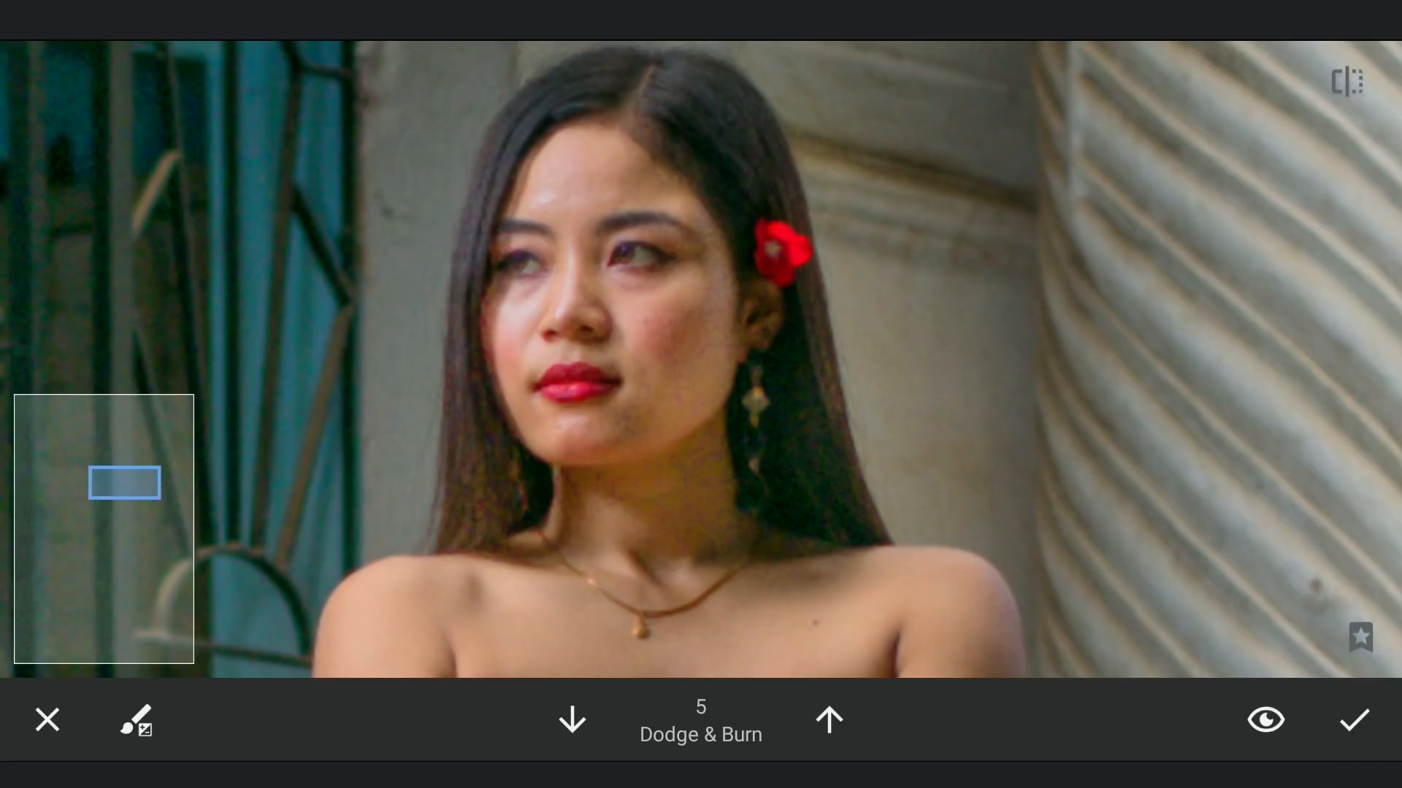
left_click(605, 456)
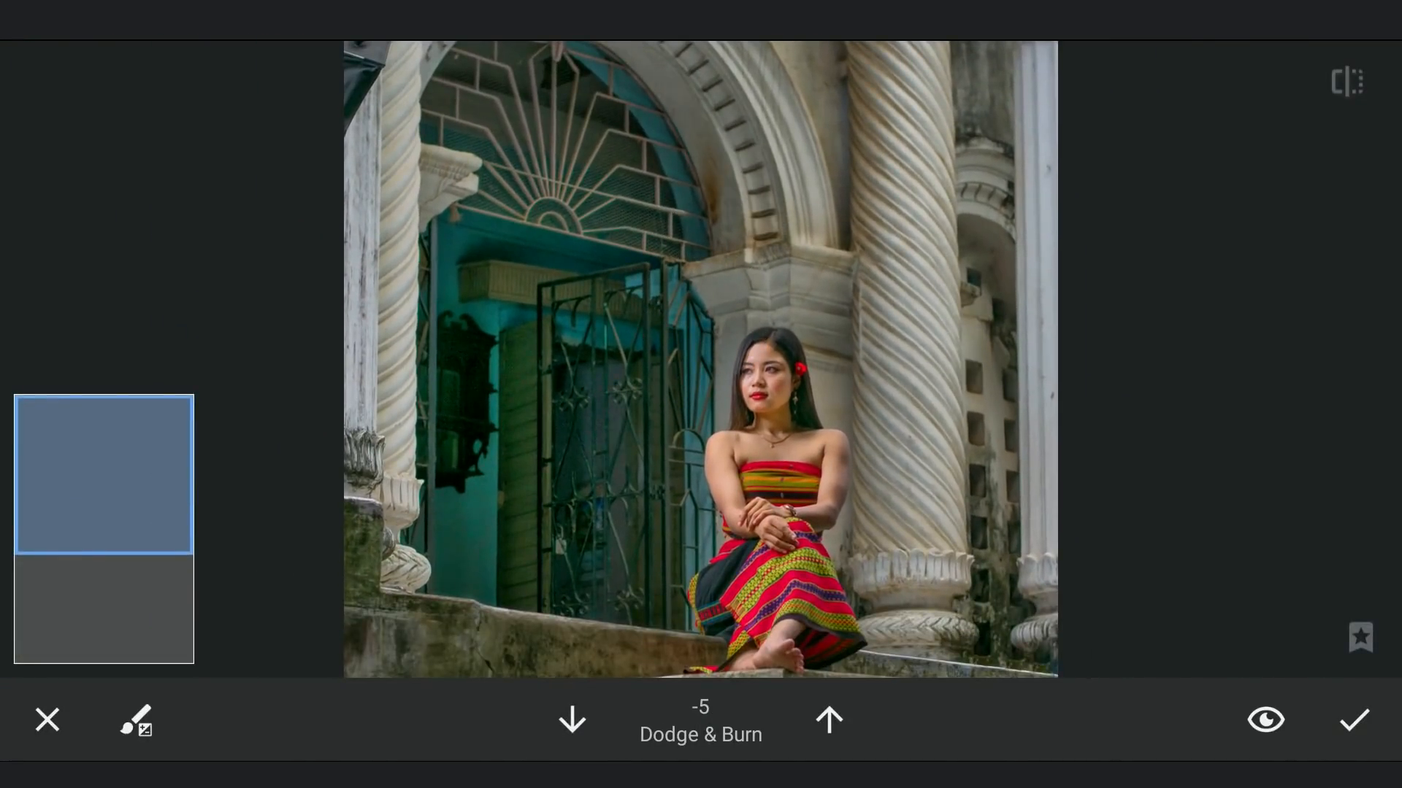
Step: Paint along the edges of the steps, switch to burn, and apply the brush edits
left_click(738, 218)
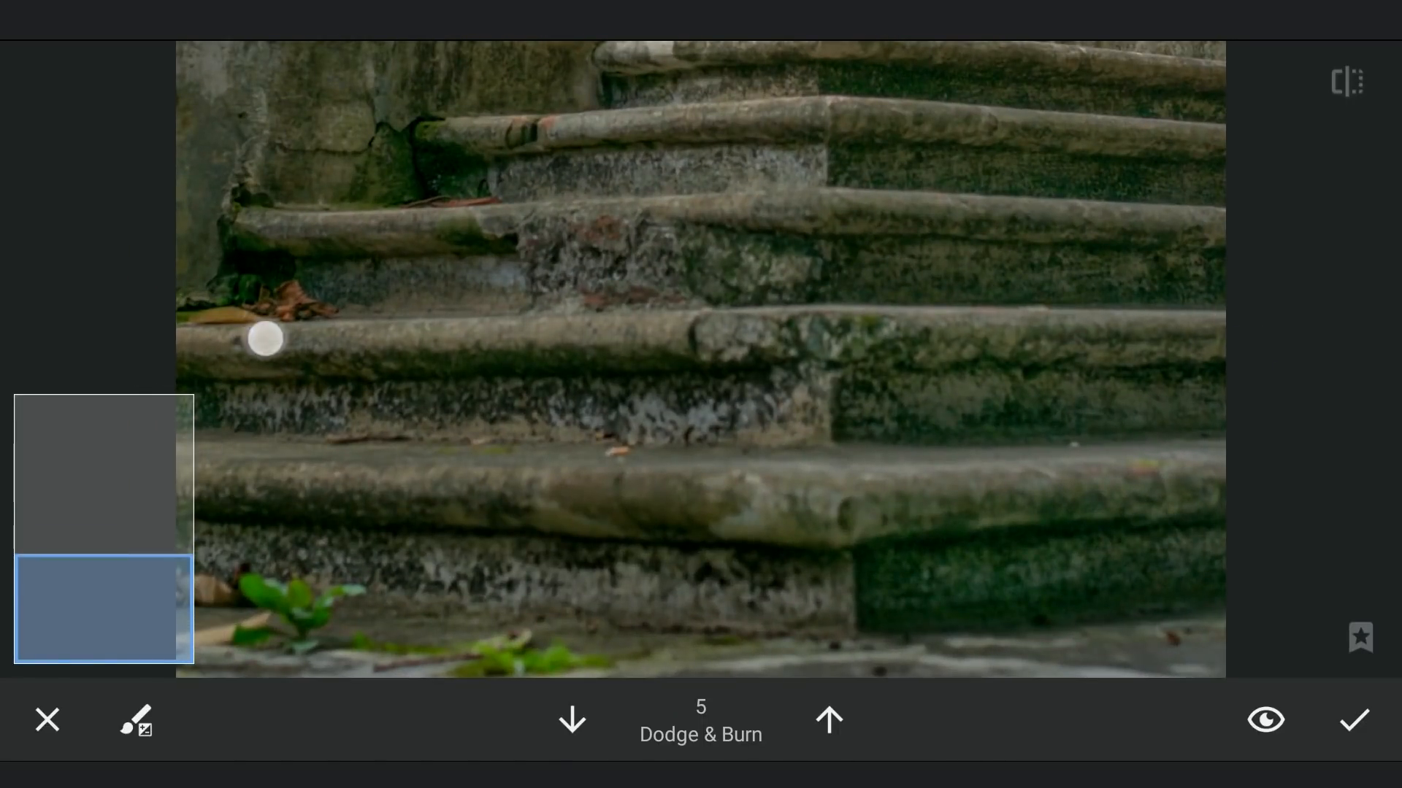
left_click_drag(264, 338, 773, 490)
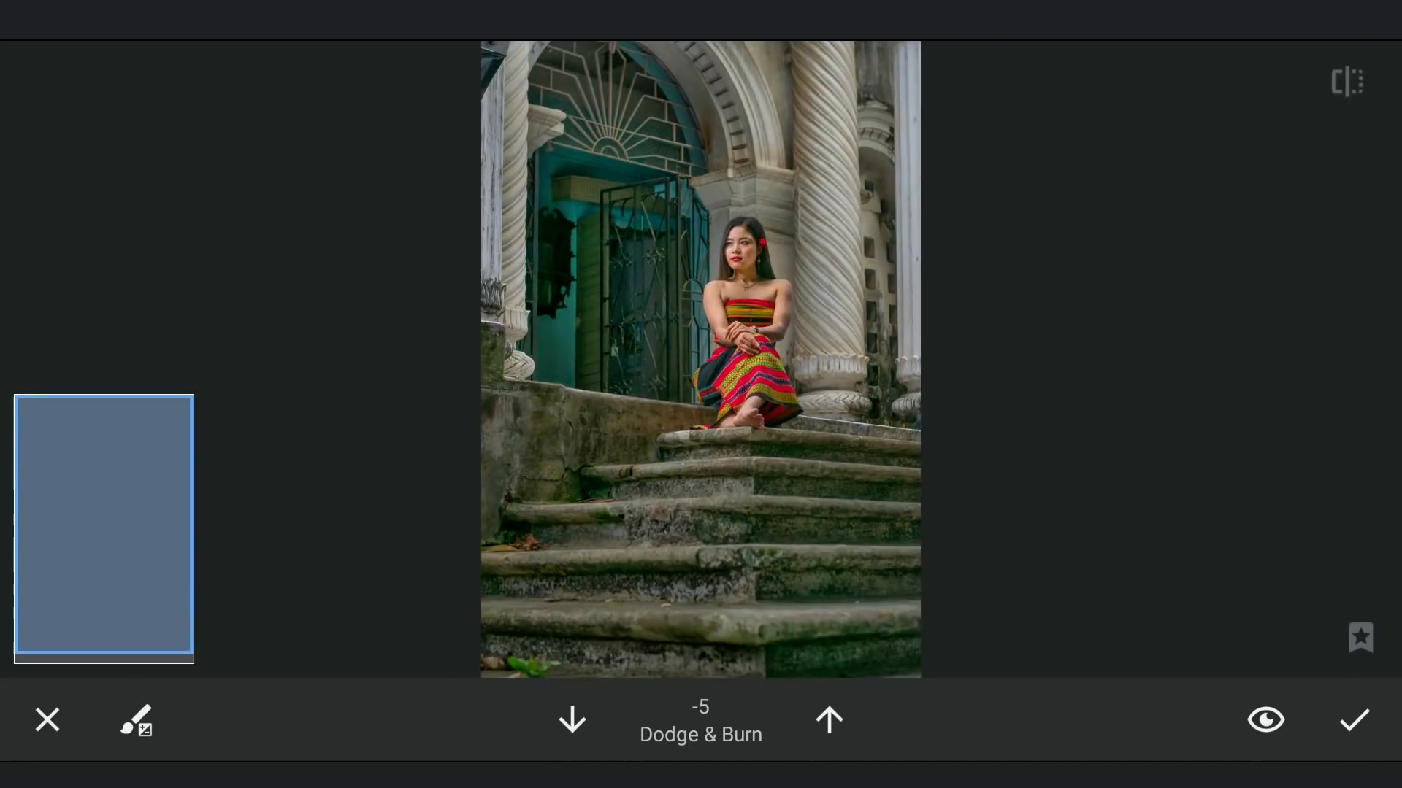
left_click(1346, 81)
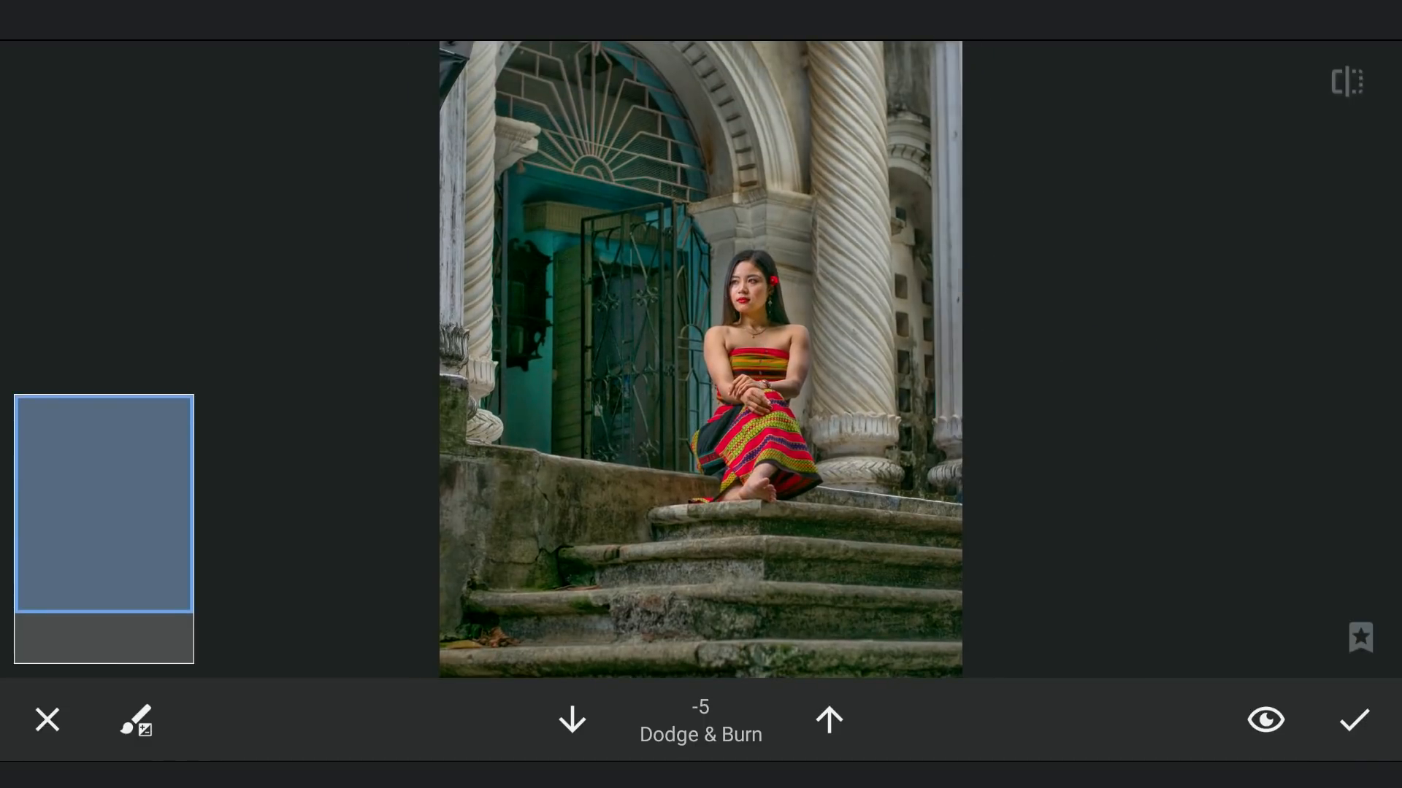
left_click(1353, 720)
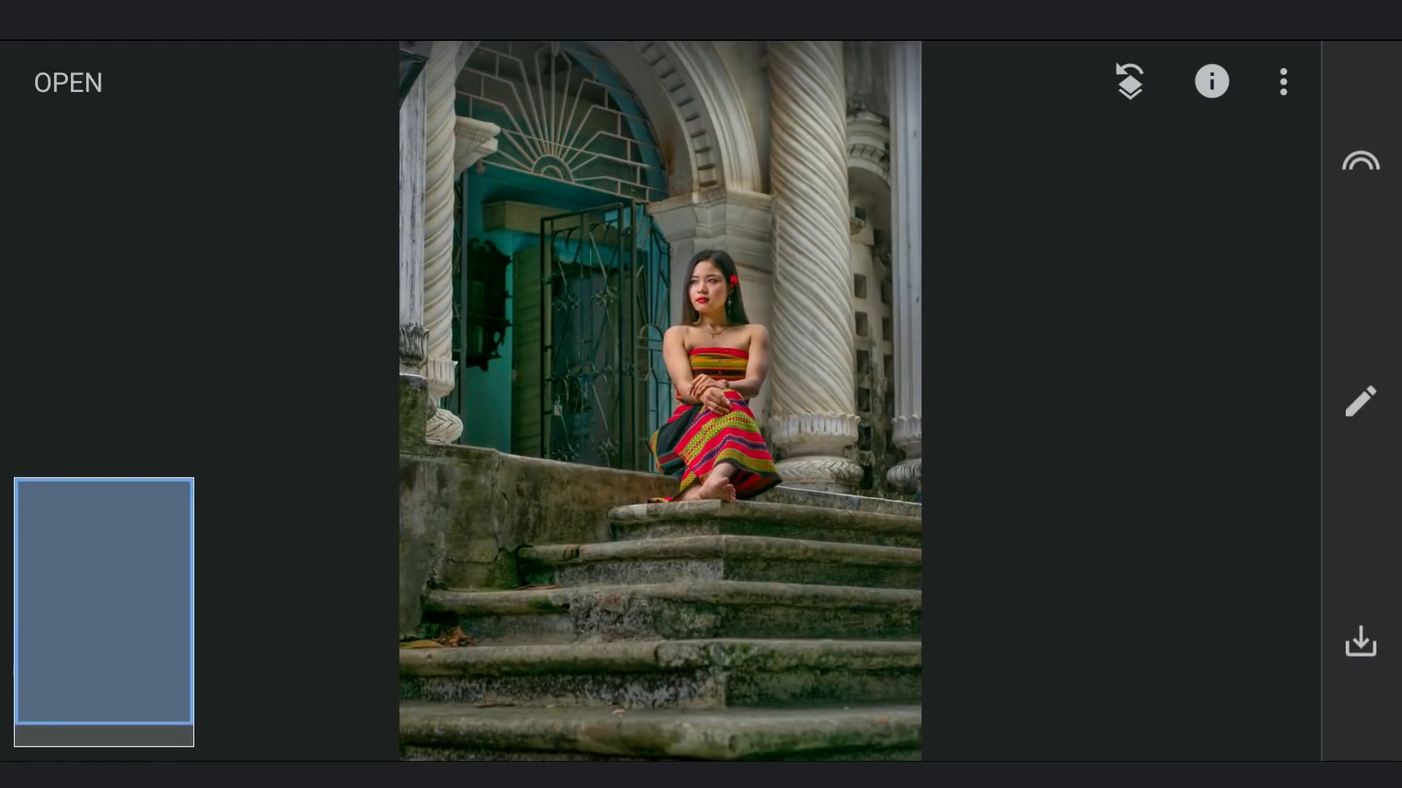
Step: Lift the green channel midpoint in Curves and apply the curve
left_click(1359, 400)
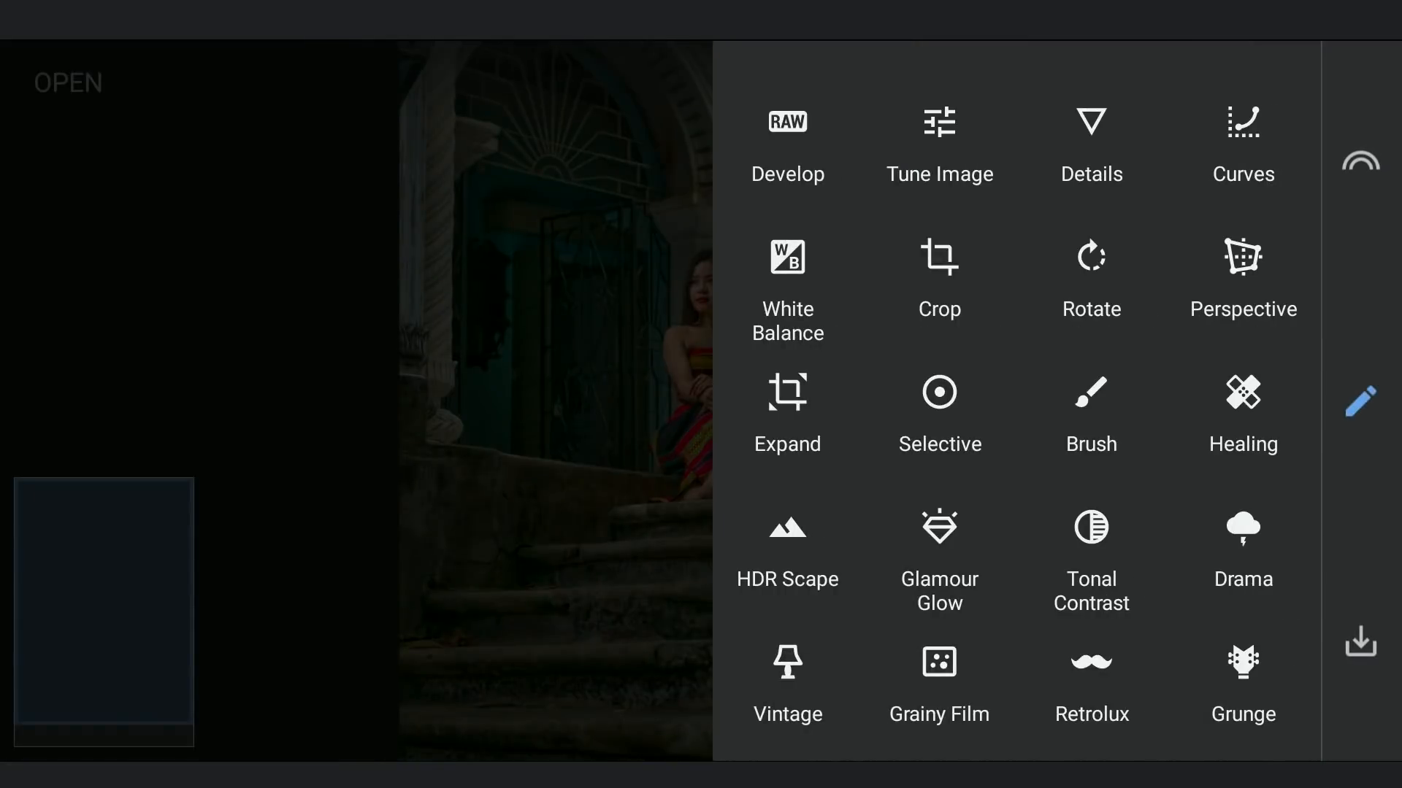
left_click(1241, 124)
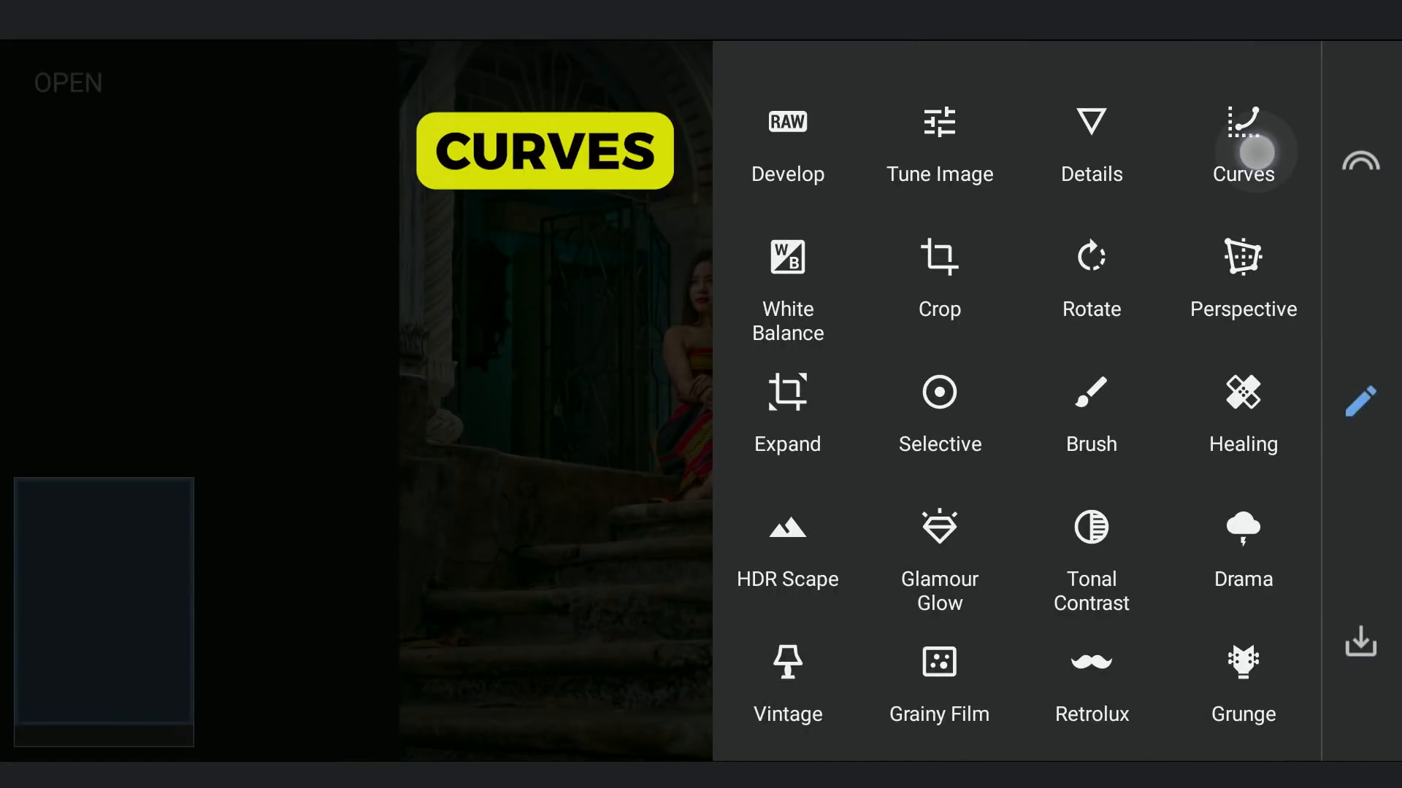
left_click(1242, 143)
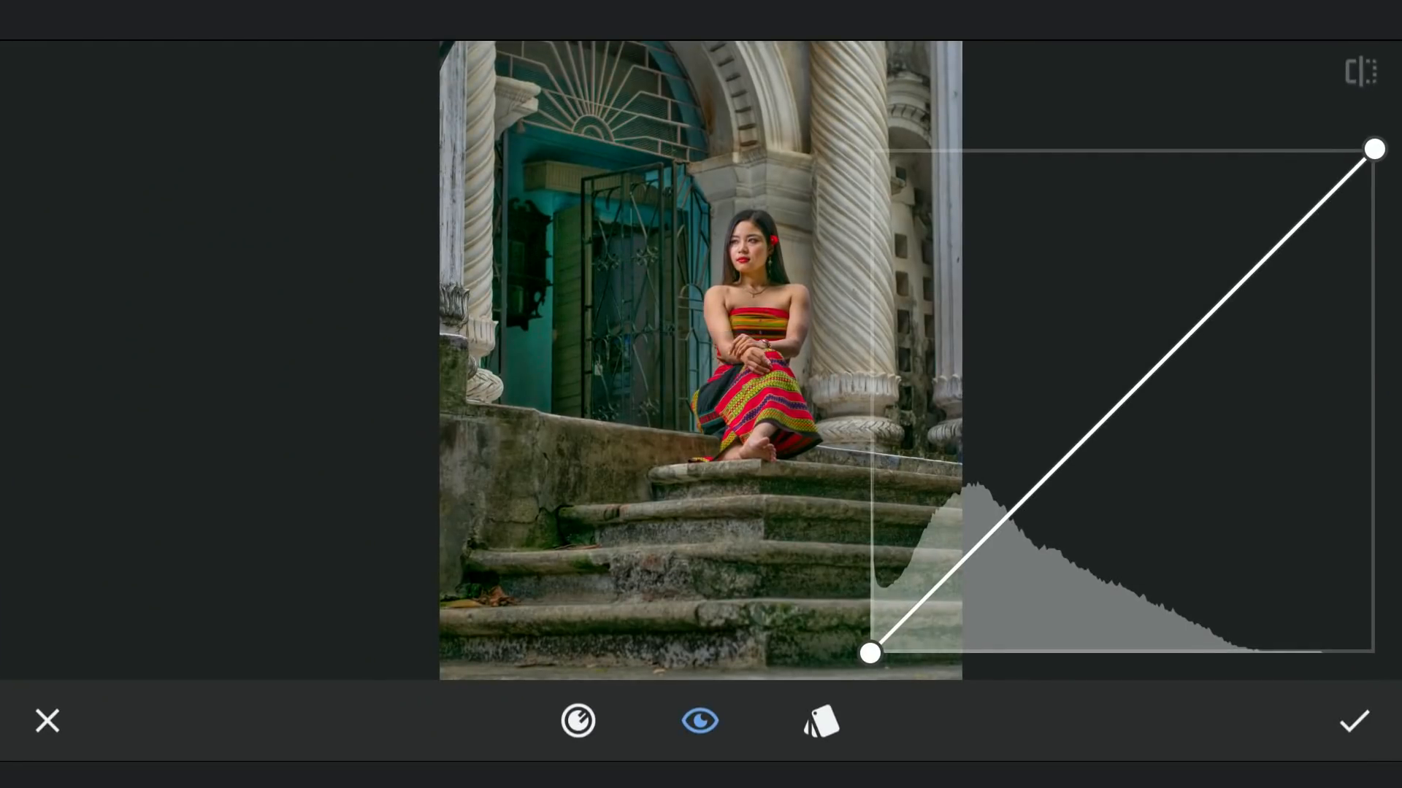
left_click(578, 721)
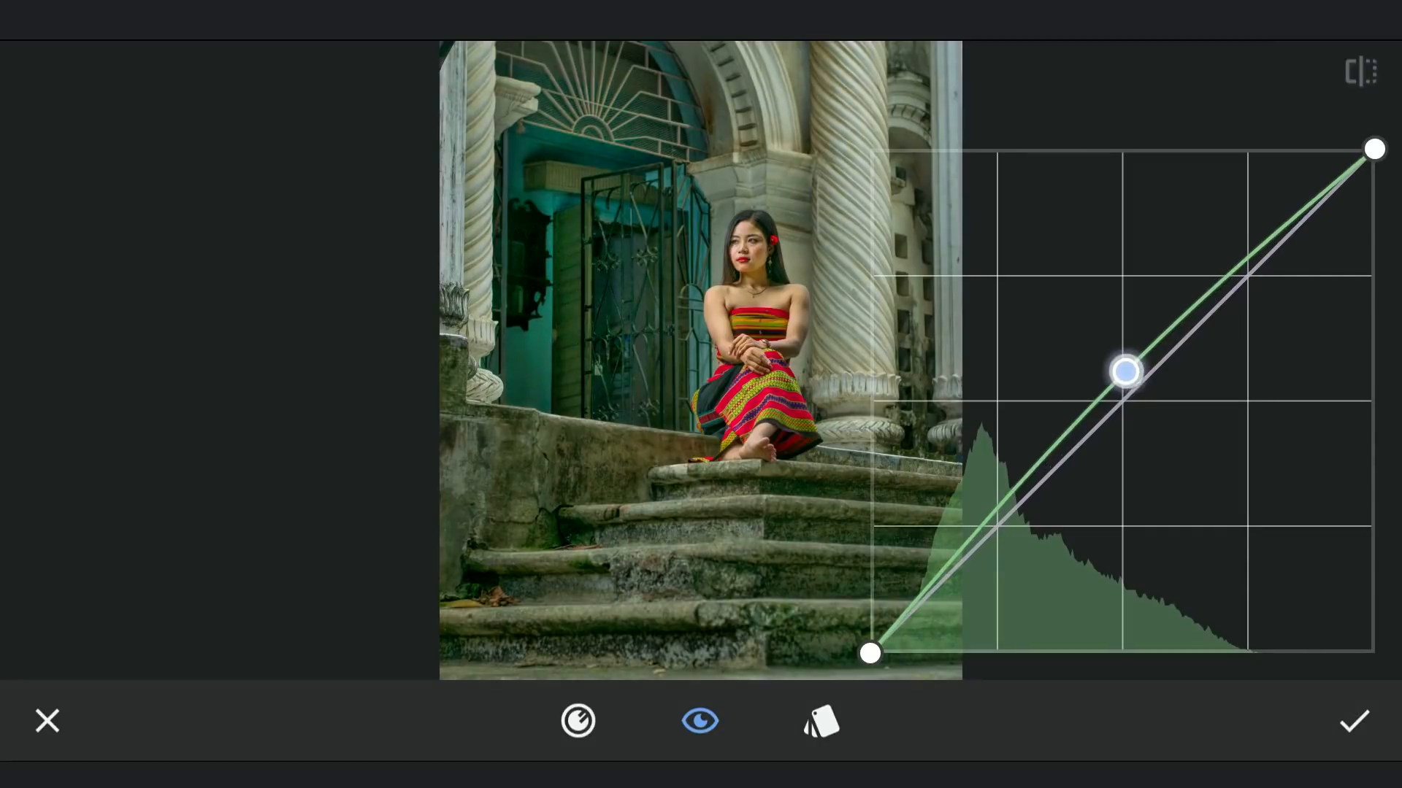
left_click_drag(1125, 371, 1151, 346)
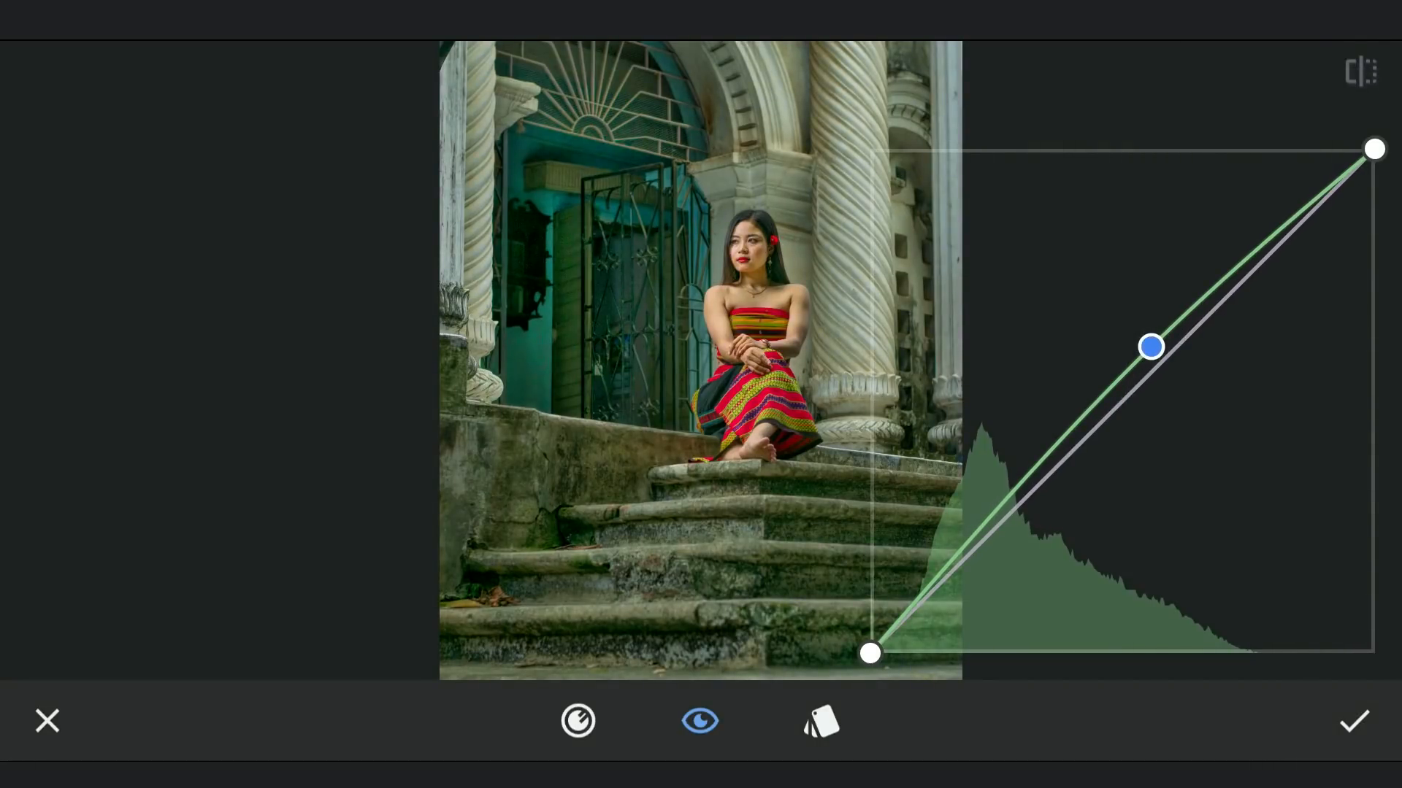
left_click(1352, 720)
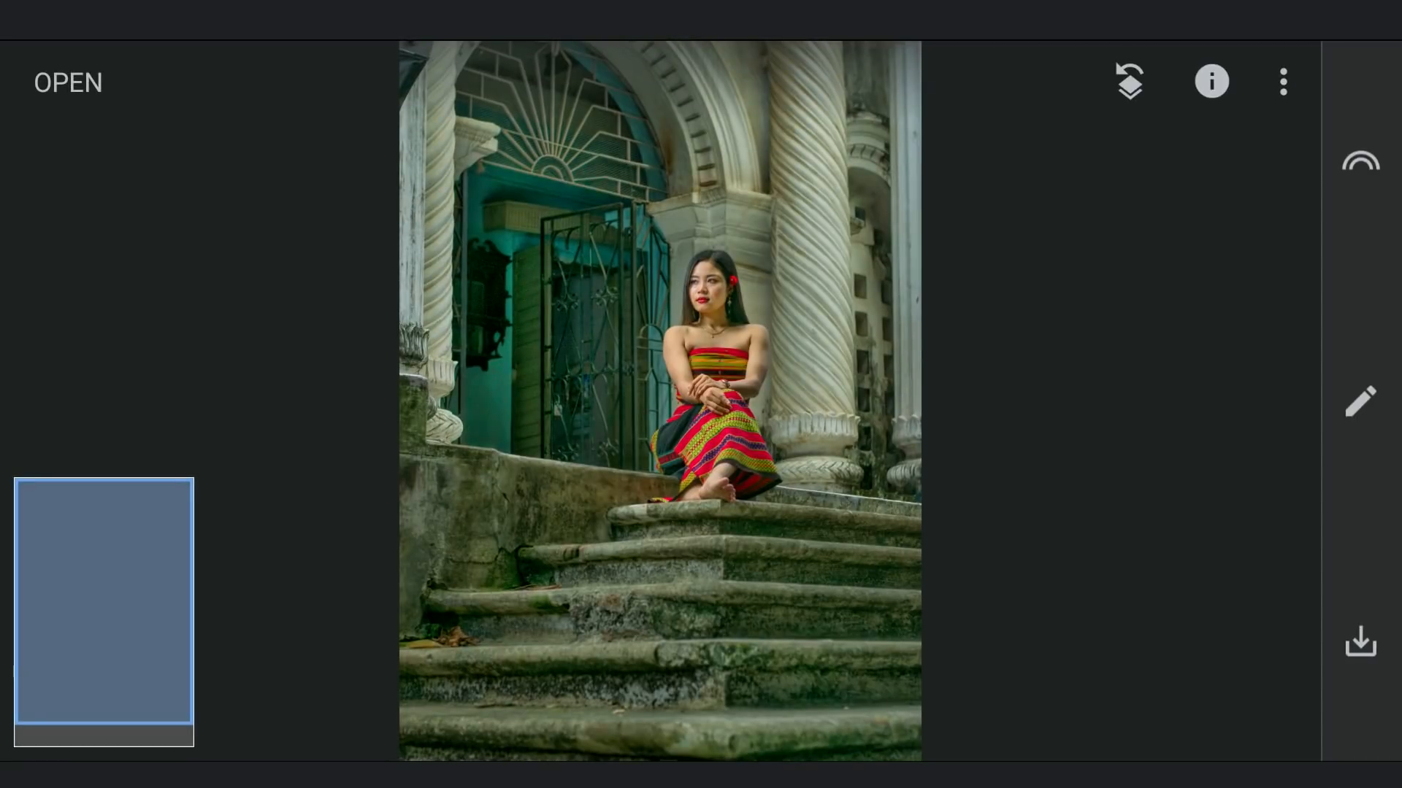
Step: In a second Curves pass, raise the luminance shadows and midtones
left_click(1359, 399)
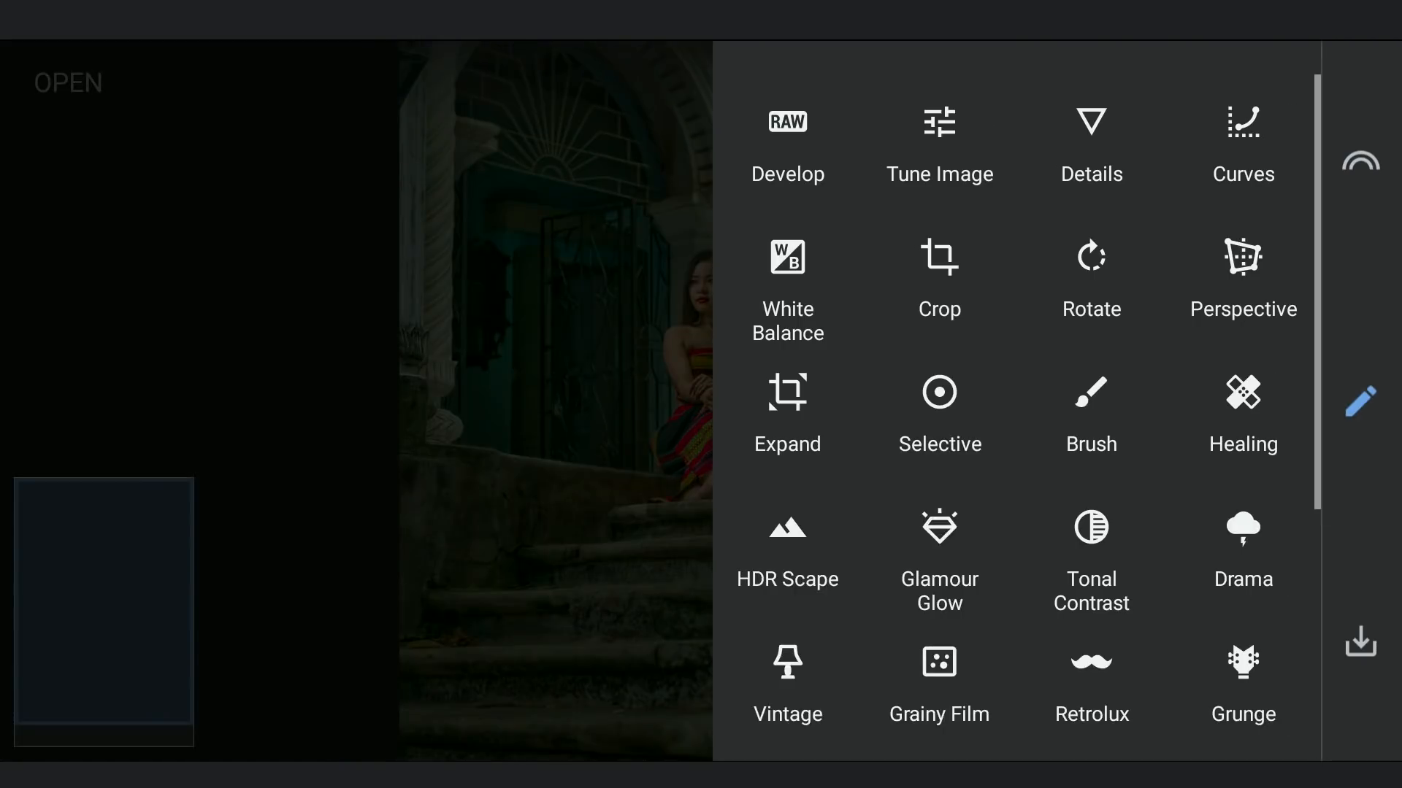
left_click(1242, 143)
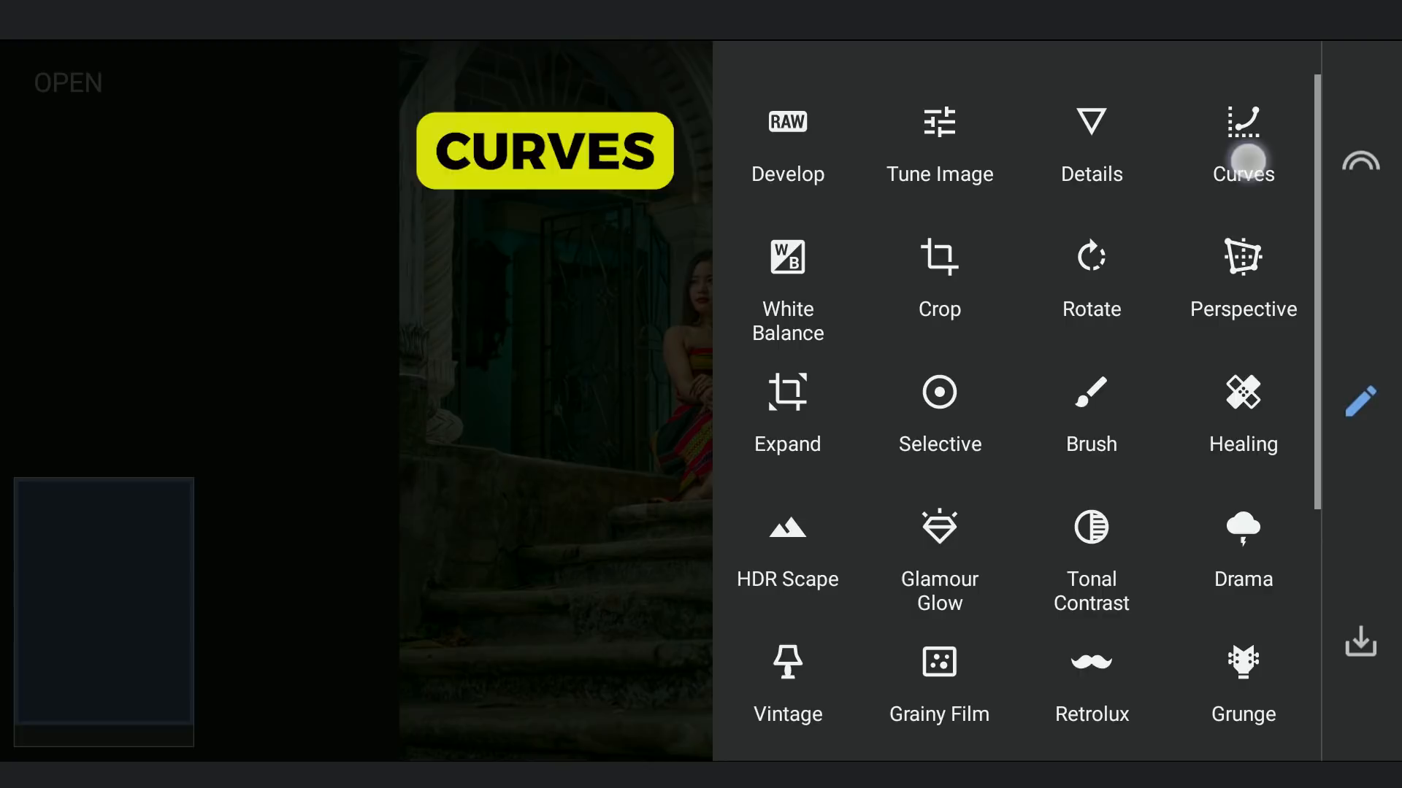
left_click(1242, 143)
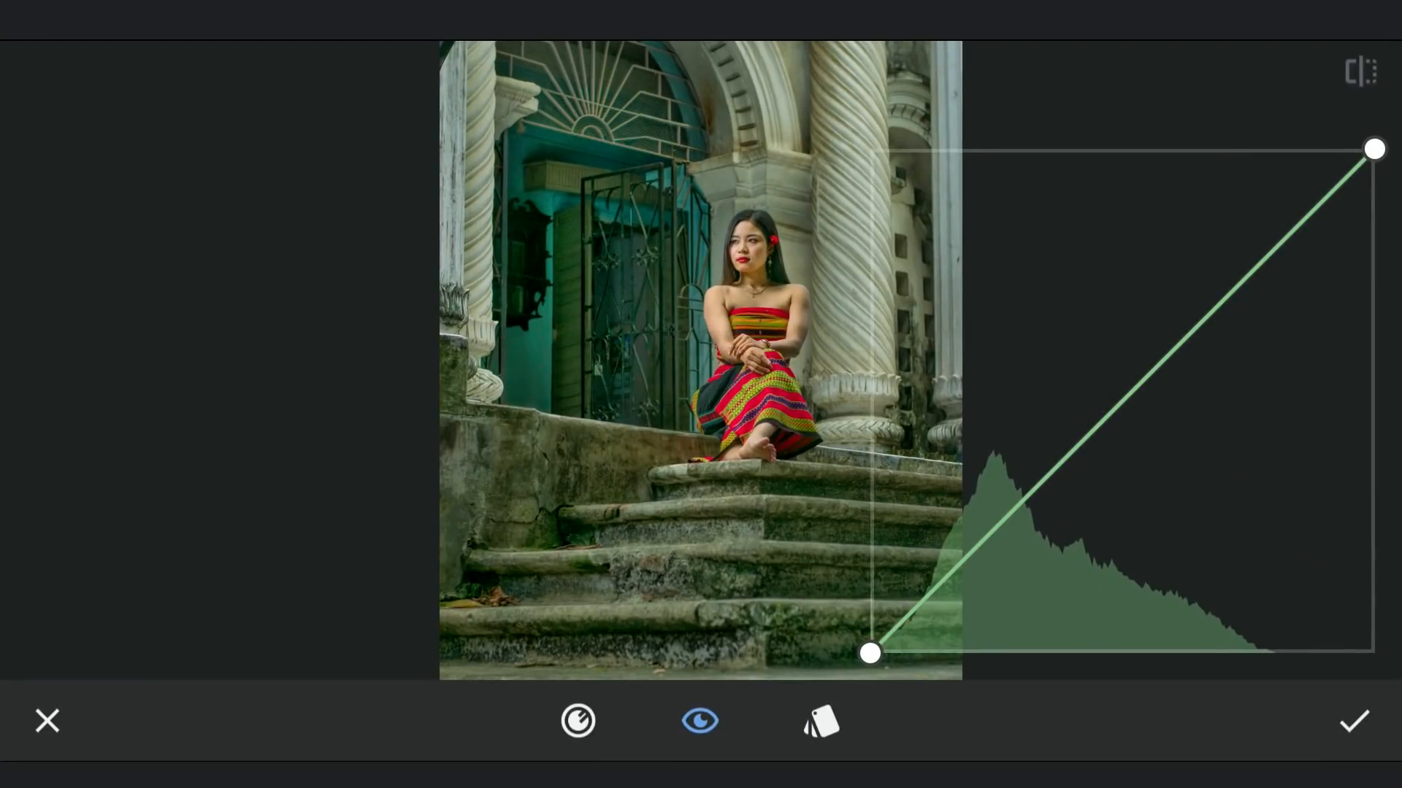
left_click(577, 720)
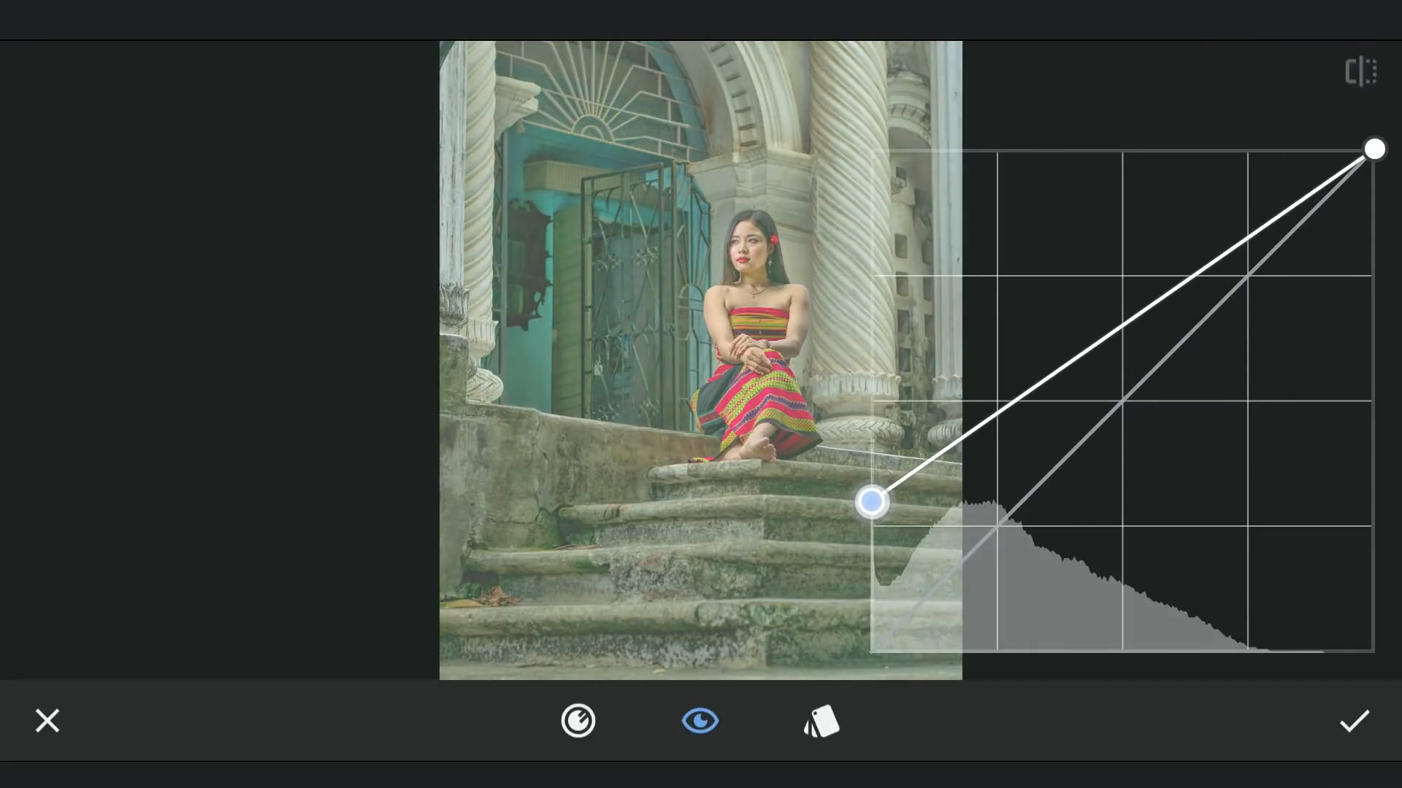
left_click_drag(872, 502, 870, 464)
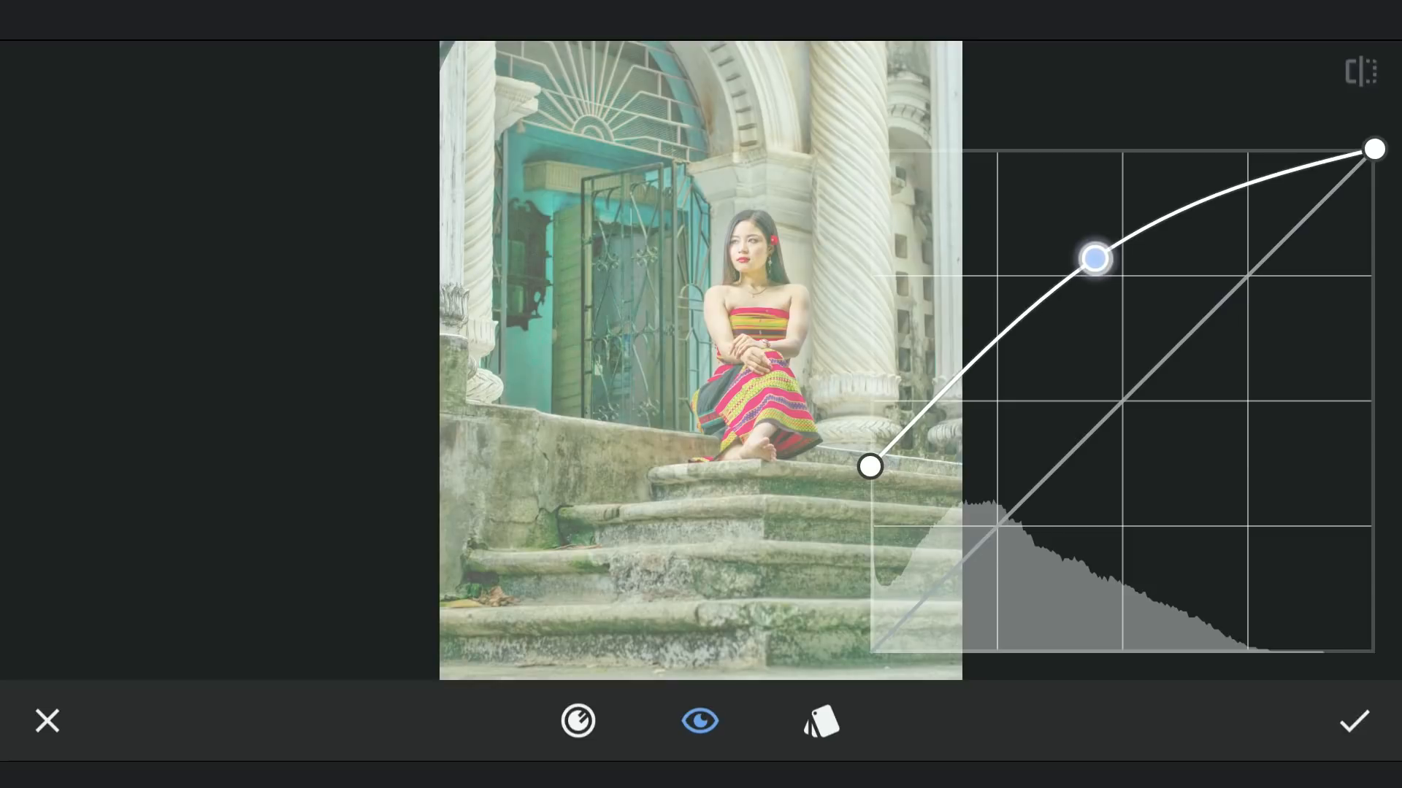
Step: Lift the red and green channel shadows and midtones
left_click(577, 721)
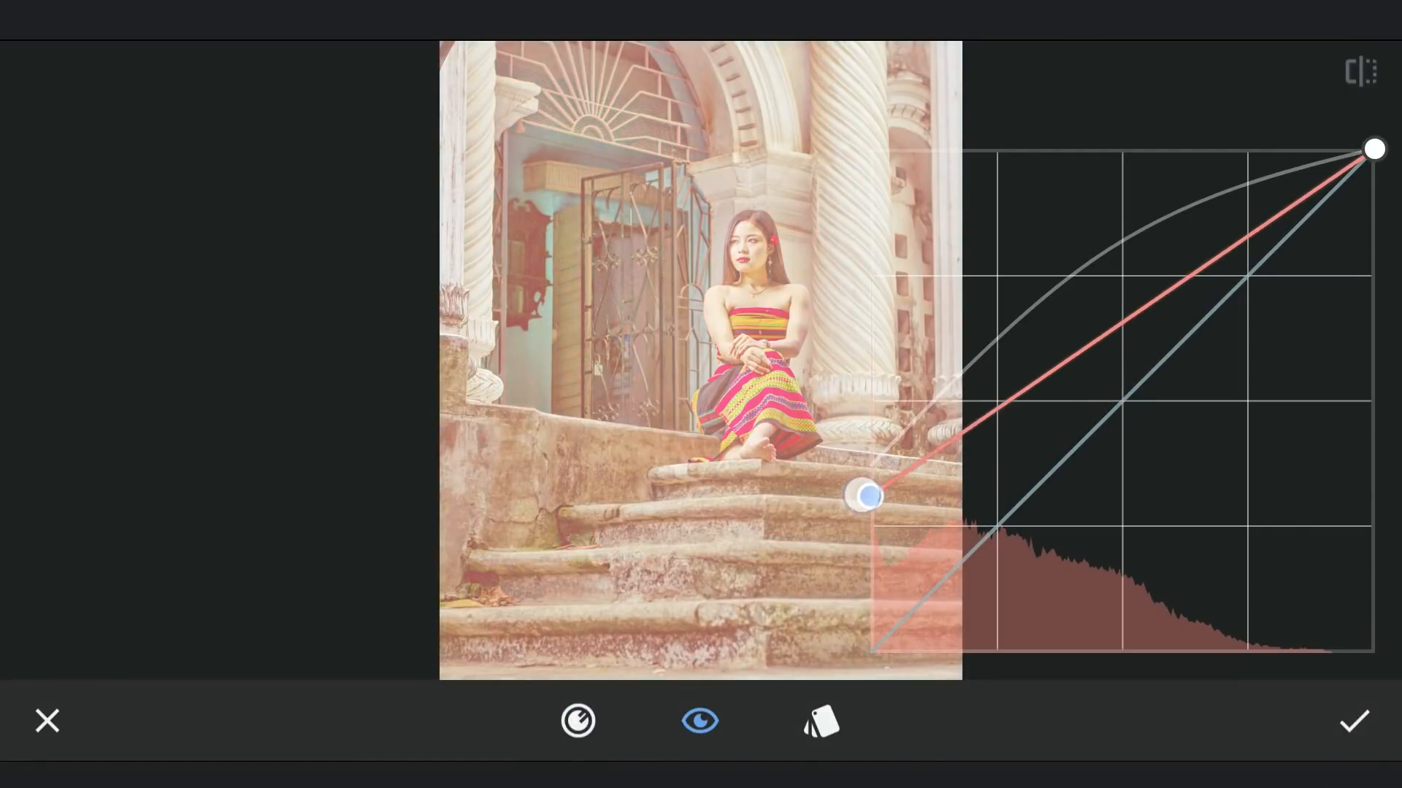
left_click_drag(864, 497, 1111, 252)
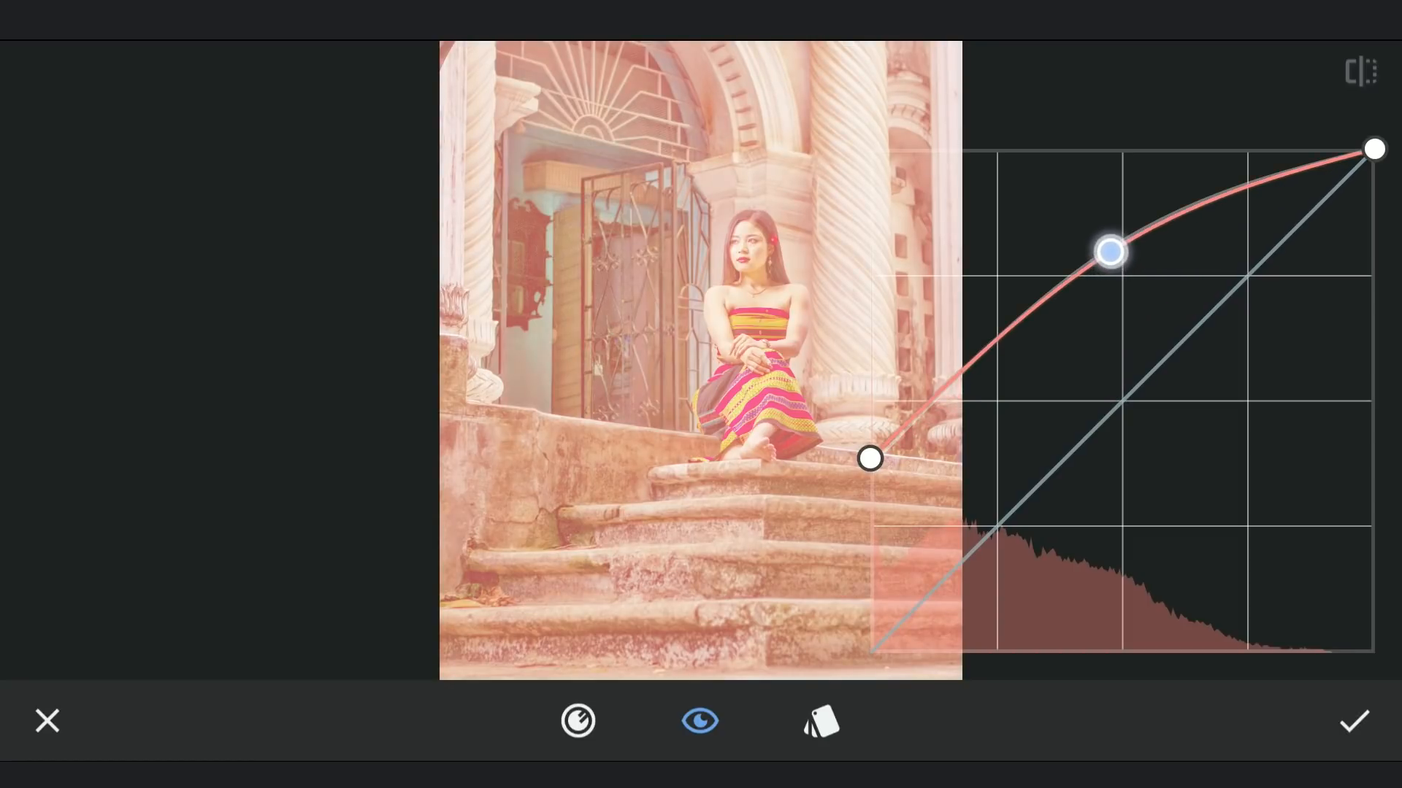
left_click(577, 720)
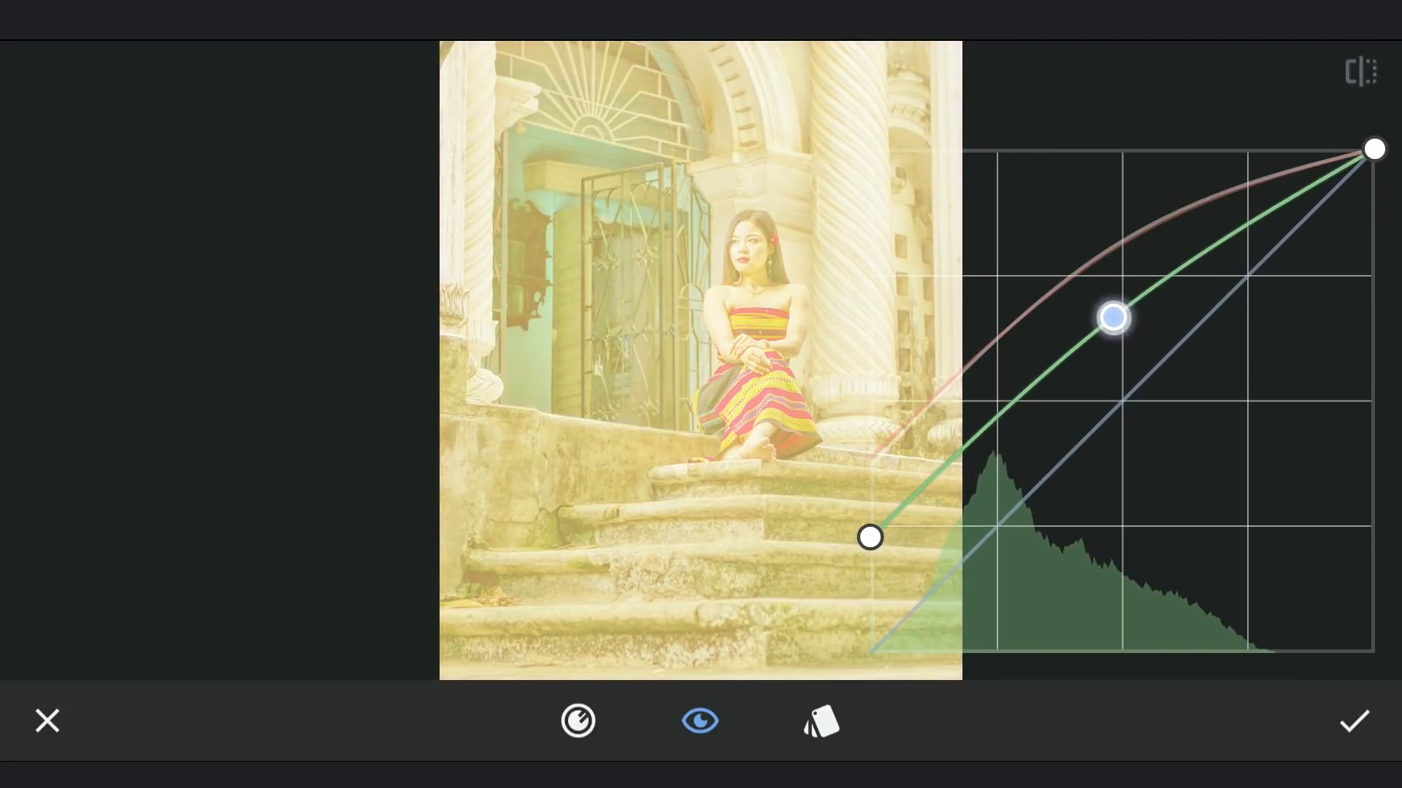
left_click_drag(1113, 318, 1113, 311)
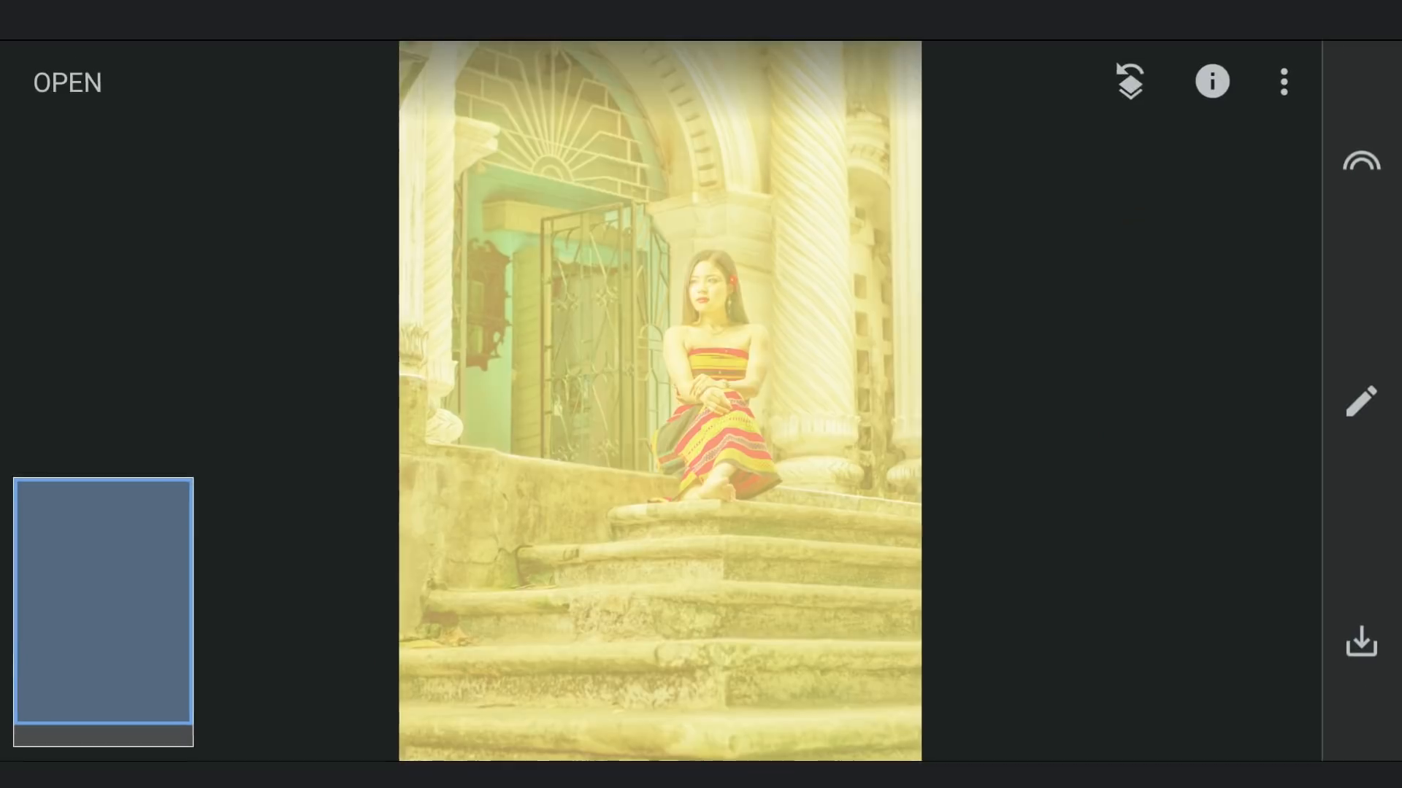
Step: Brush the yellow Curves edit onto only the top-left corner, erasing it elsewhere
left_click(1282, 81)
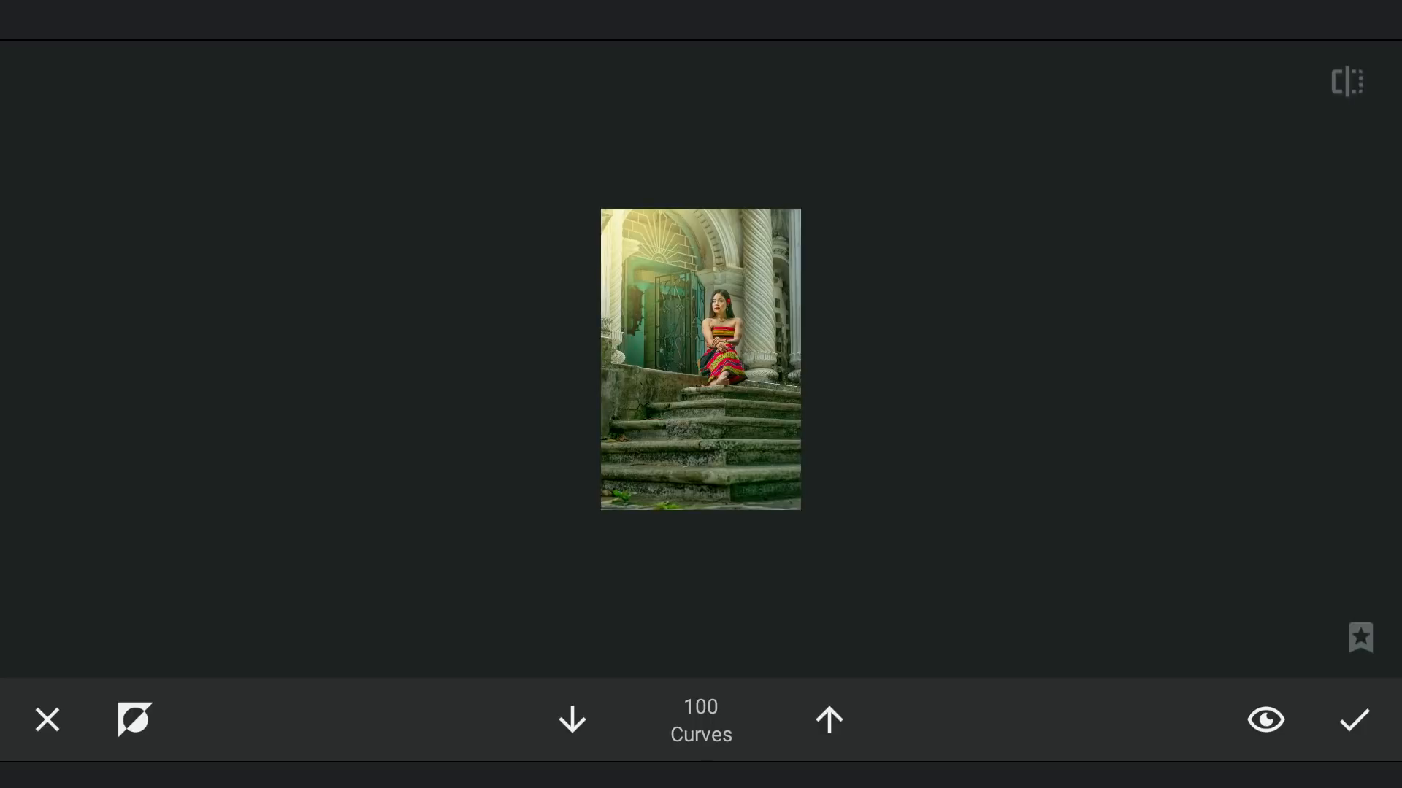
left_click(1263, 720)
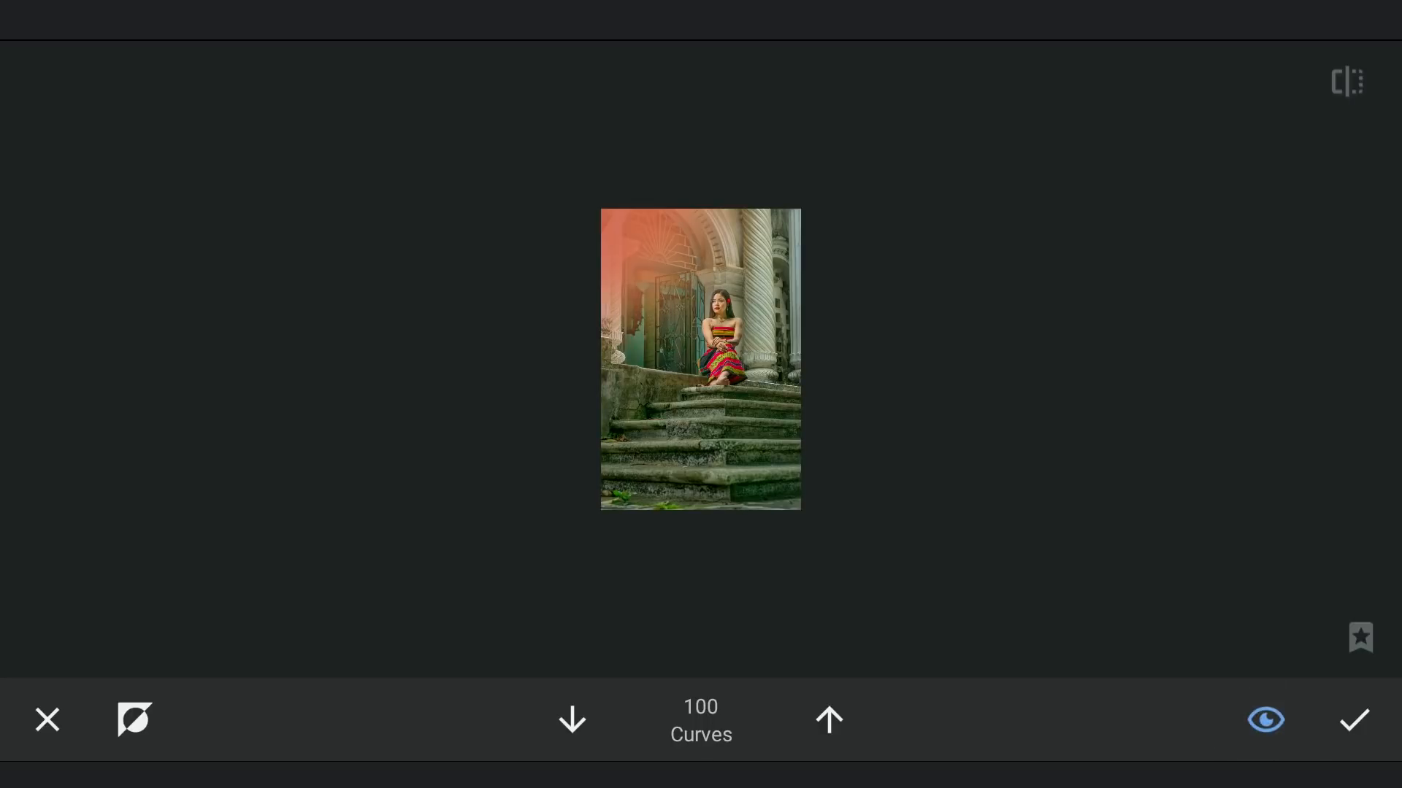
left_click(1264, 720)
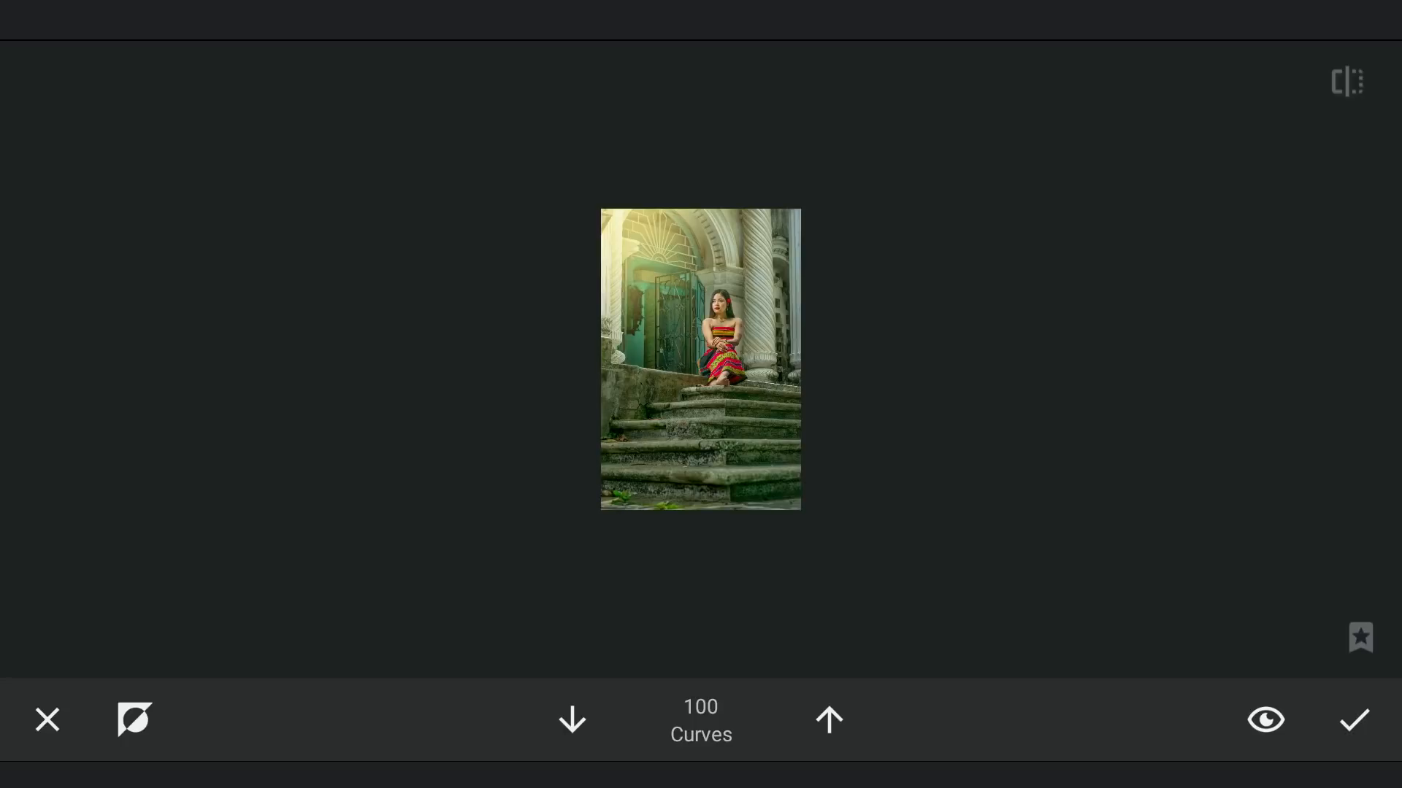
left_click(1263, 719)
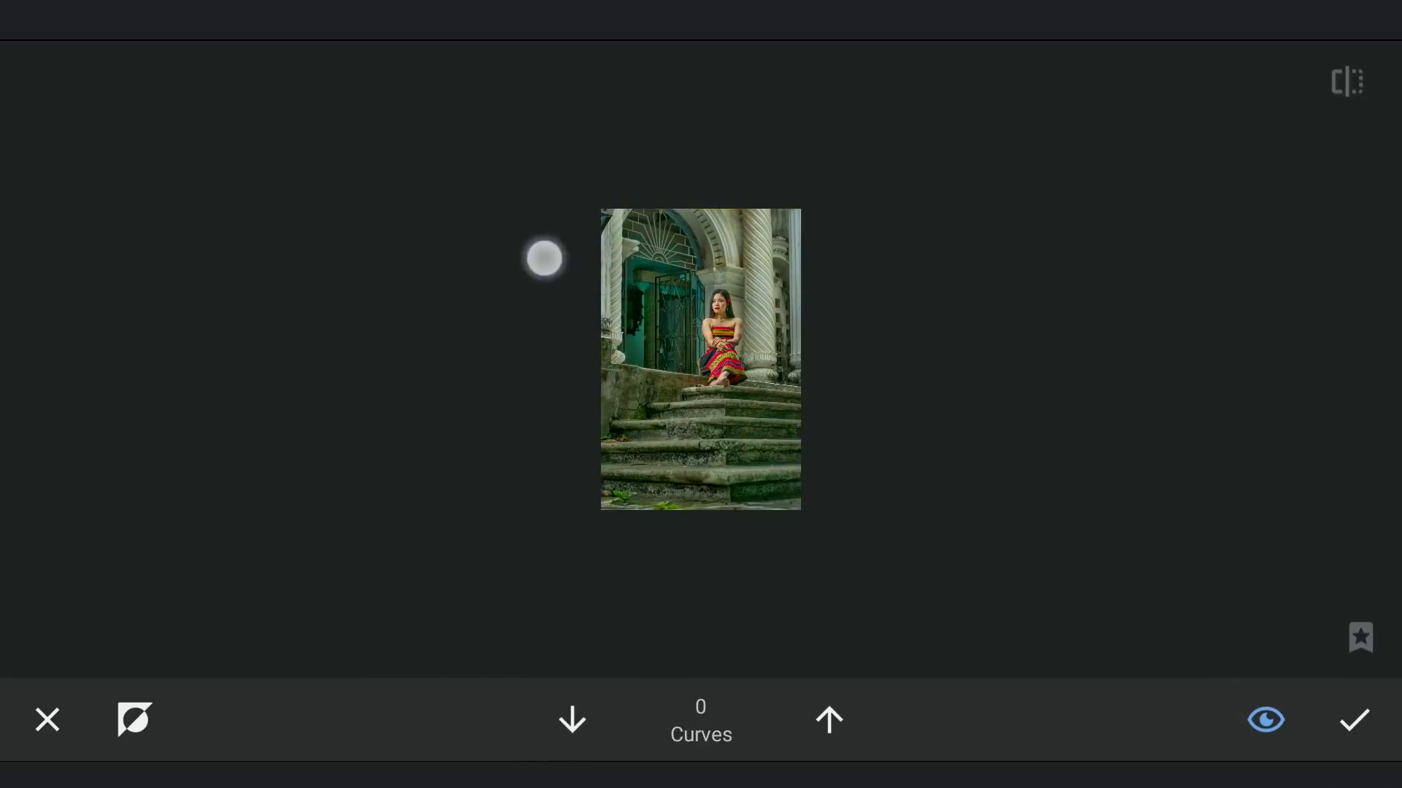
left_click(1264, 721)
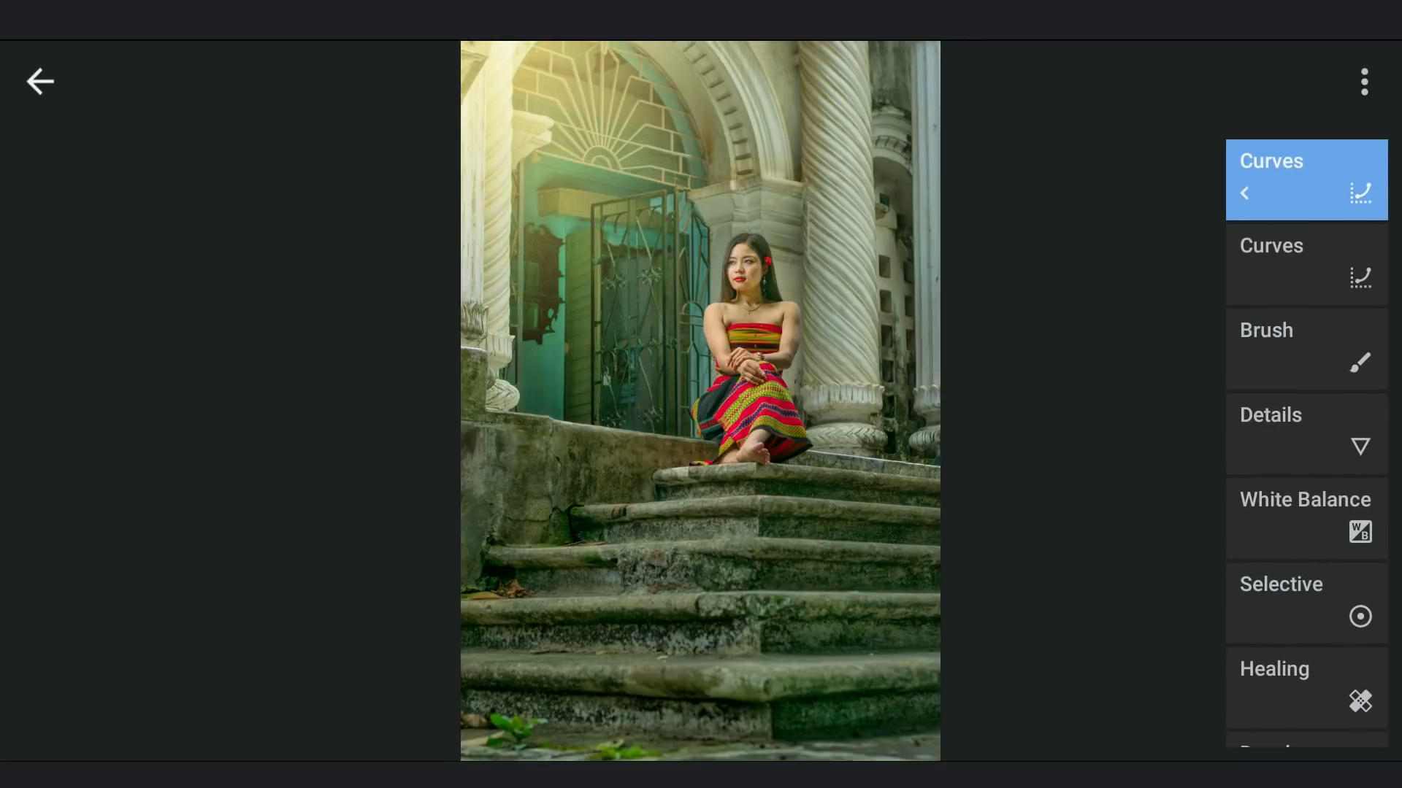
Step: Add a new Curves edit with the brightness curve pulled down to darken midtones
left_click(39, 82)
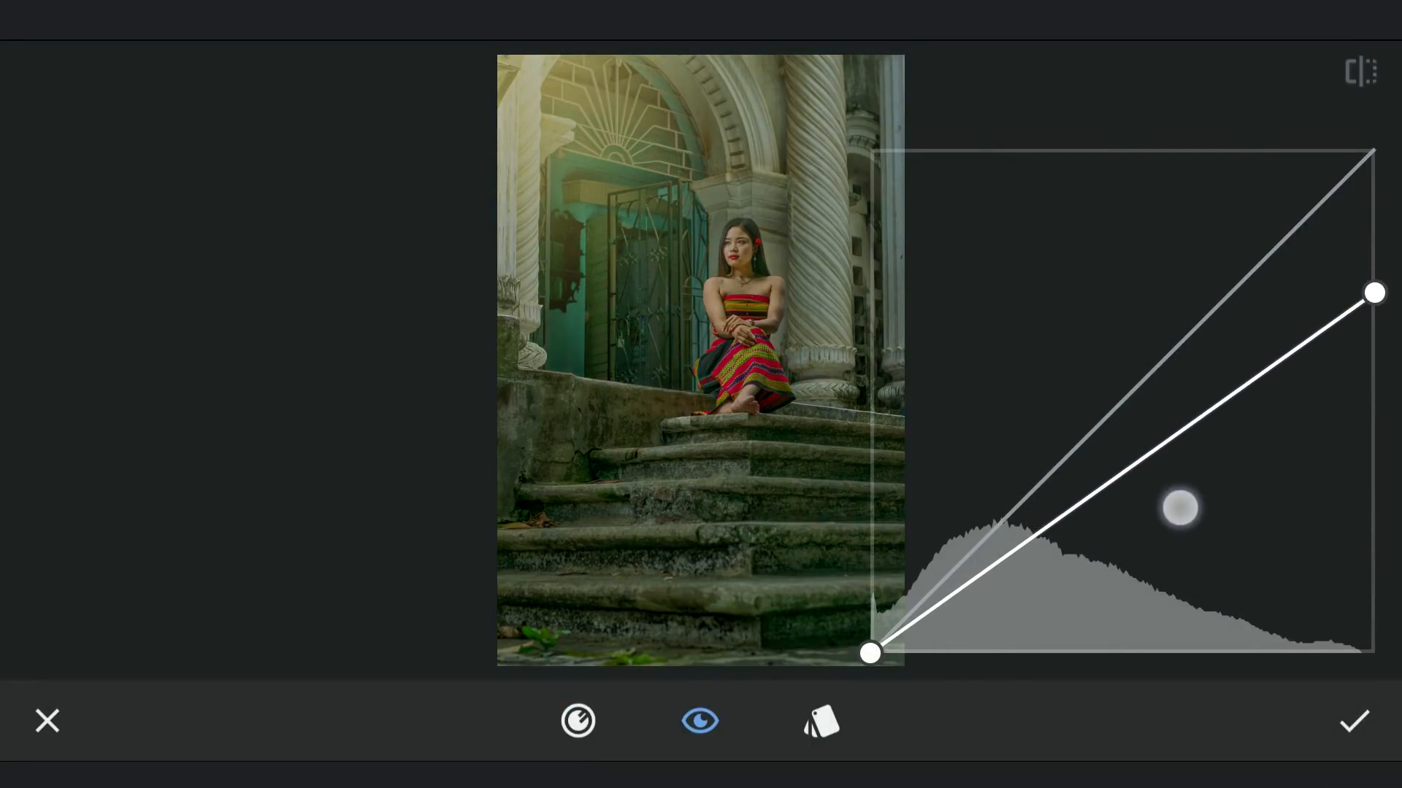
left_click_drag(1180, 510, 1189, 481)
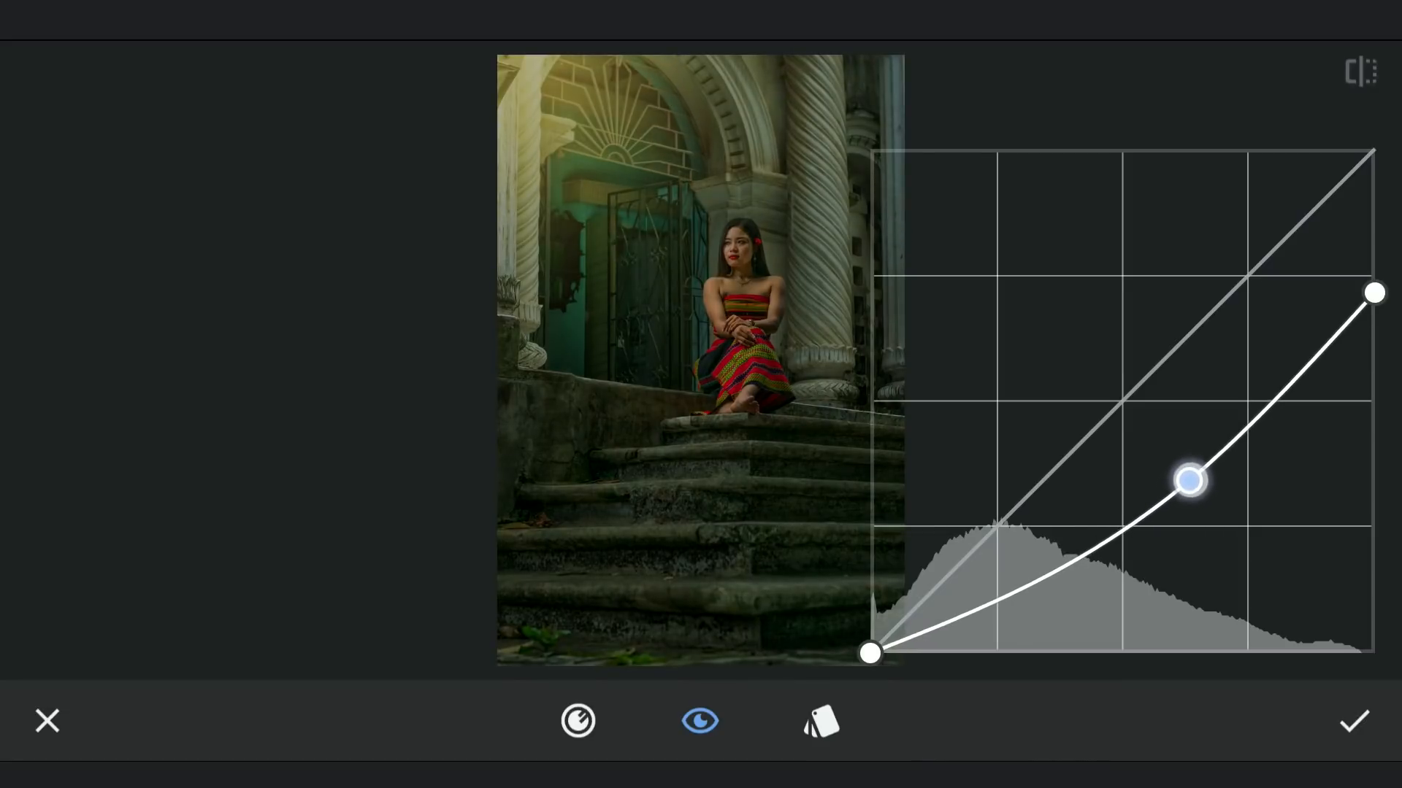
left_click_drag(1189, 481, 1202, 469)
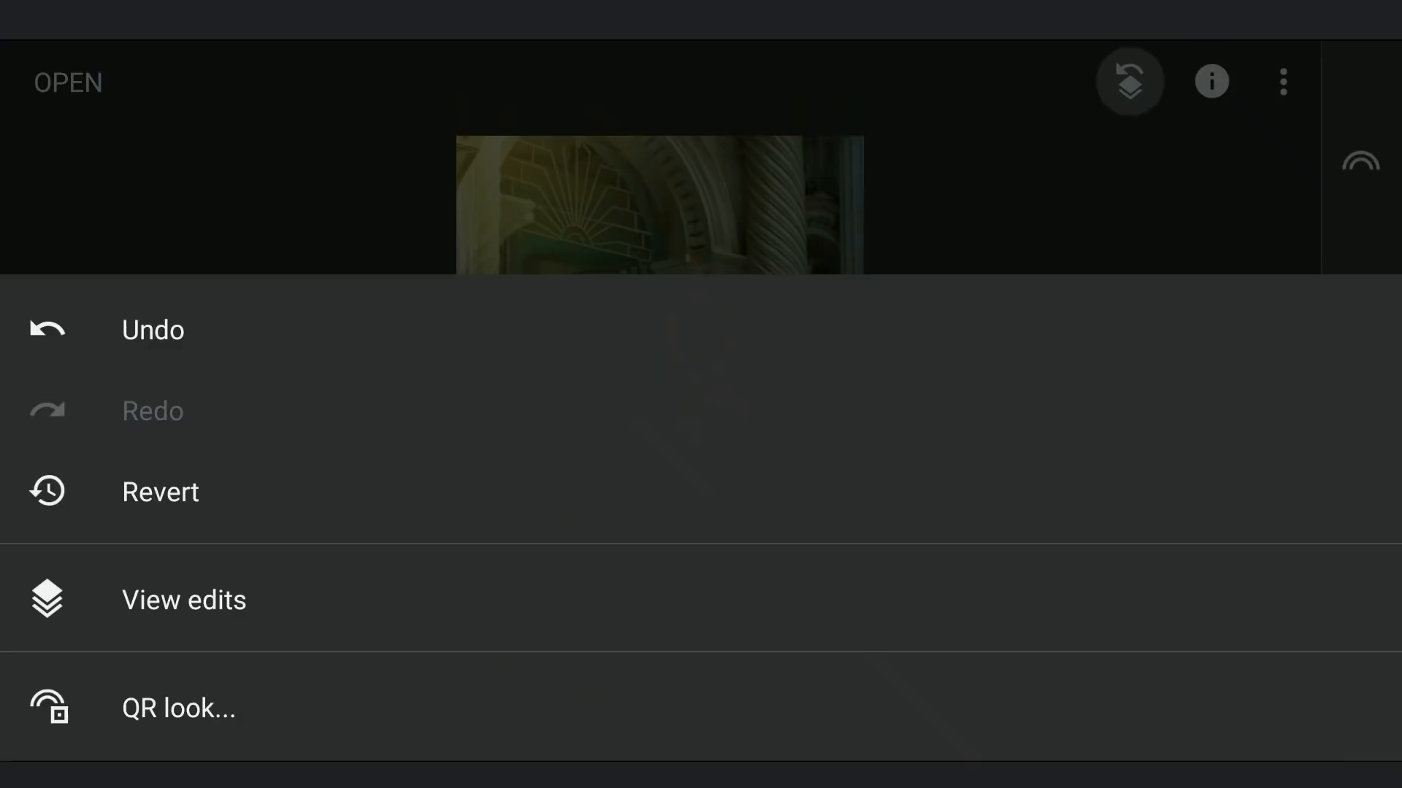
Step: Mask the darkening curve to the lower steps and edges, checking the mask overlay
left_click(184, 598)
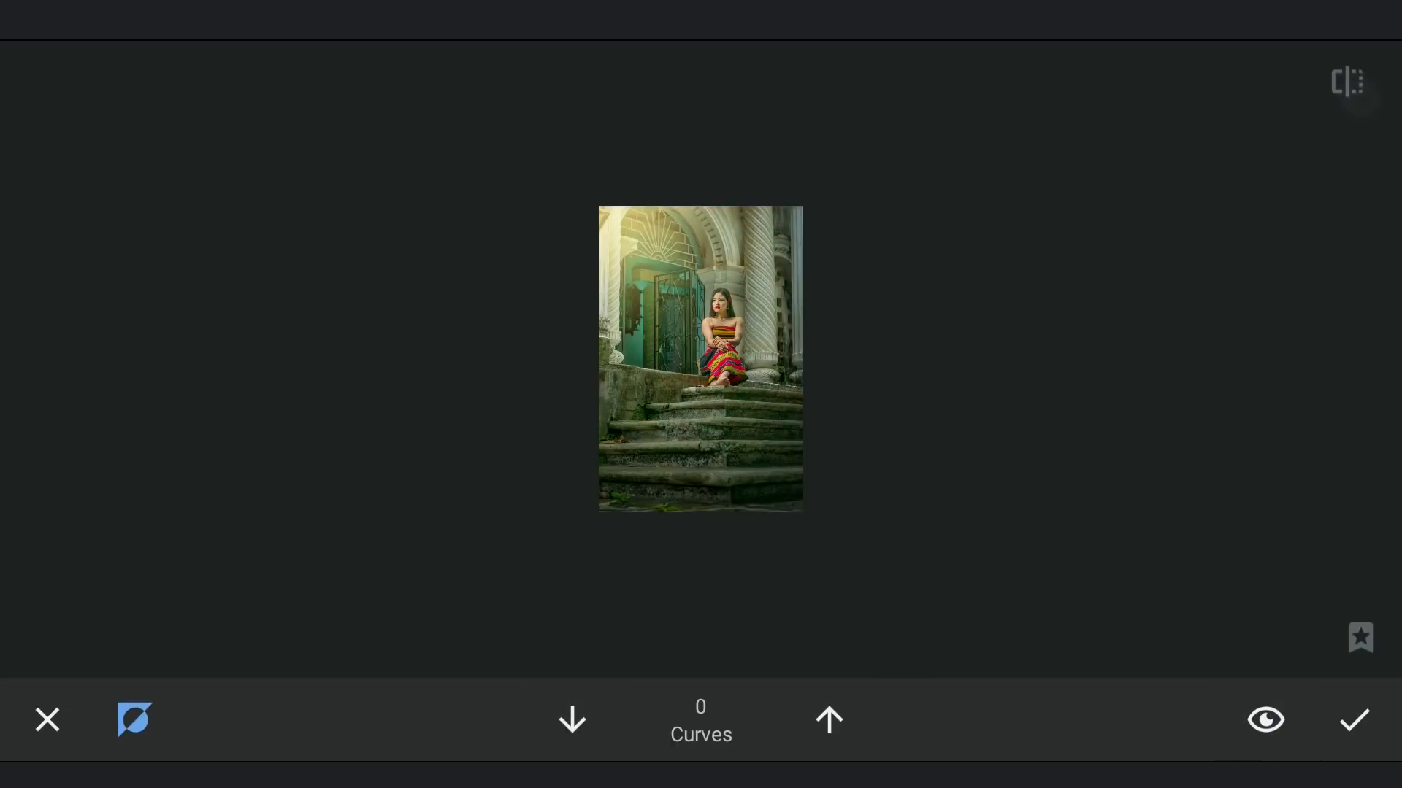
left_click(1264, 719)
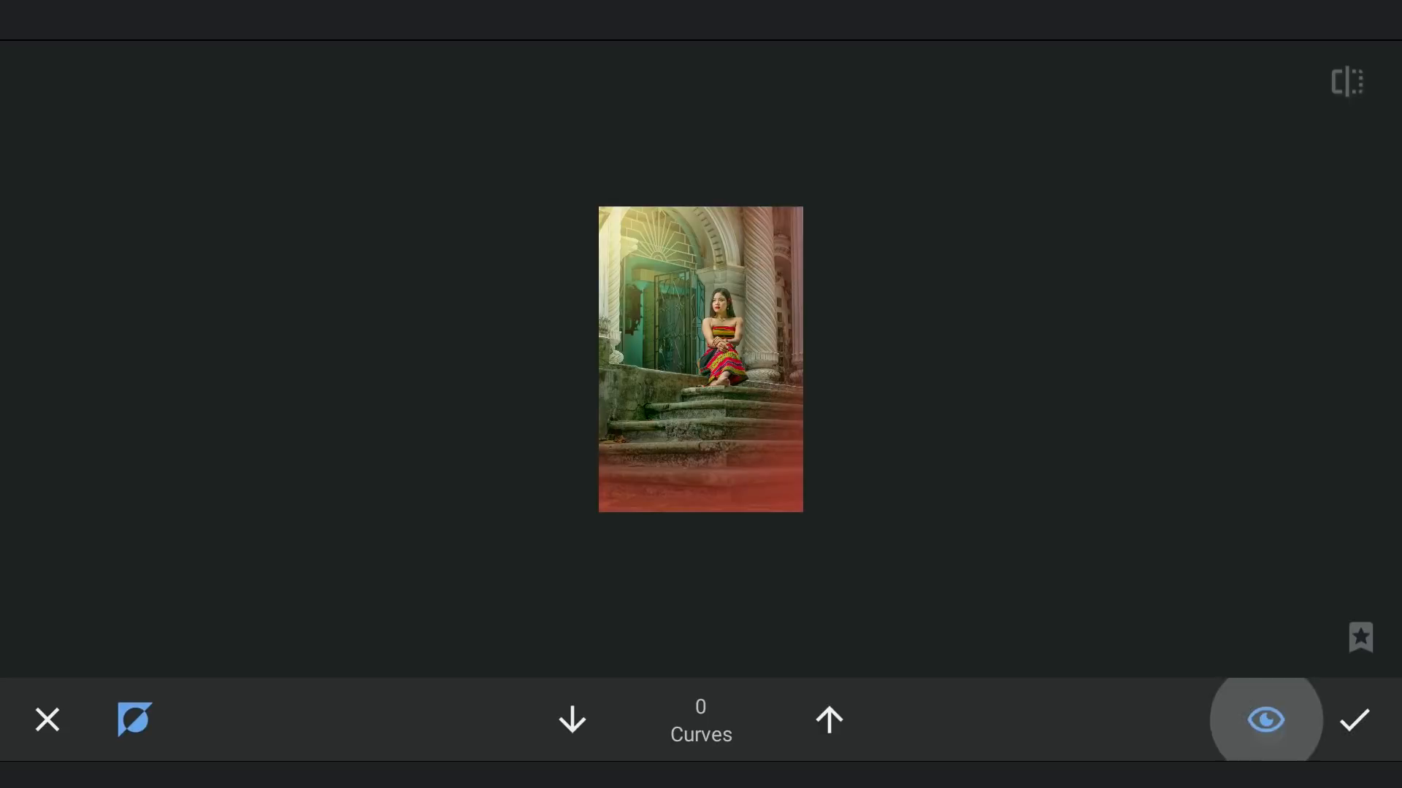
left_click(1353, 720)
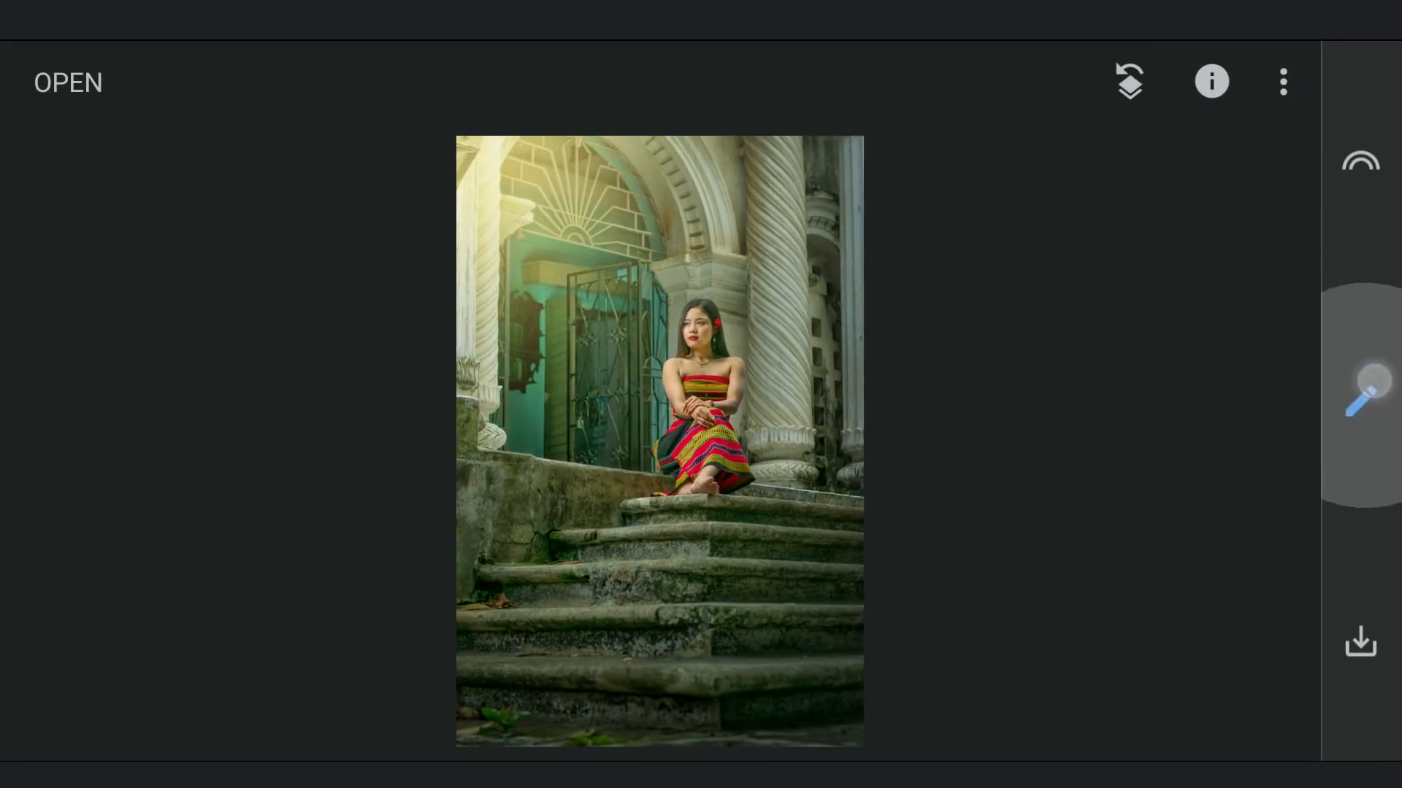
Step: Apply an S-shaped contrast curve and brush it onto the woman
left_click(1360, 401)
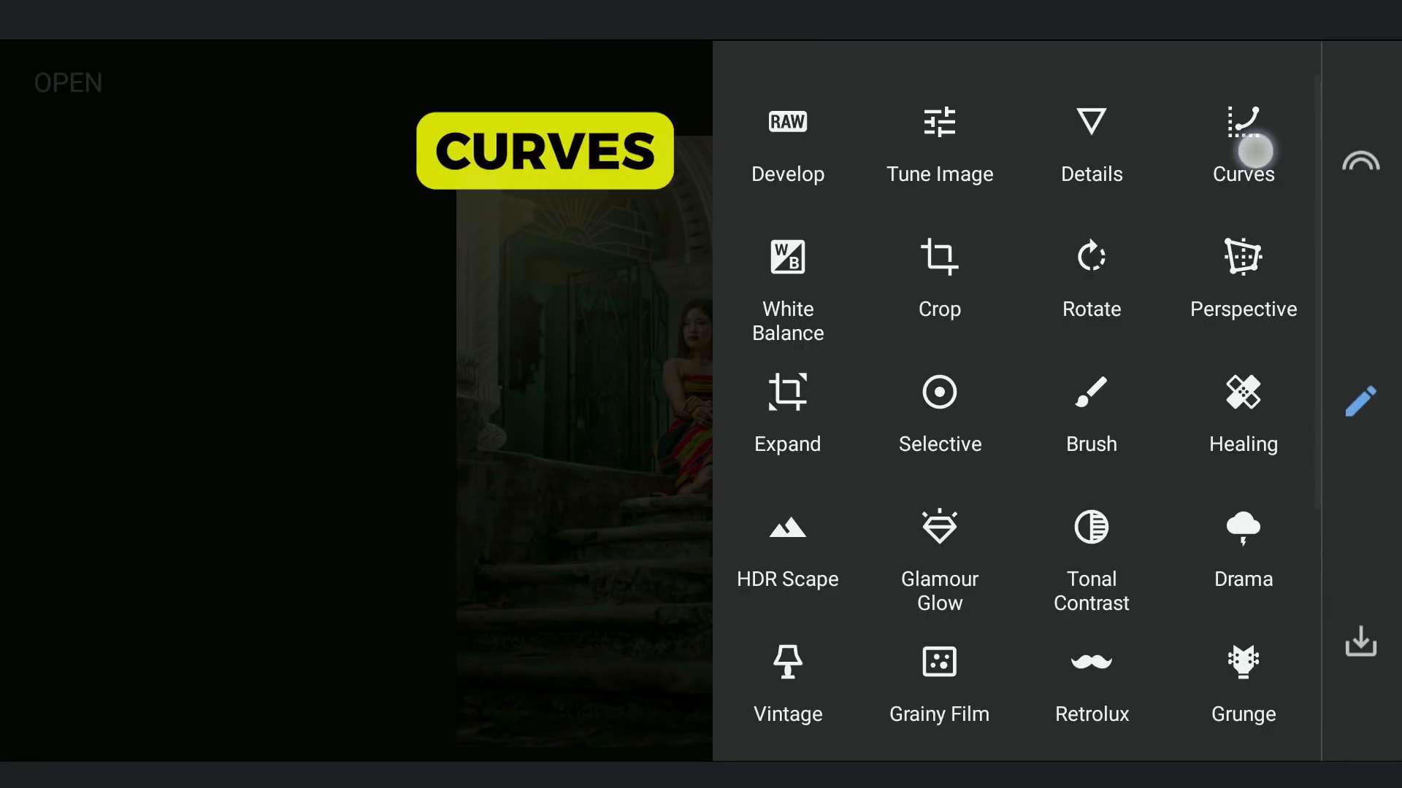
left_click(1242, 143)
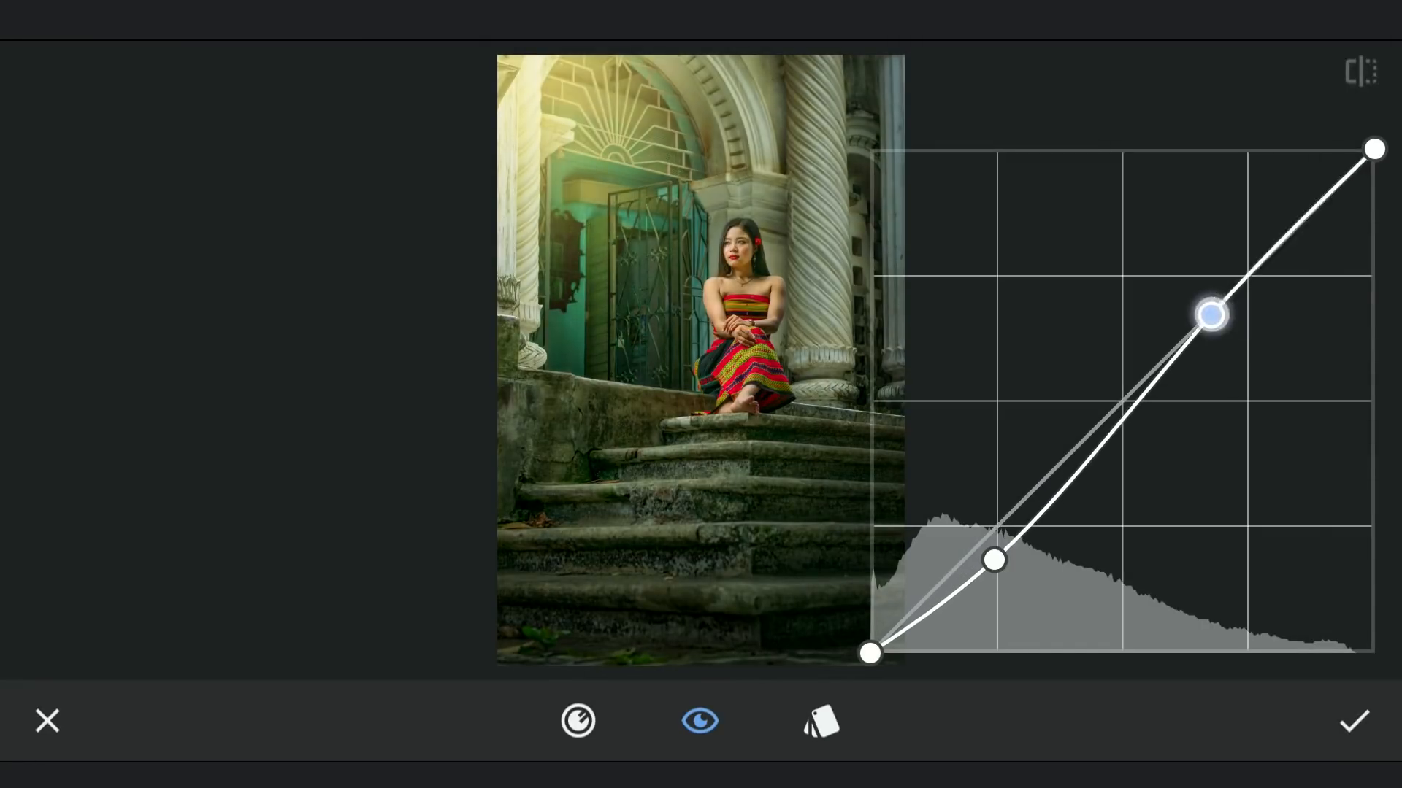
left_click_drag(1210, 314, 1226, 263)
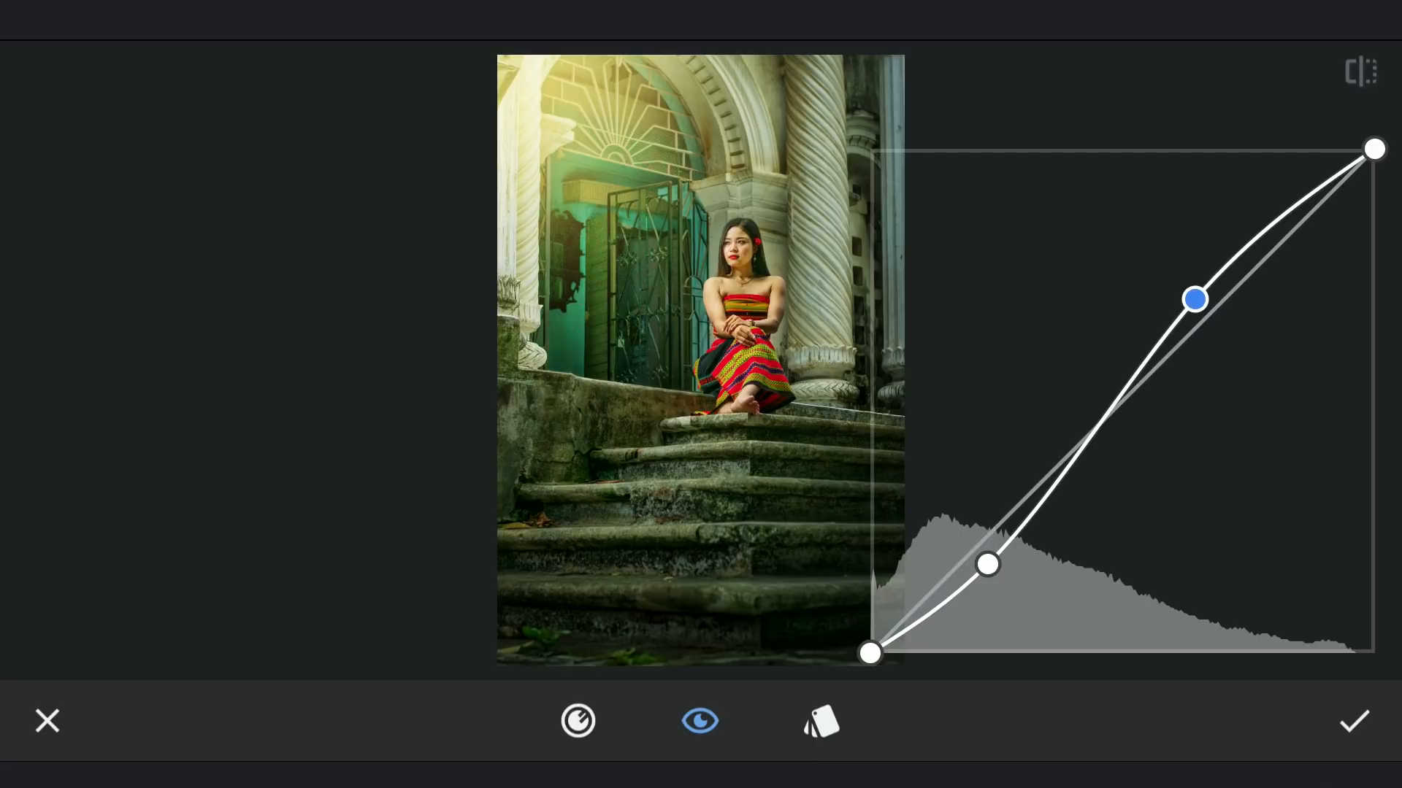
left_click(1354, 721)
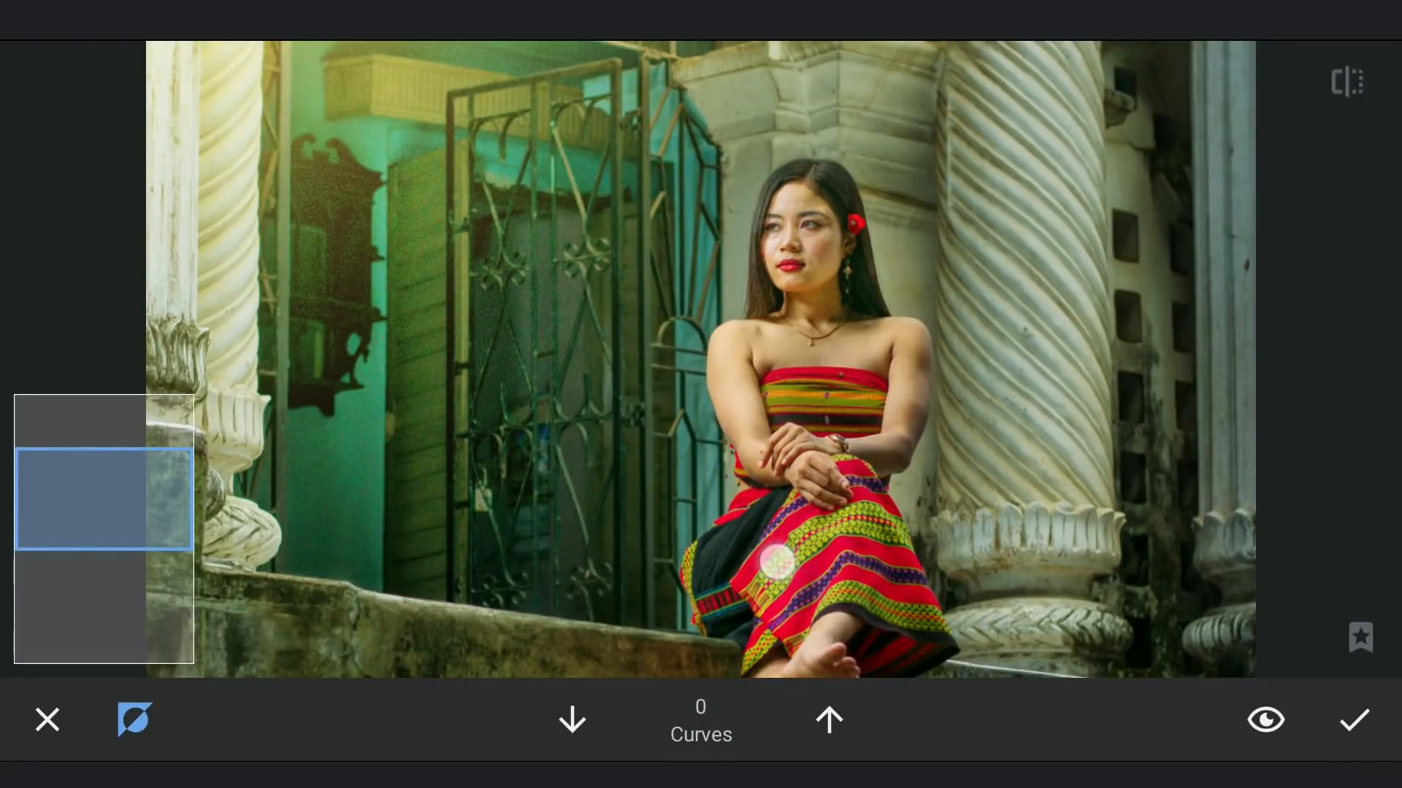
left_click(1266, 720)
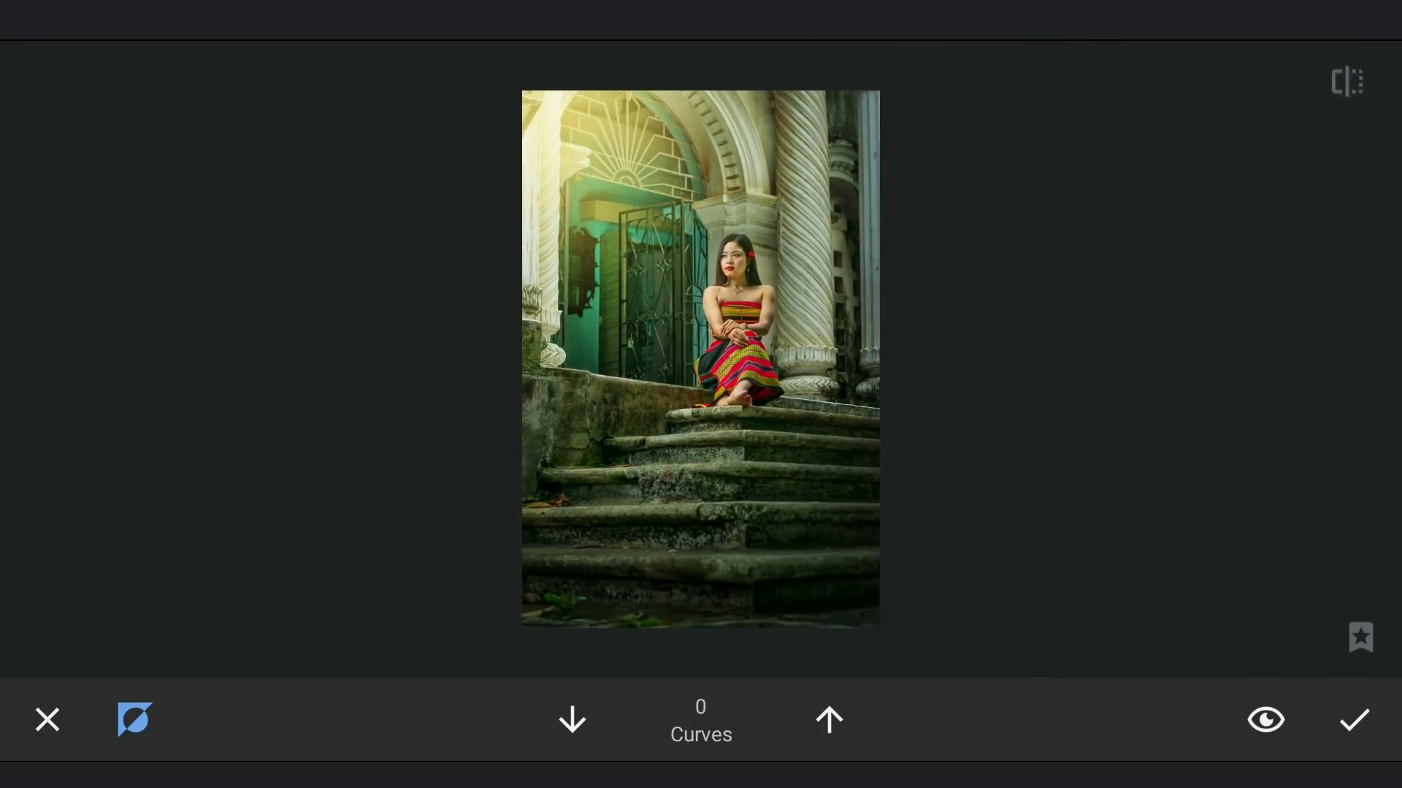
left_click(1353, 720)
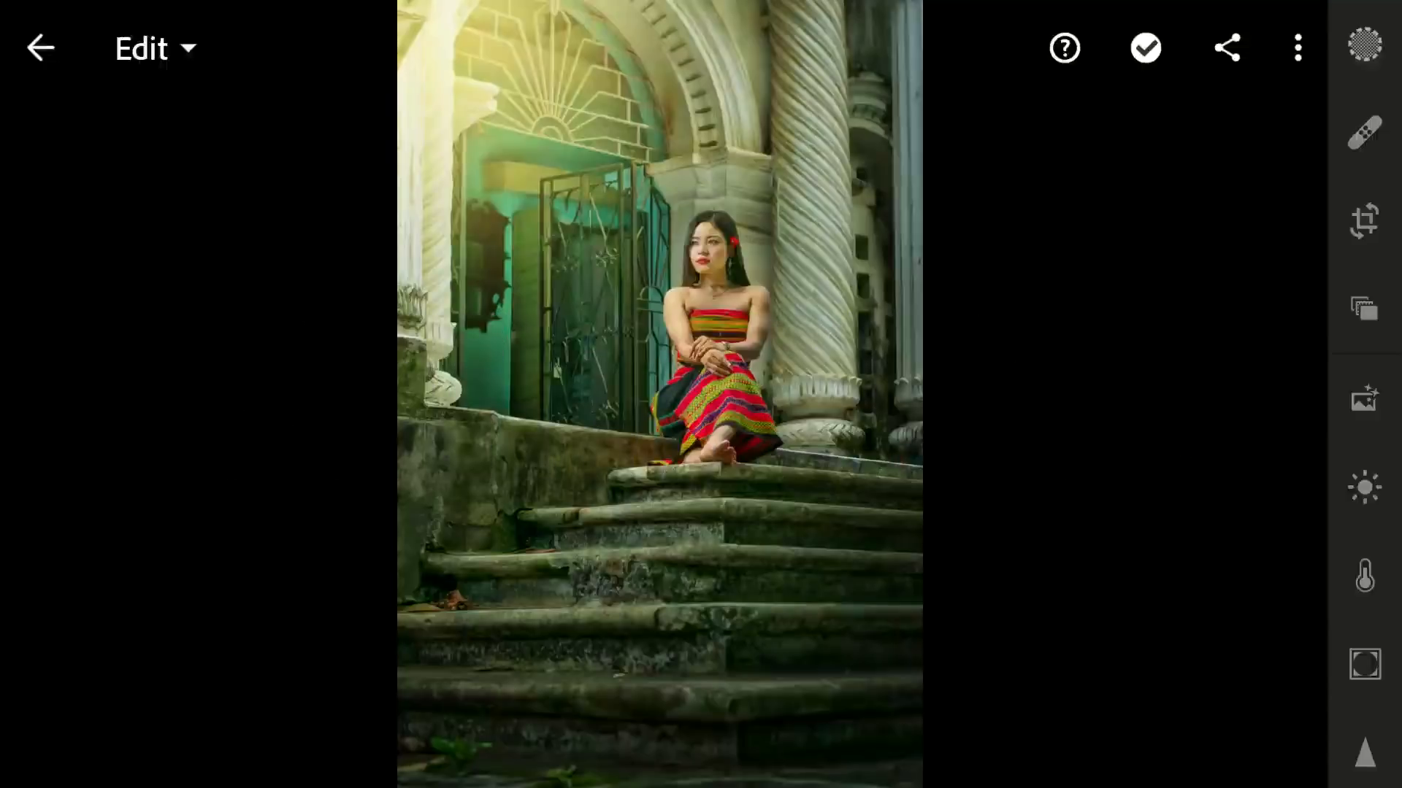
Step: In Color Mix, set Red hue to +93 and Green hue to -48
left_click(1364, 577)
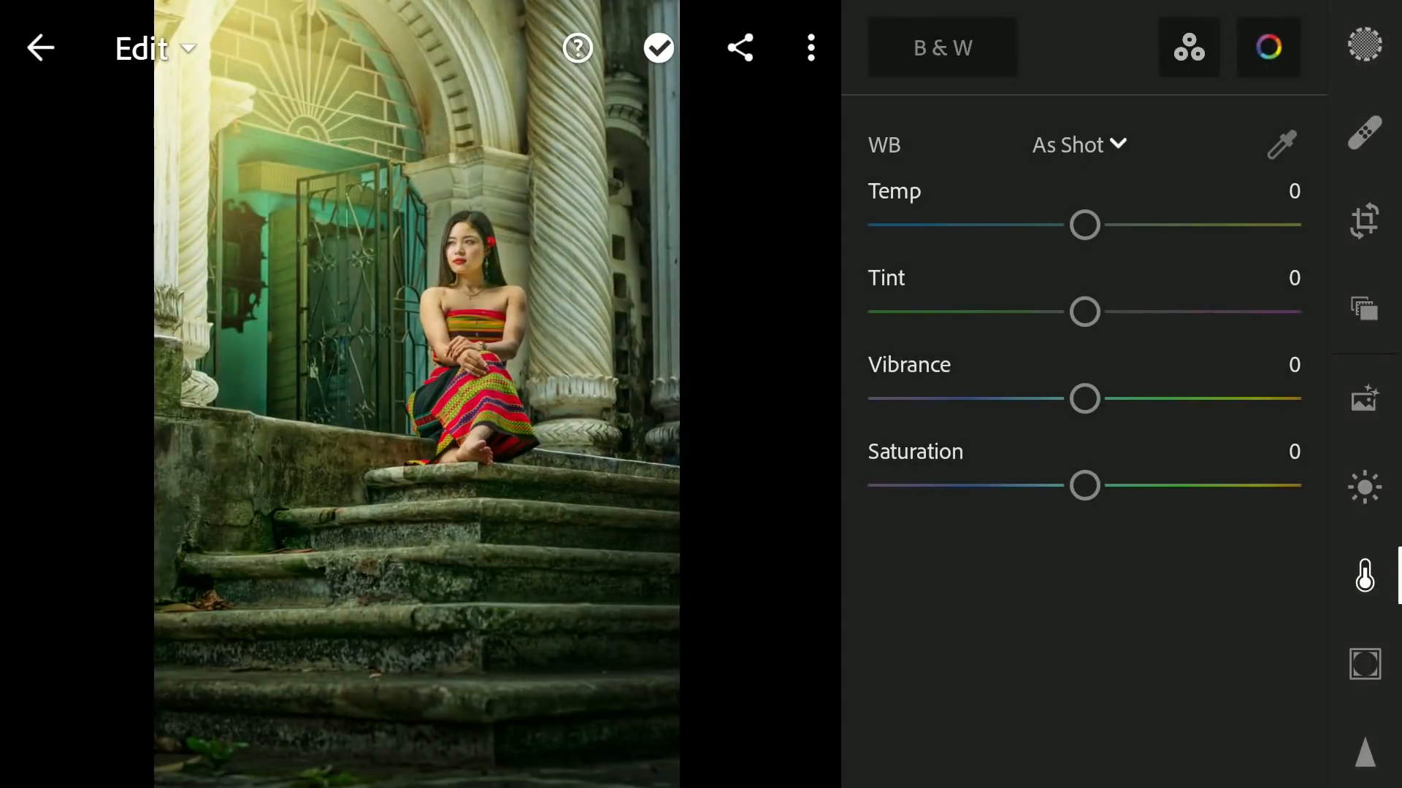
left_click(1267, 47)
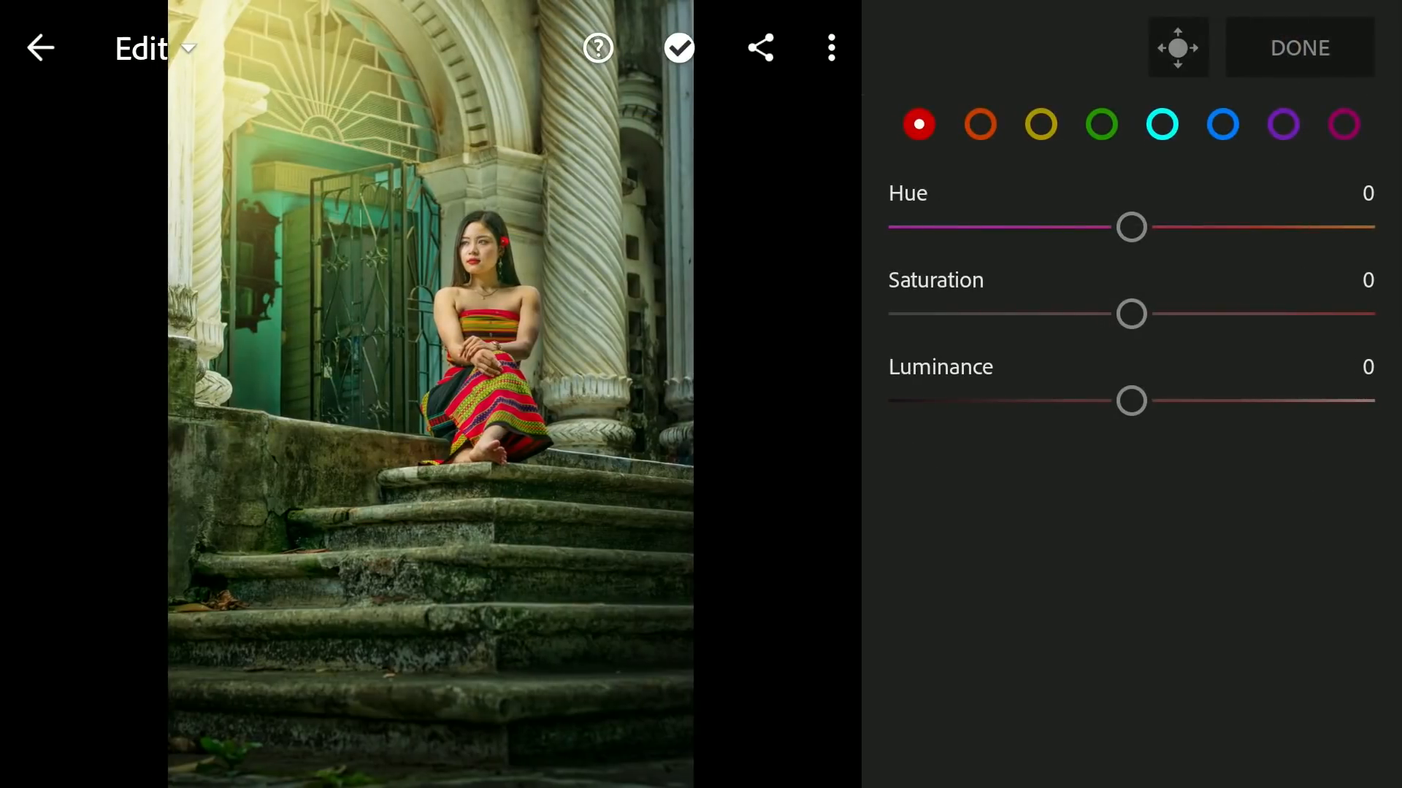
left_click(1040, 124)
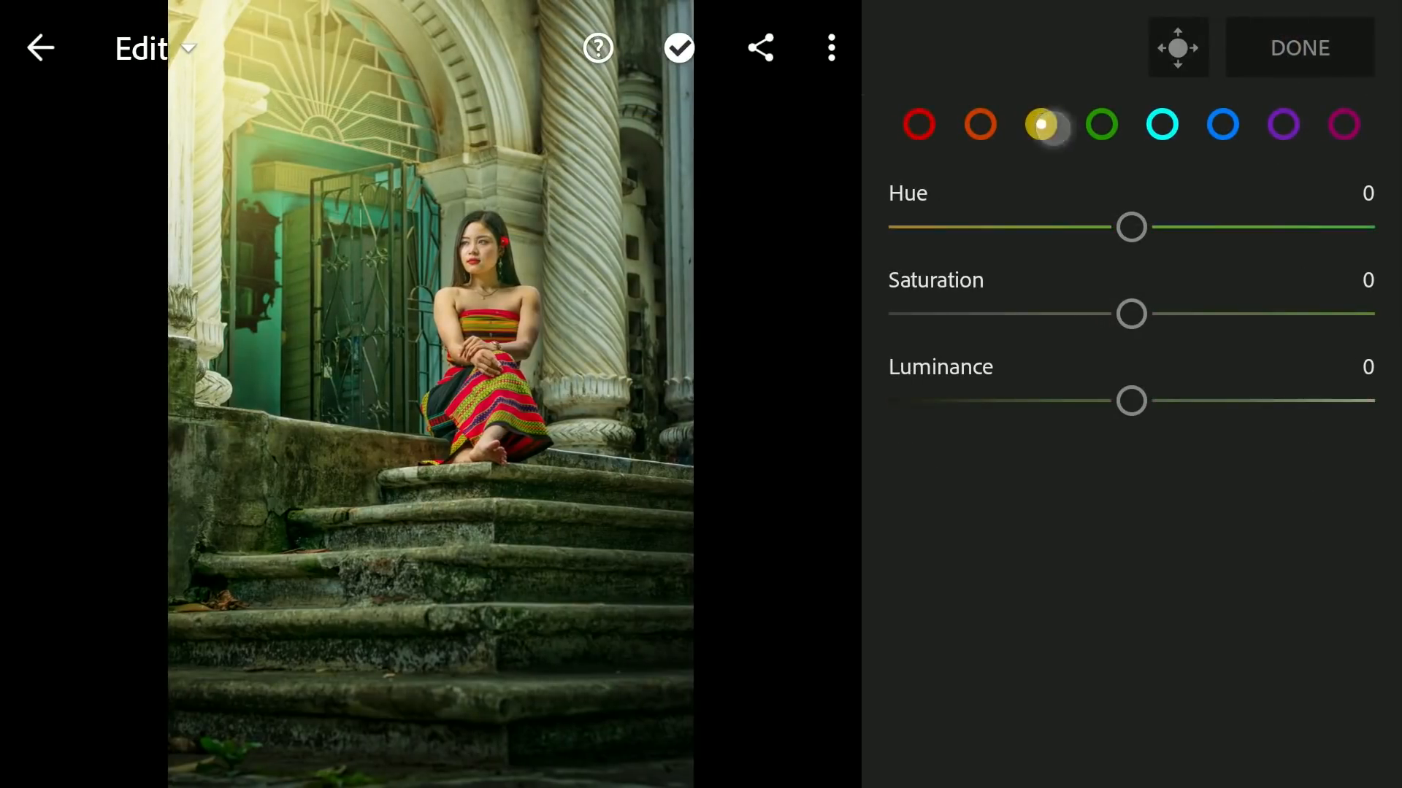
left_click_drag(1131, 226, 1327, 227)
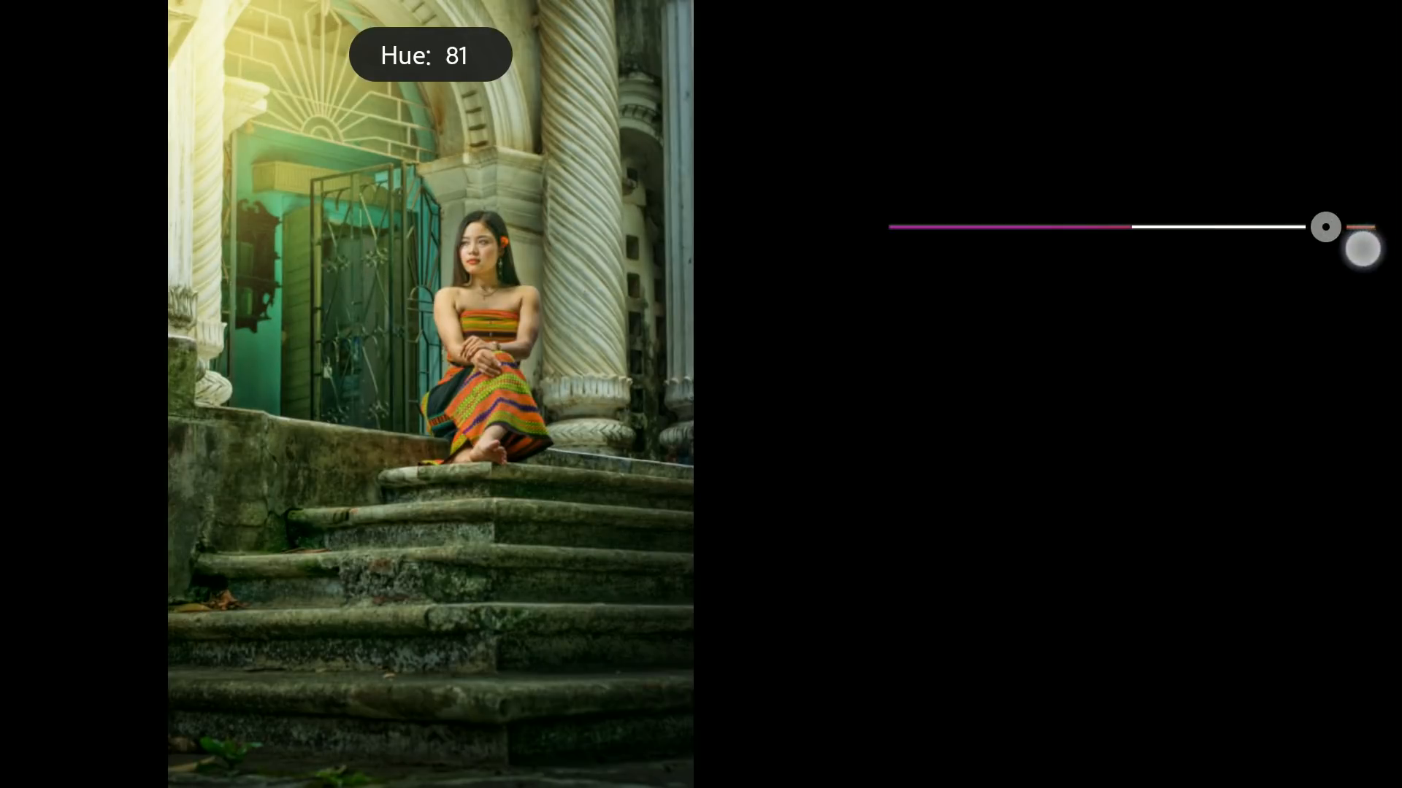
left_click_drag(1325, 226, 1357, 226)
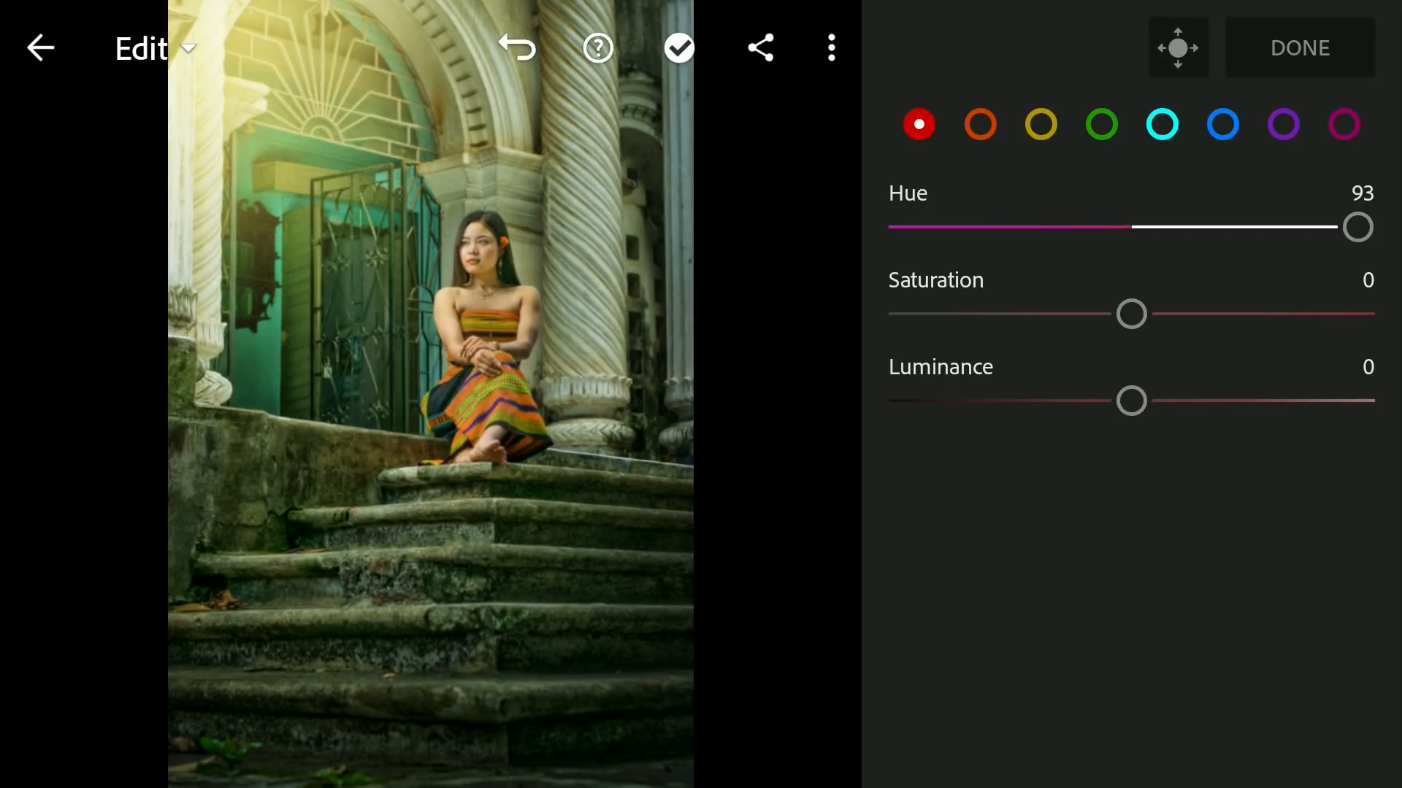
left_click_drag(1356, 226, 987, 226)
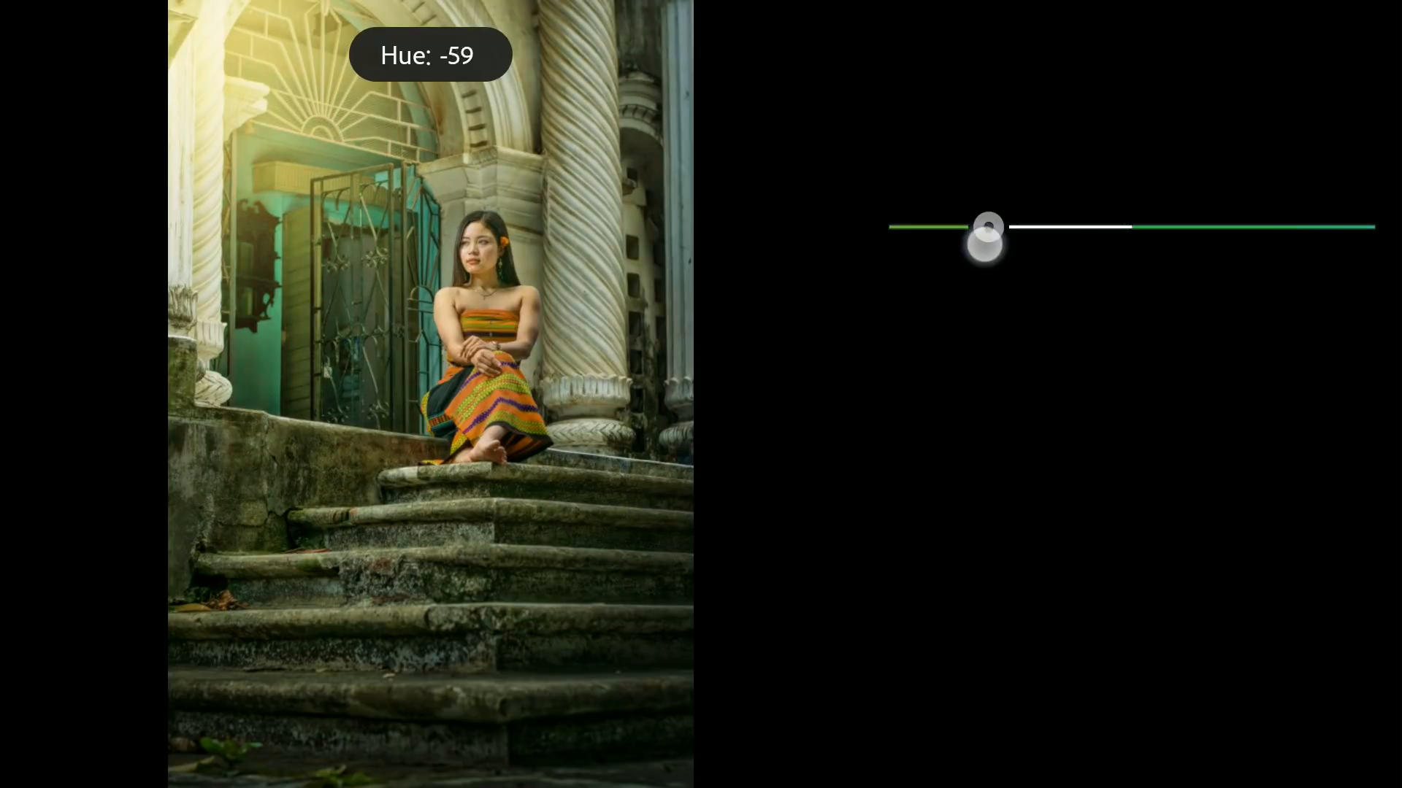
left_click_drag(985, 235, 977, 234)
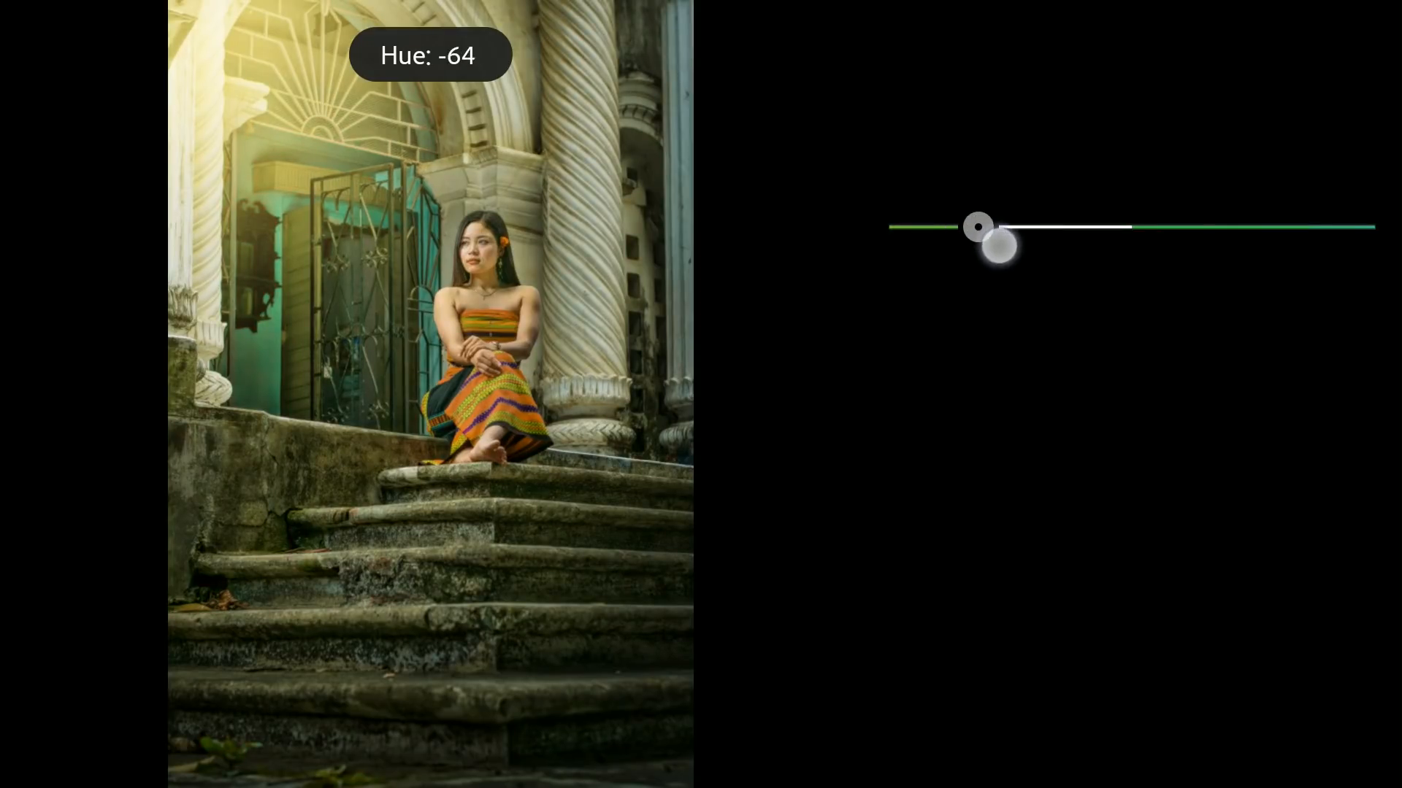
left_click_drag(976, 226, 1015, 226)
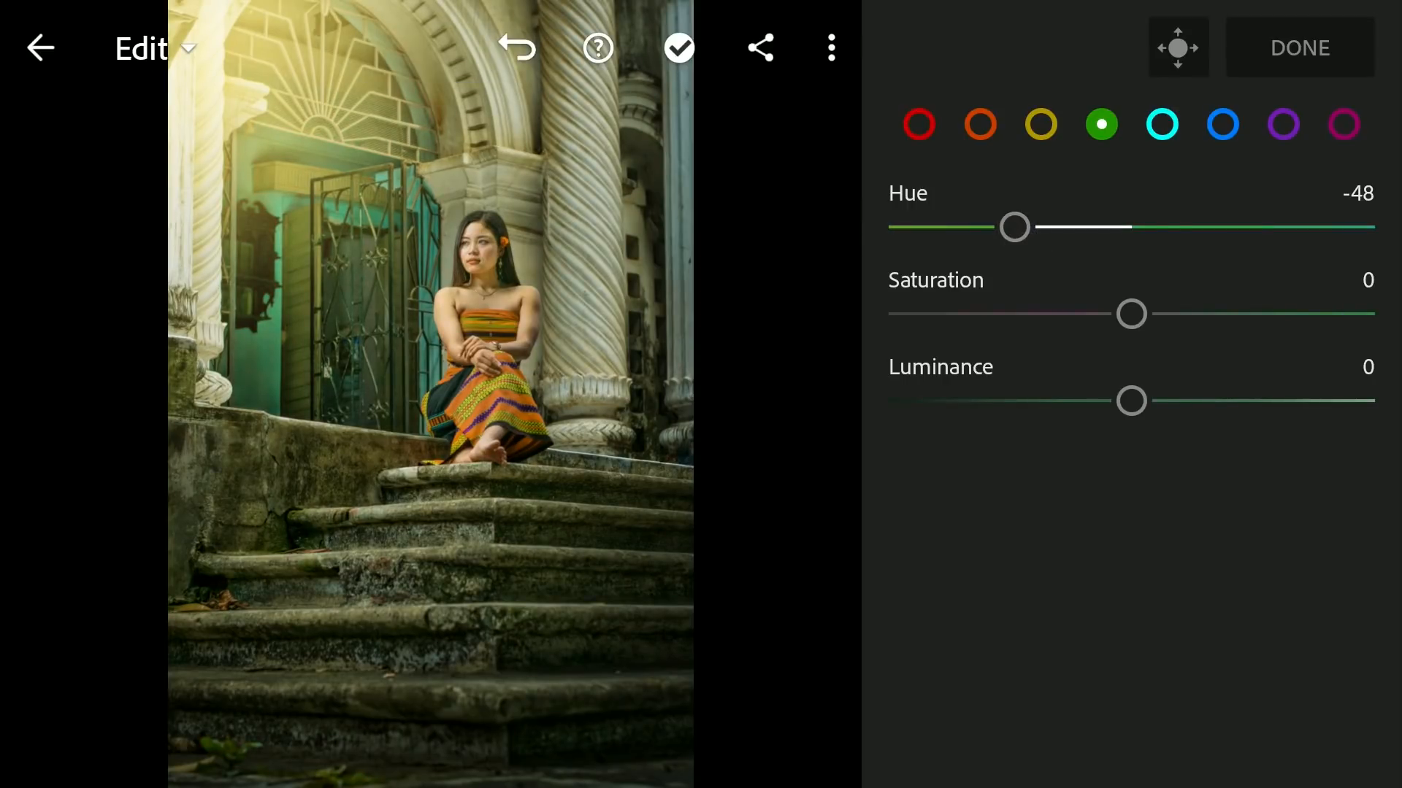
Step: Set Orange saturation +22 and luminance +15, Yellow hue -23, and Red saturation +29
left_click_drag(1014, 226, 1027, 231)
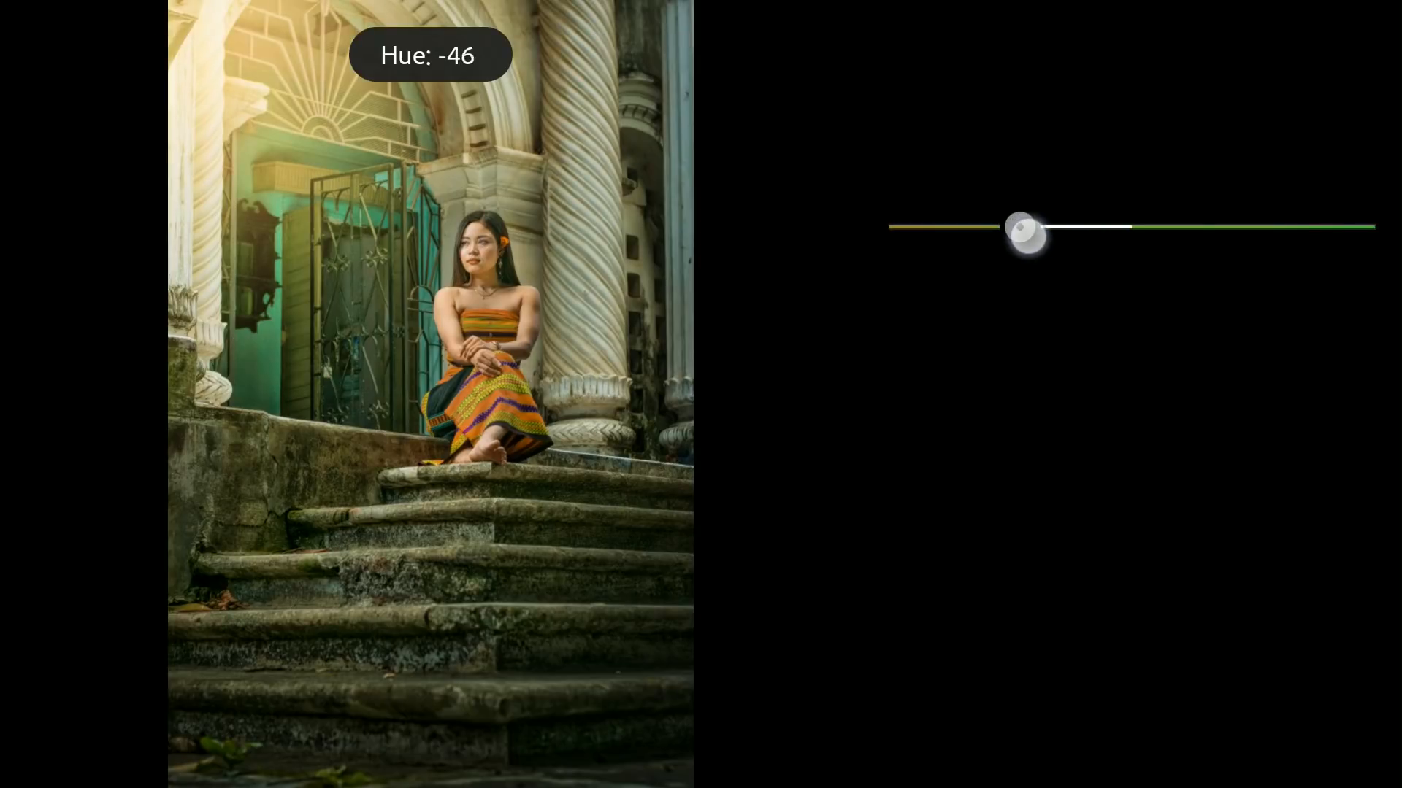
left_click_drag(1027, 227, 1077, 226)
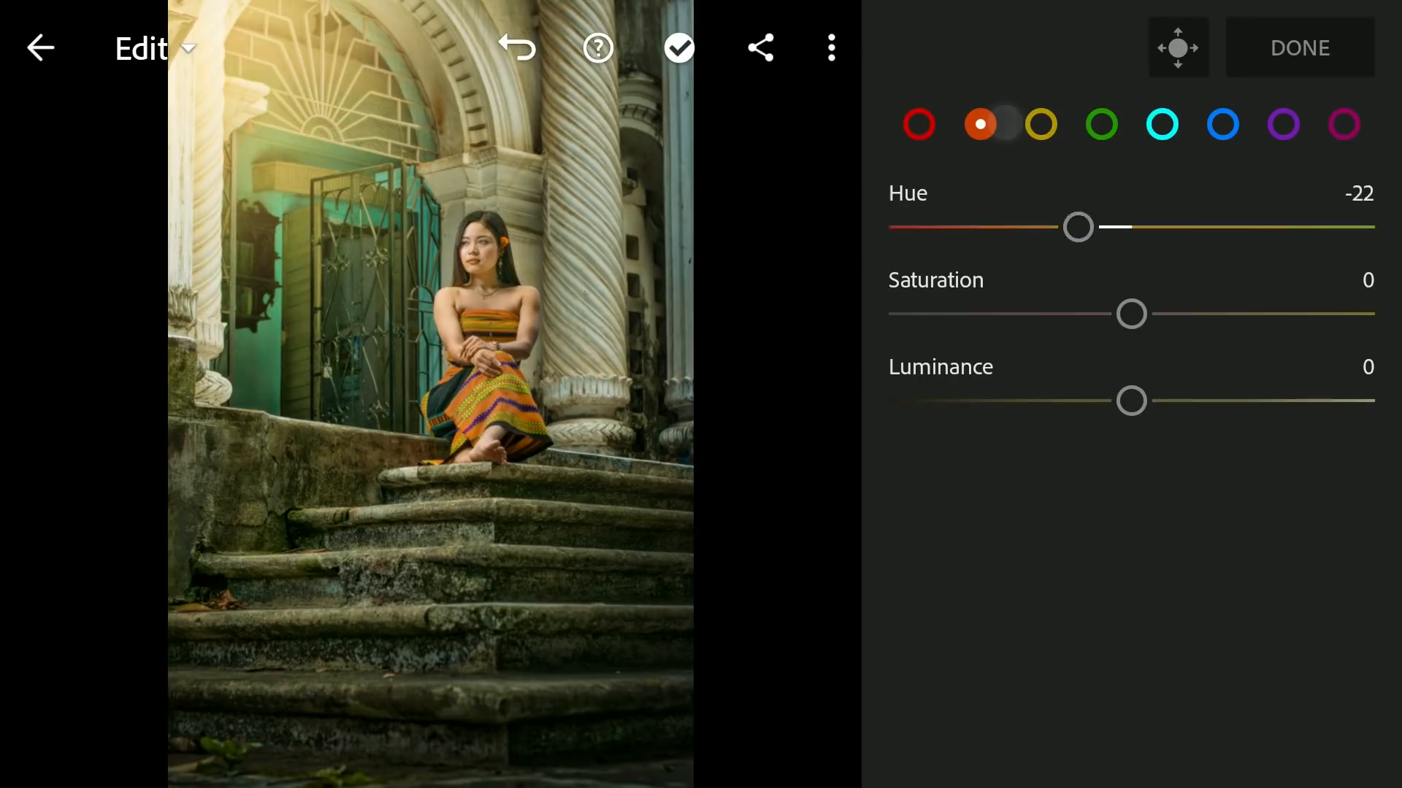
left_click_drag(1131, 401, 1222, 400)
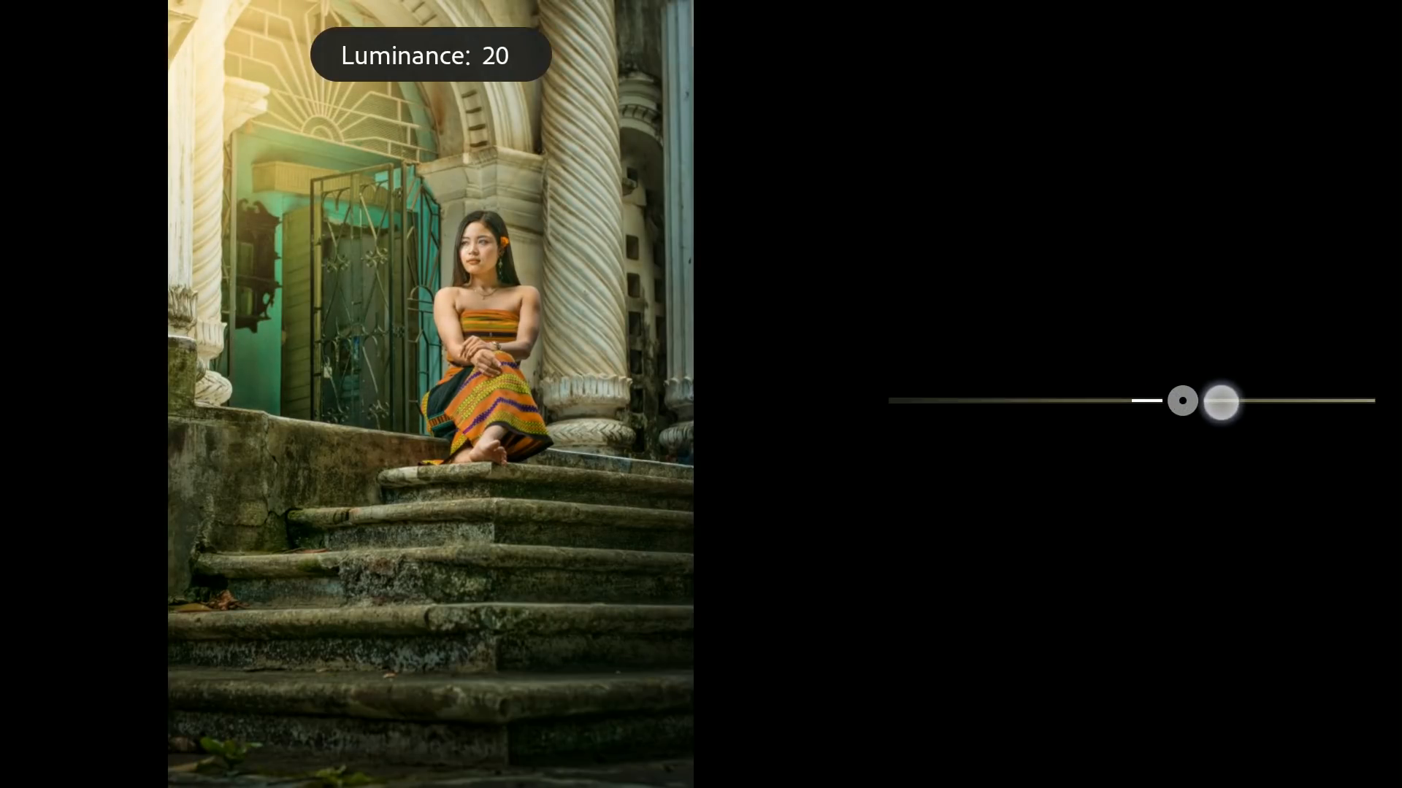
left_click_drag(1222, 402, 1183, 401)
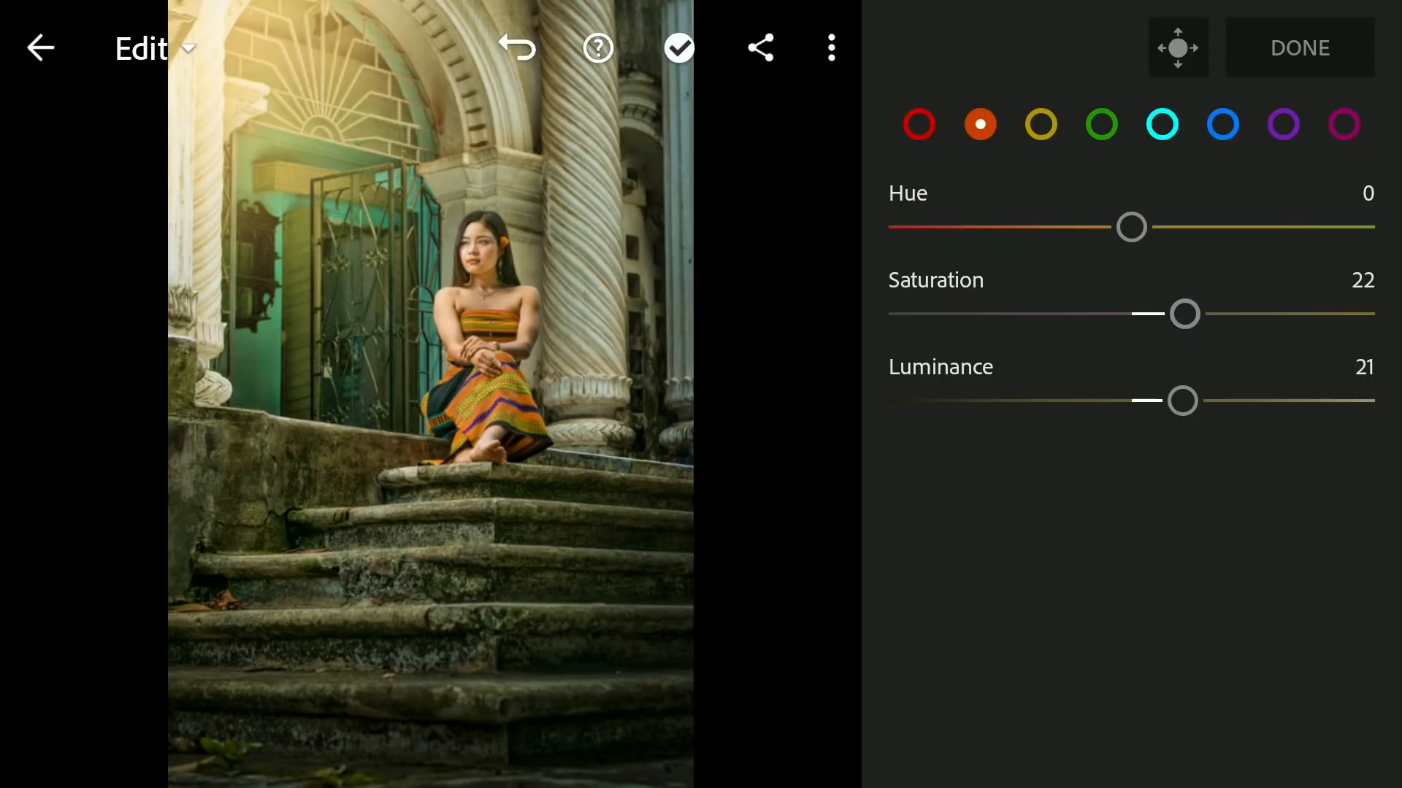
left_click_drag(1183, 399, 1167, 399)
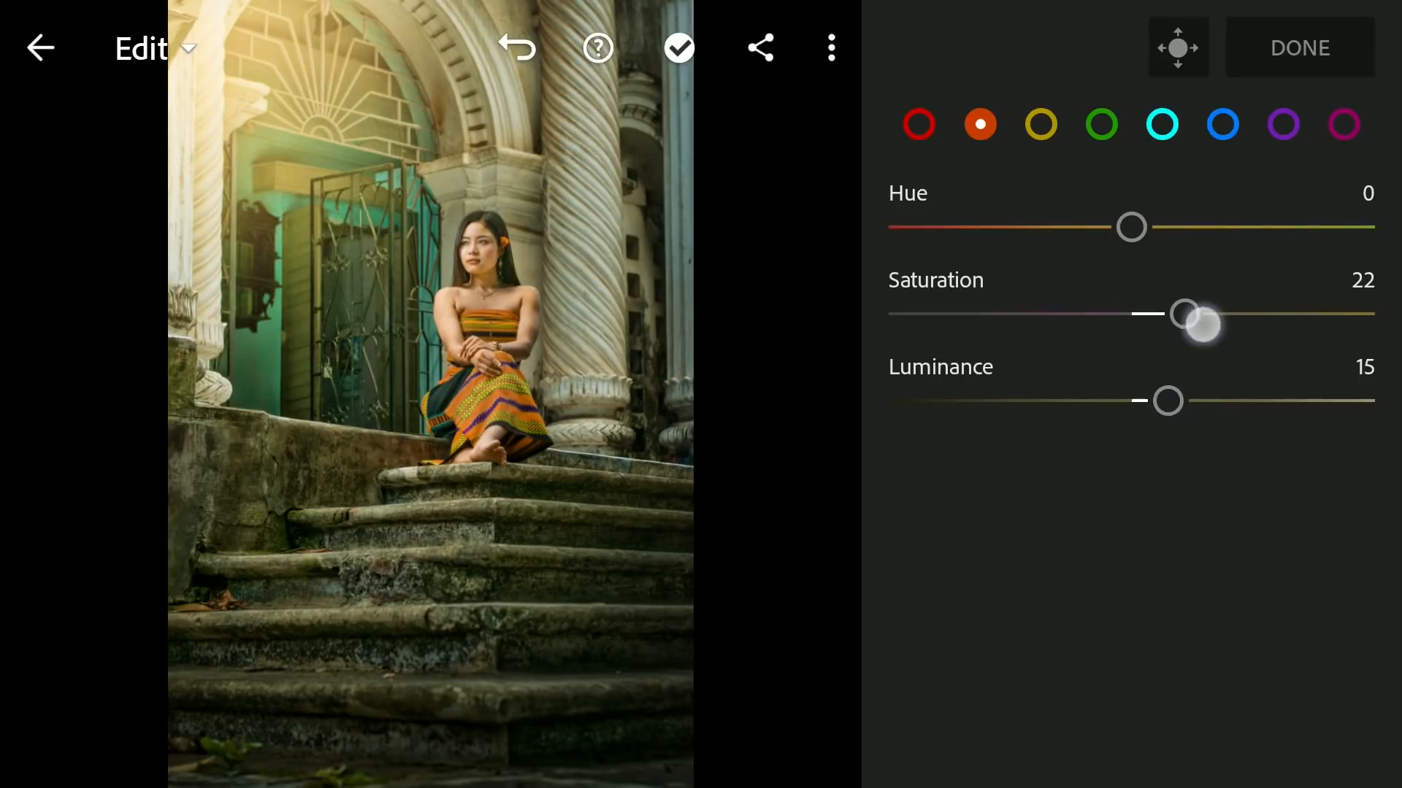
left_click(1039, 124)
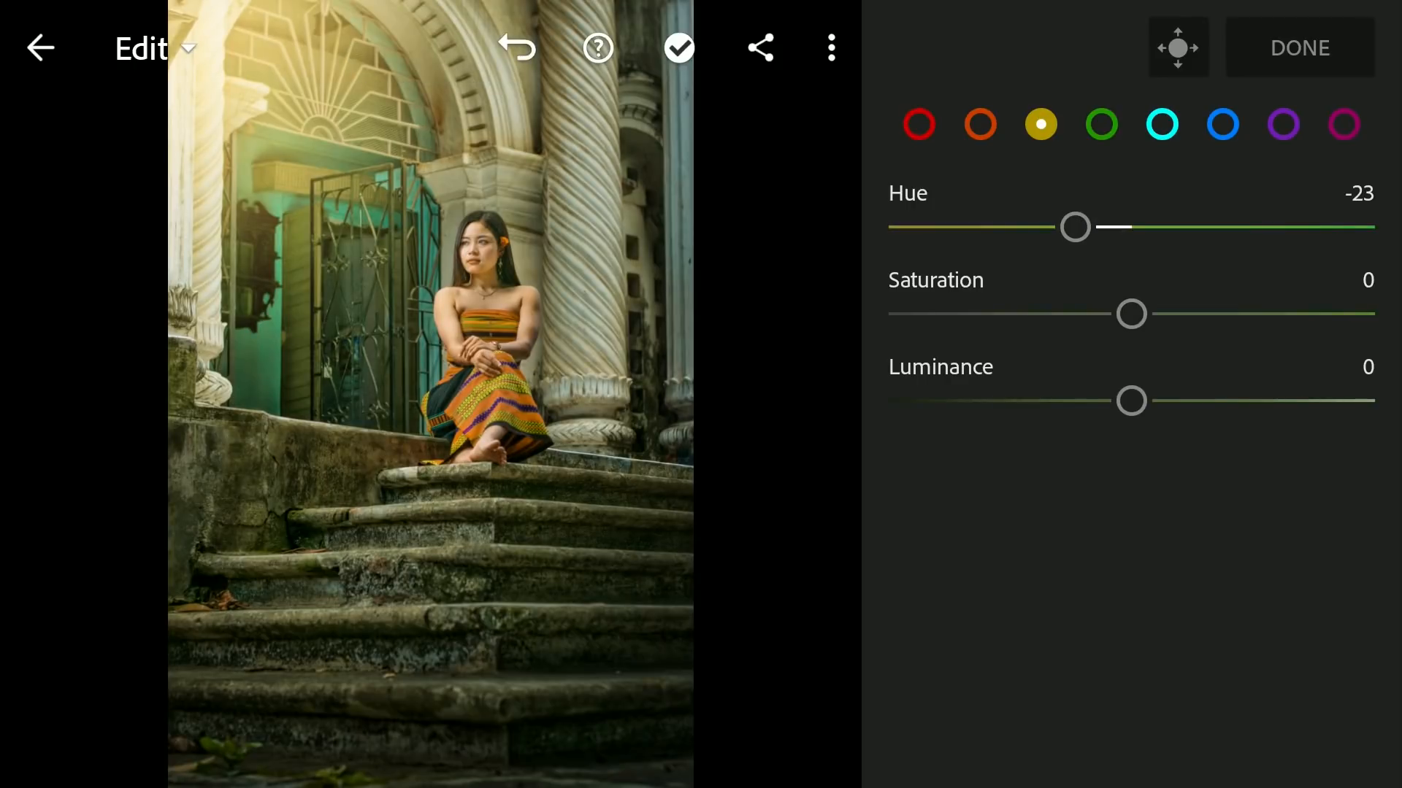
left_click(918, 124)
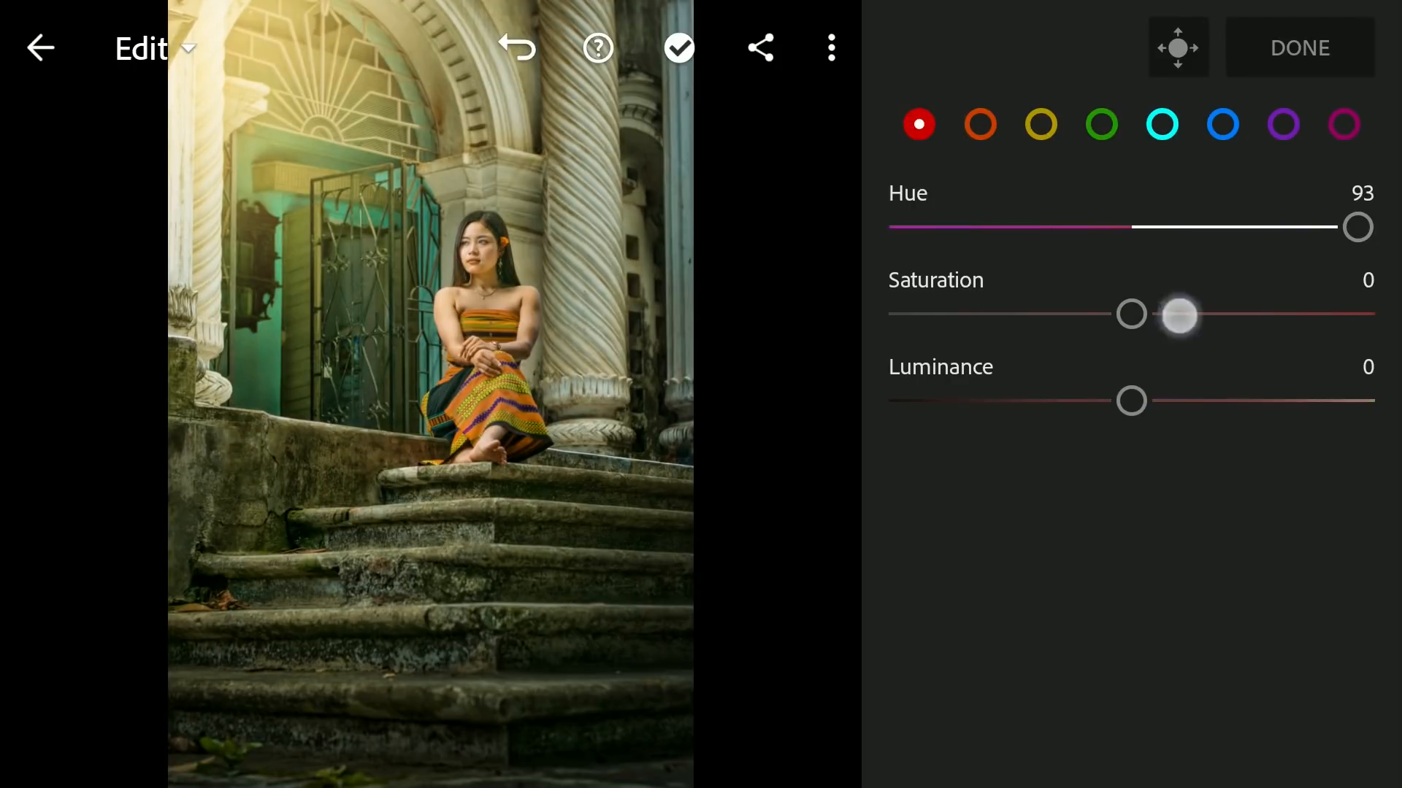
left_click_drag(1178, 314, 1203, 314)
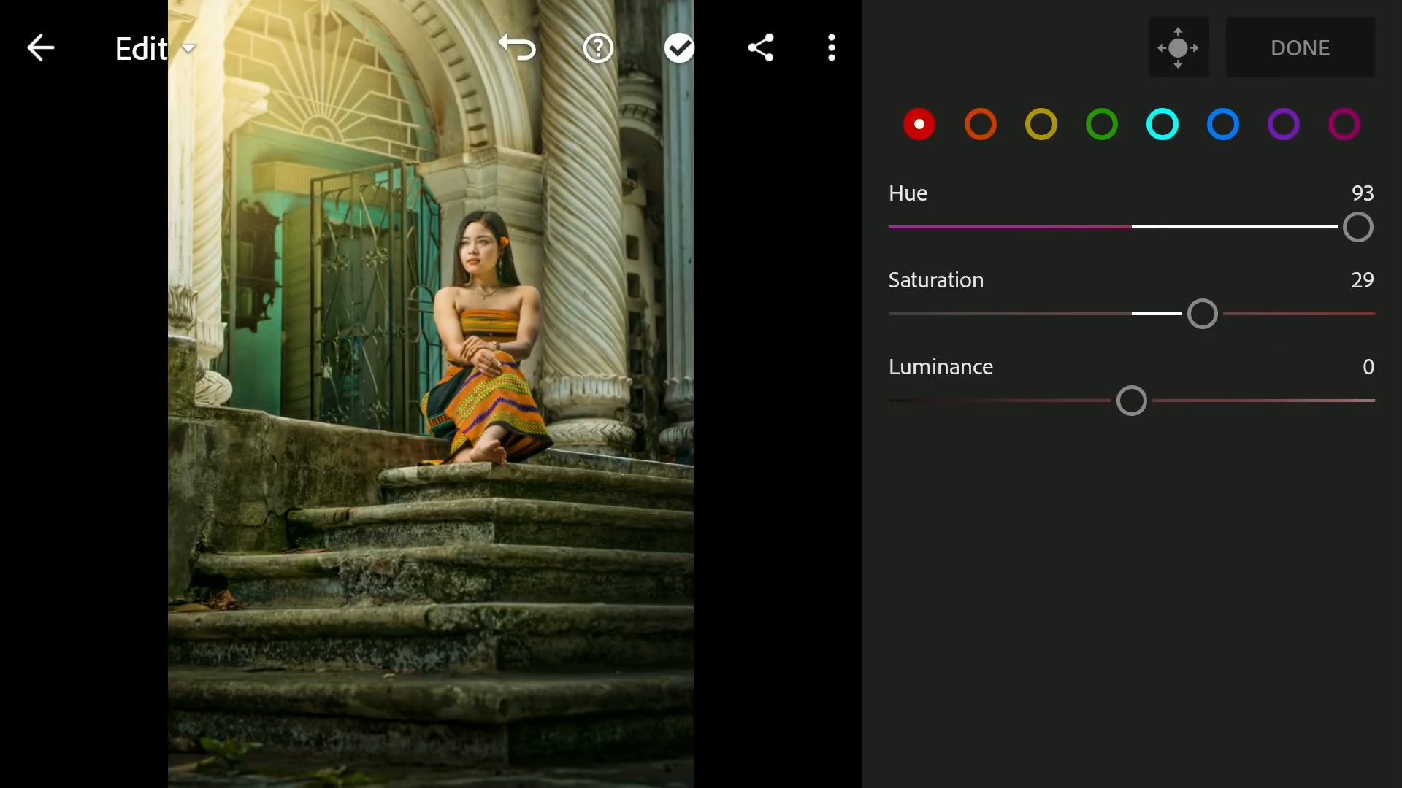
Step: Close the Mix panel and set the Color panel's Vibrance slider to +45
left_click(1363, 576)
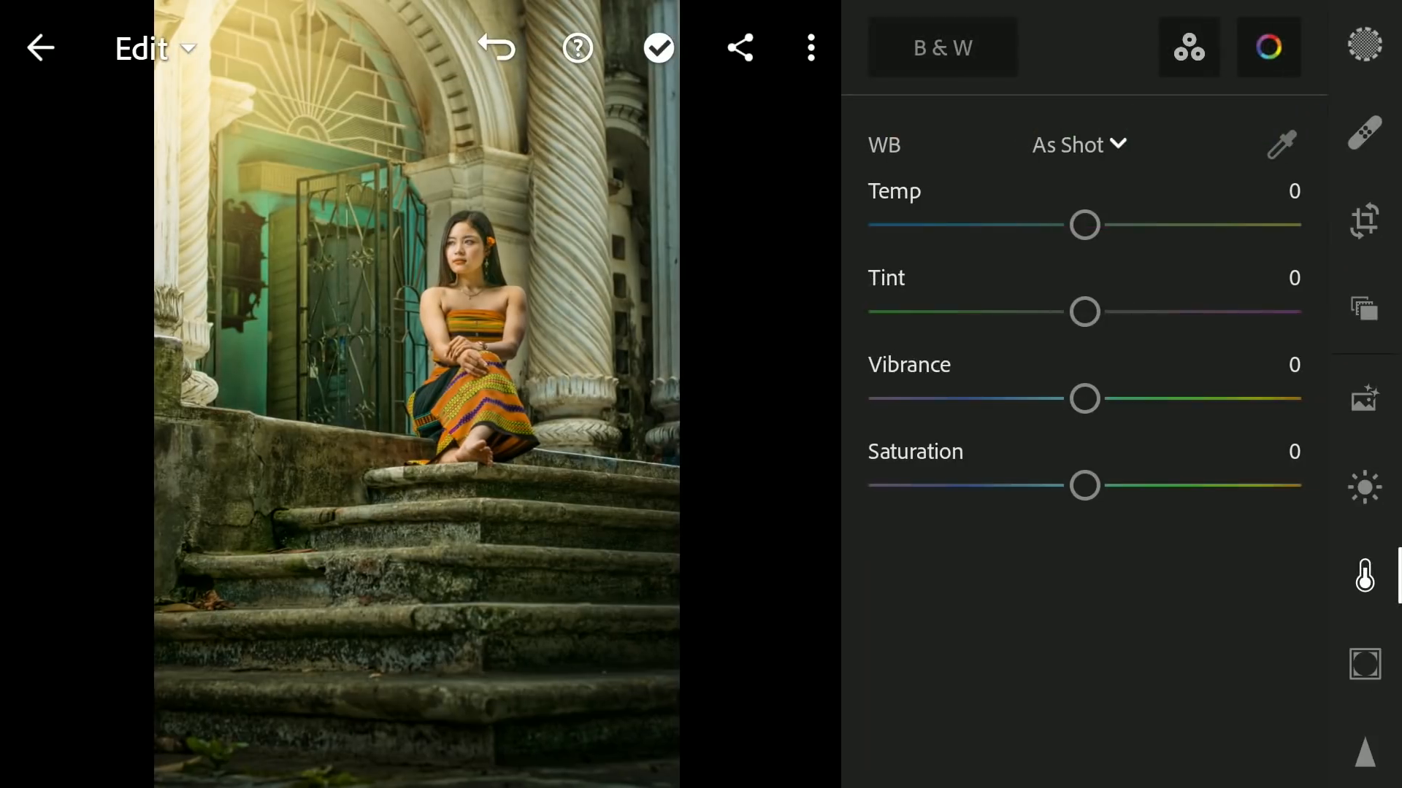
left_click_drag(1082, 399, 1201, 399)
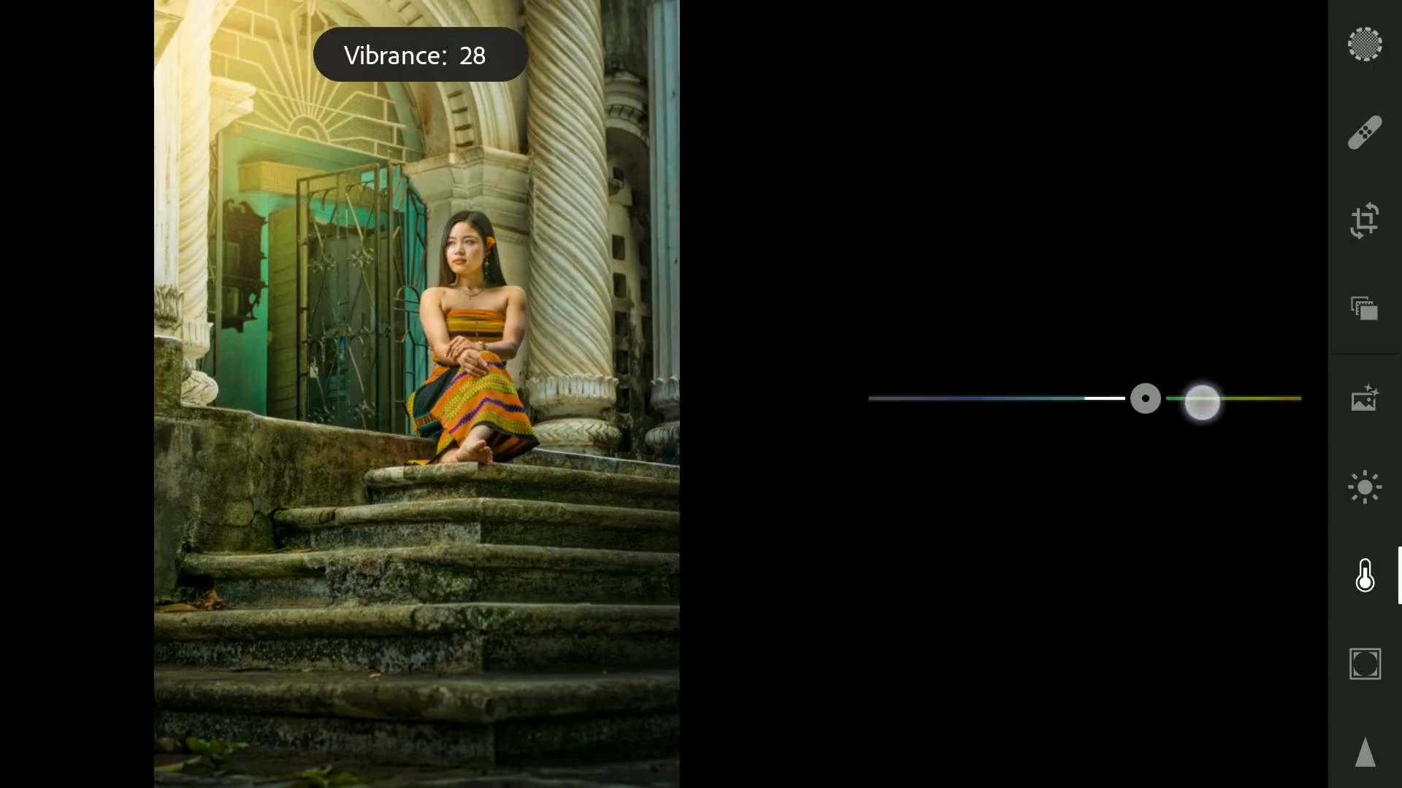
left_click_drag(1202, 401, 1142, 399)
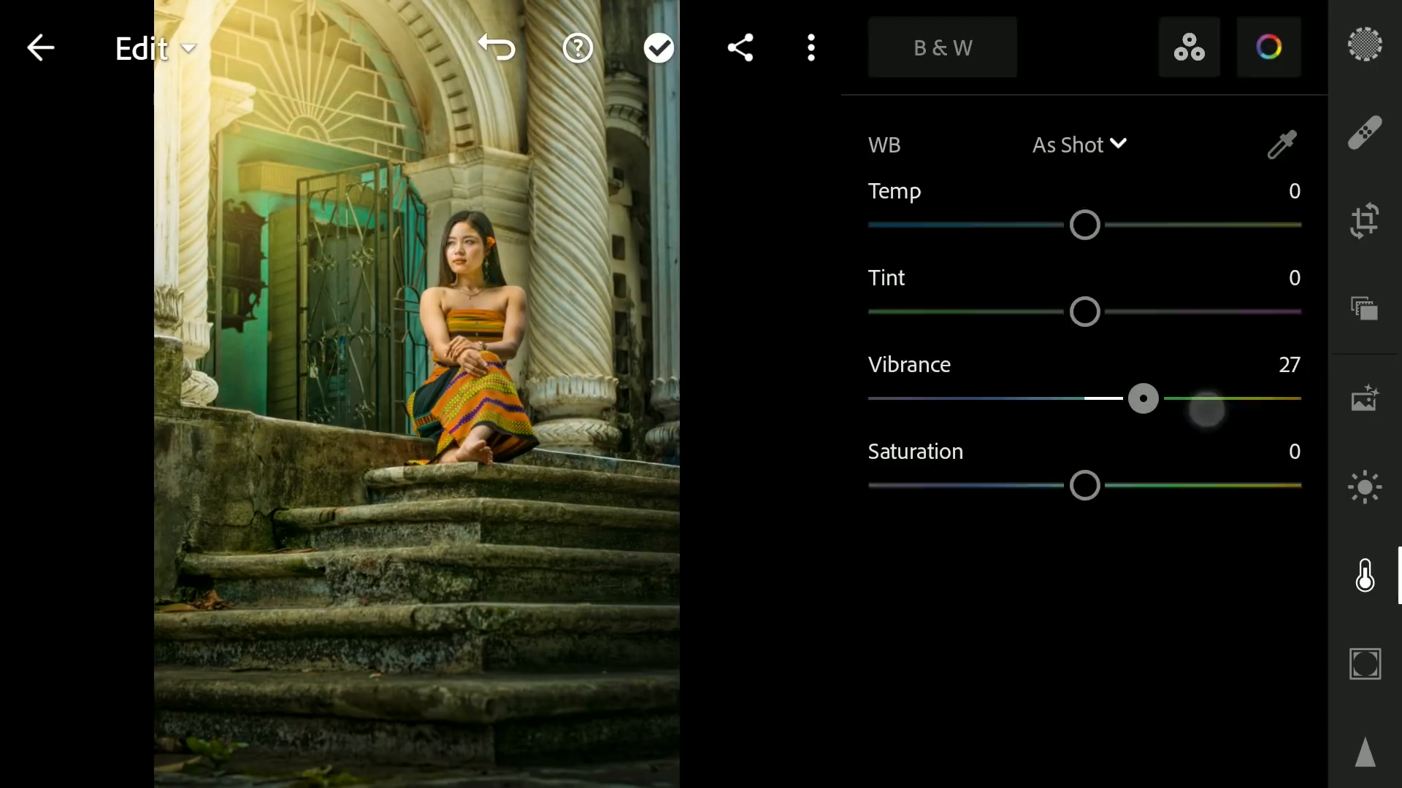
left_click_drag(1143, 398, 1181, 399)
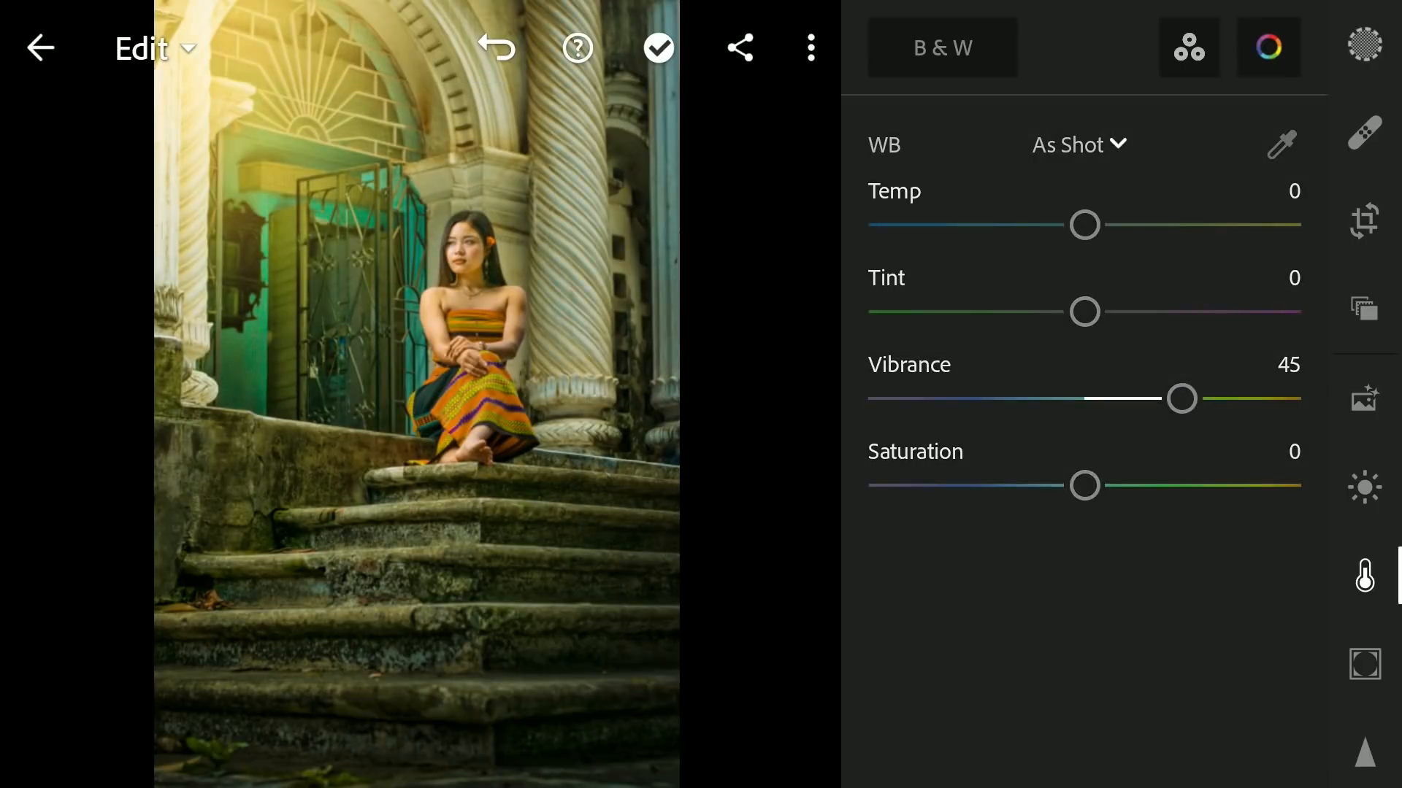